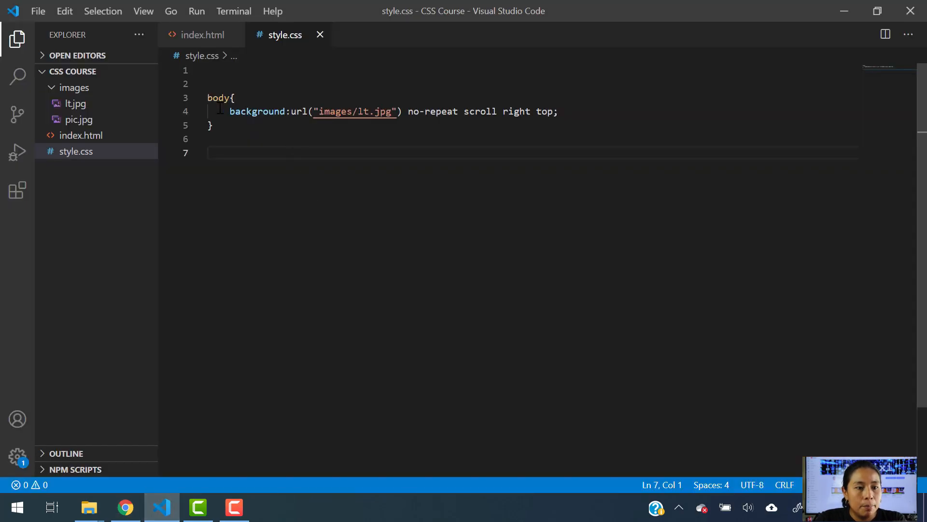
Step: Delete the body background values and rule, leaving style.css empty and unsaved
drag(459, 111, 558, 111)
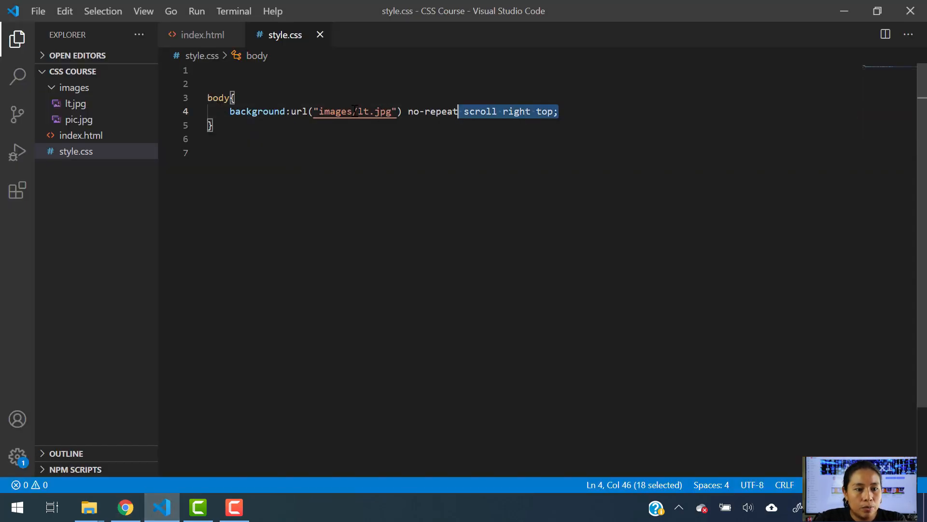
key(Delete)
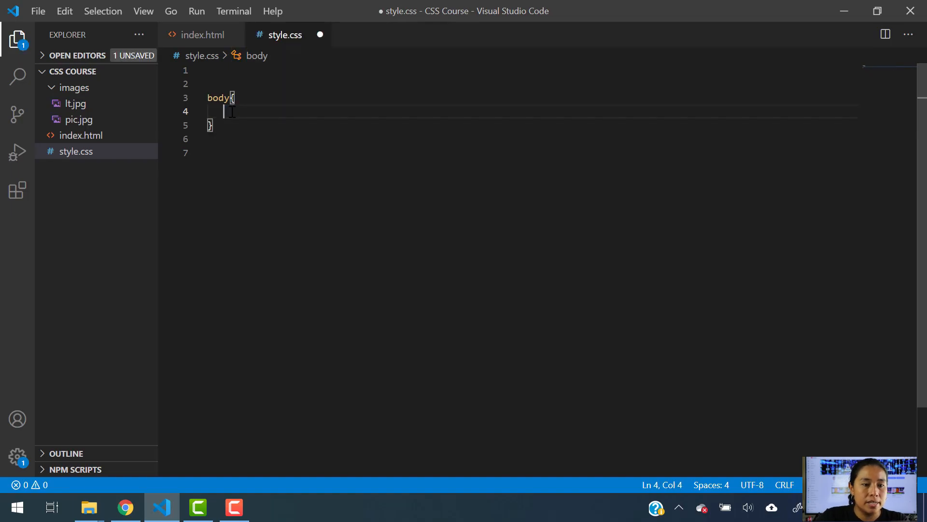
click(123, 508)
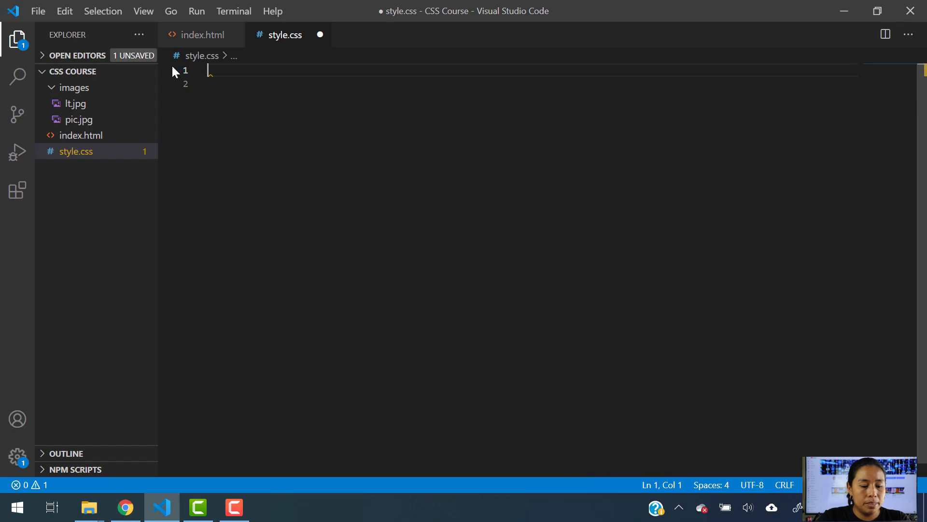
Step: On W3Schools CSS Gradients, highlight the intro sentences on gradients and the two gradient types
click(124, 507)
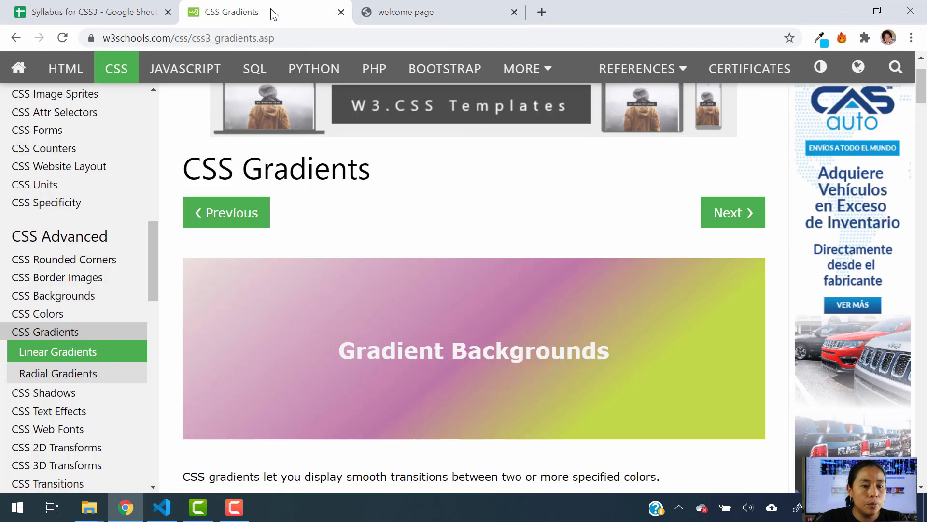
mouse_move(56, 26)
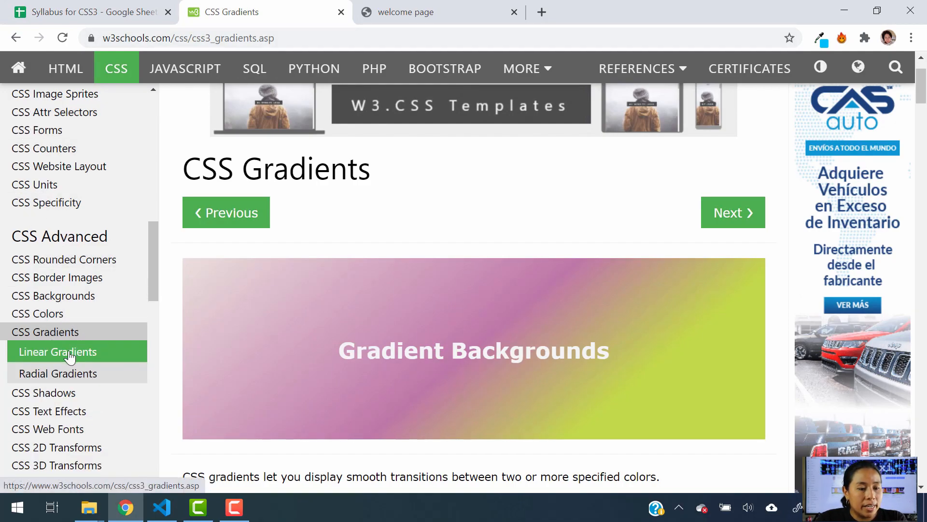
scroll(down, 3)
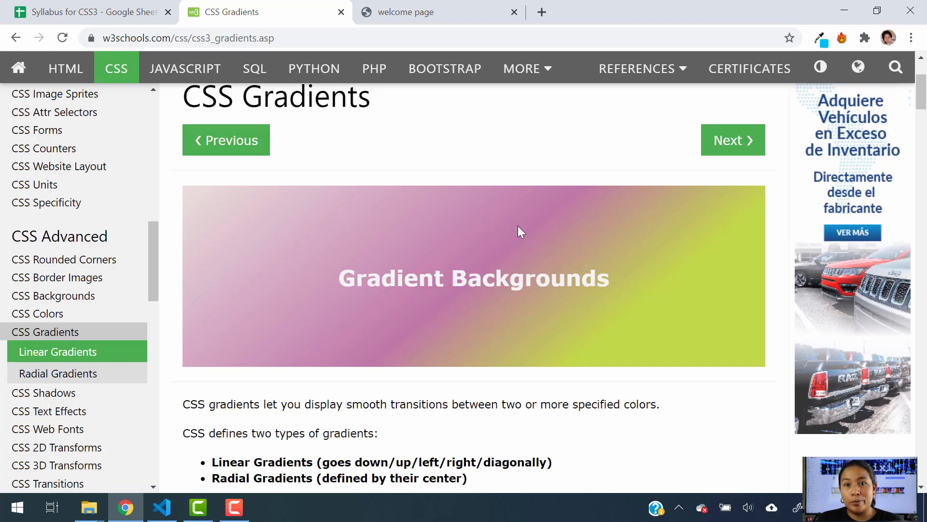
mouse_move(195, 338)
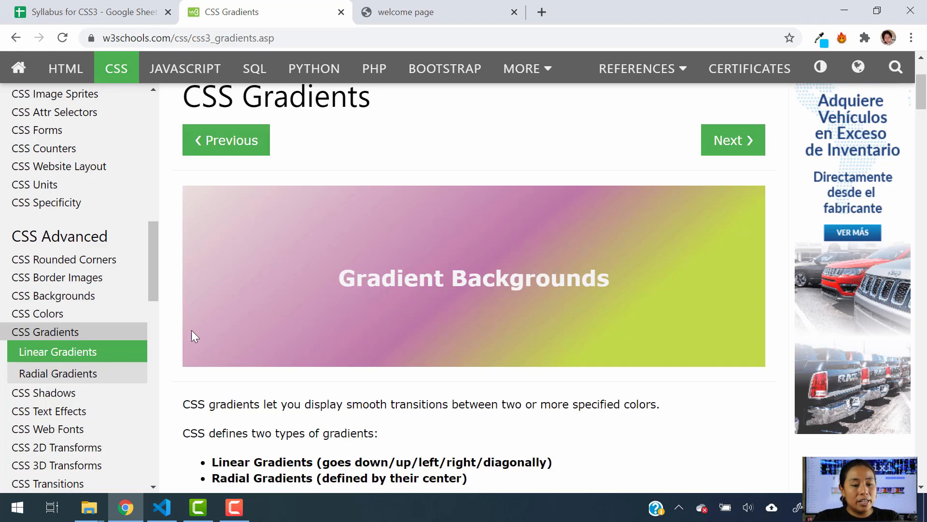
drag(243, 404, 352, 404)
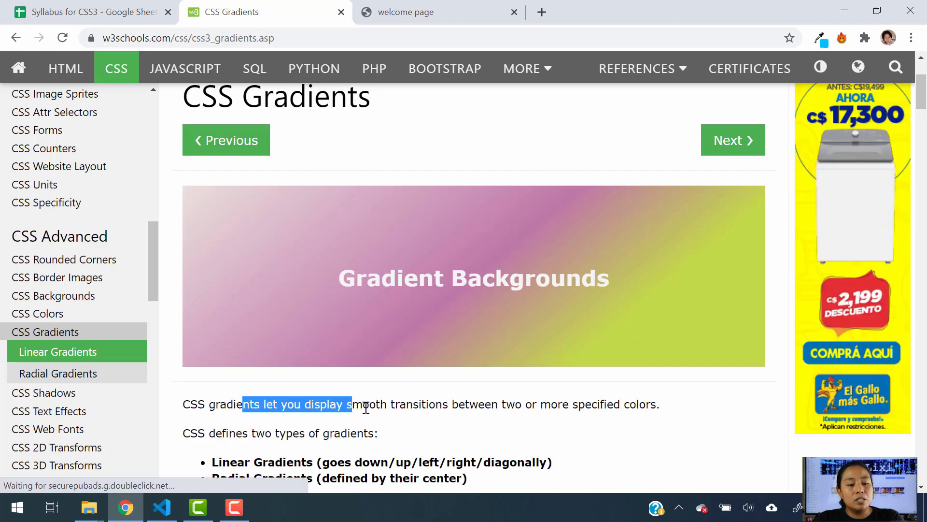
drag(352, 403, 620, 404)
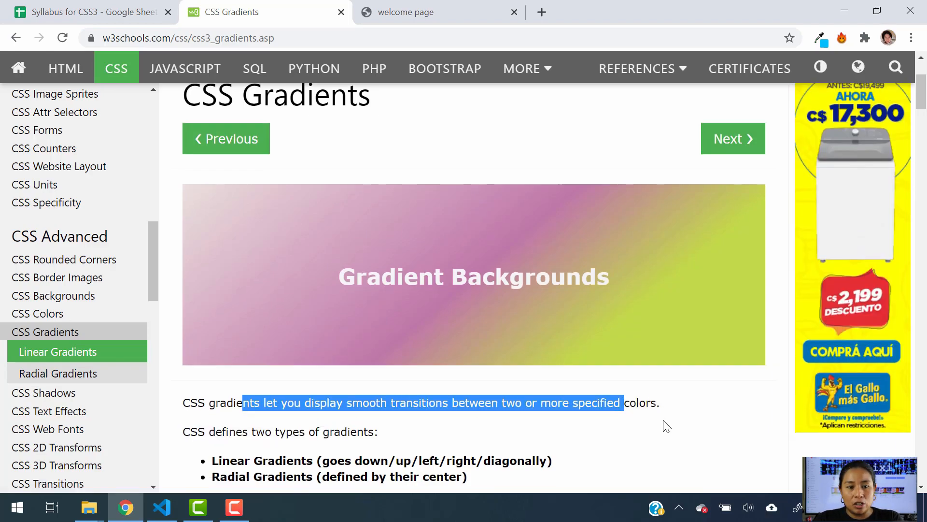
scroll(down, 3)
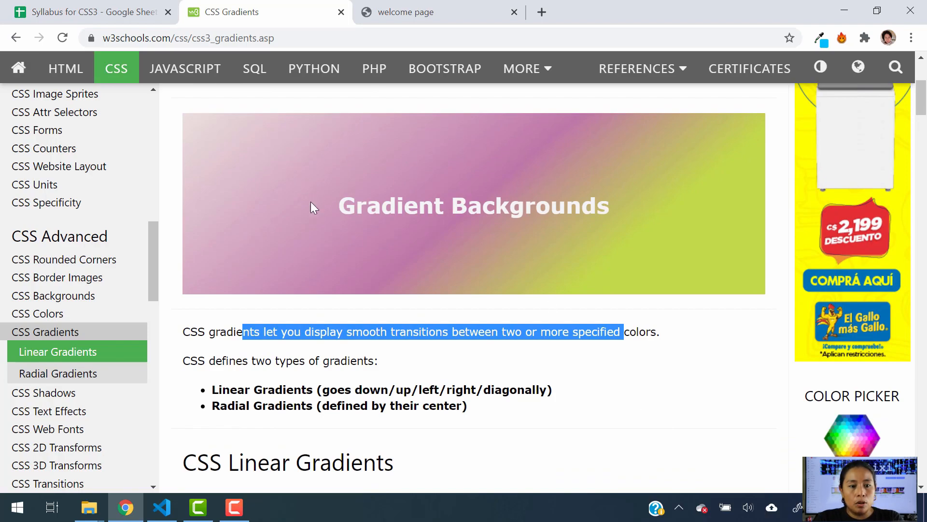
mouse_move(287, 329)
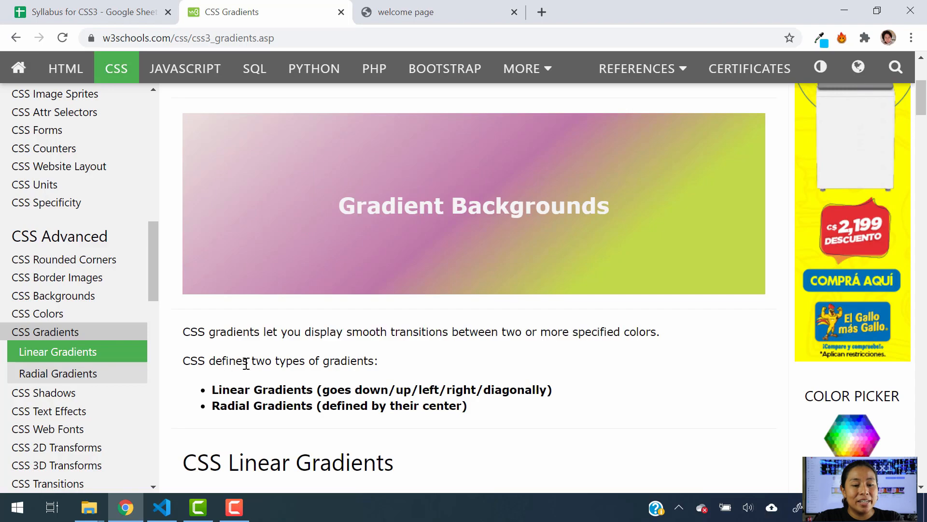
drag(222, 360, 377, 361)
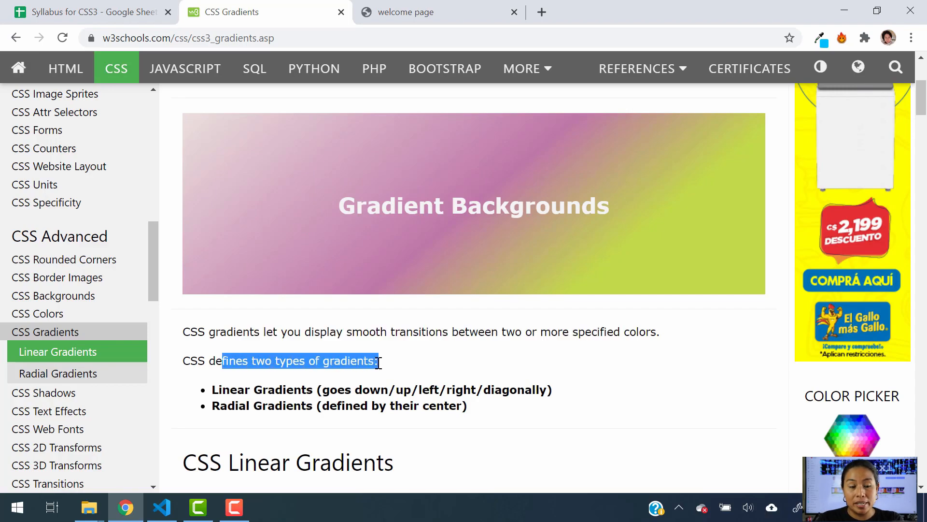
mouse_move(222, 395)
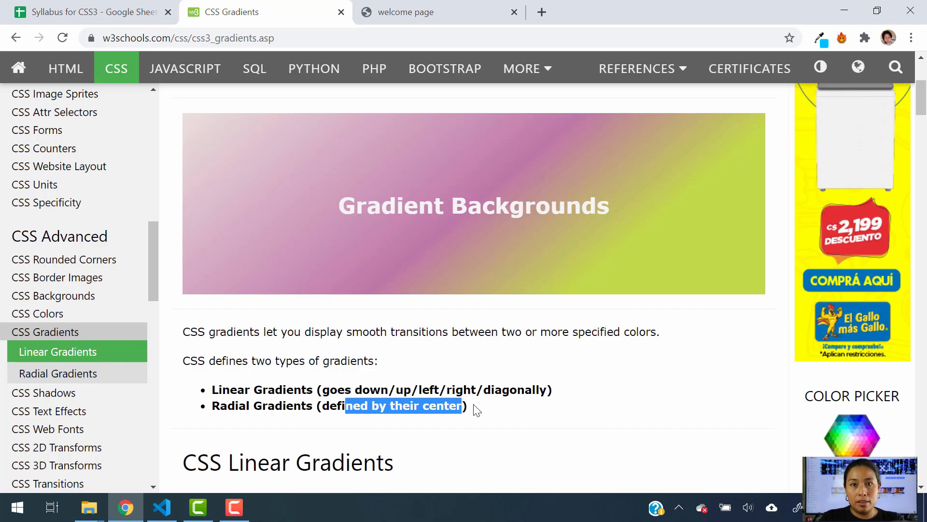
Step: Scroll to CSS Linear Gradients and highlight the color-stop and starting-point notes
scroll(down, 3)
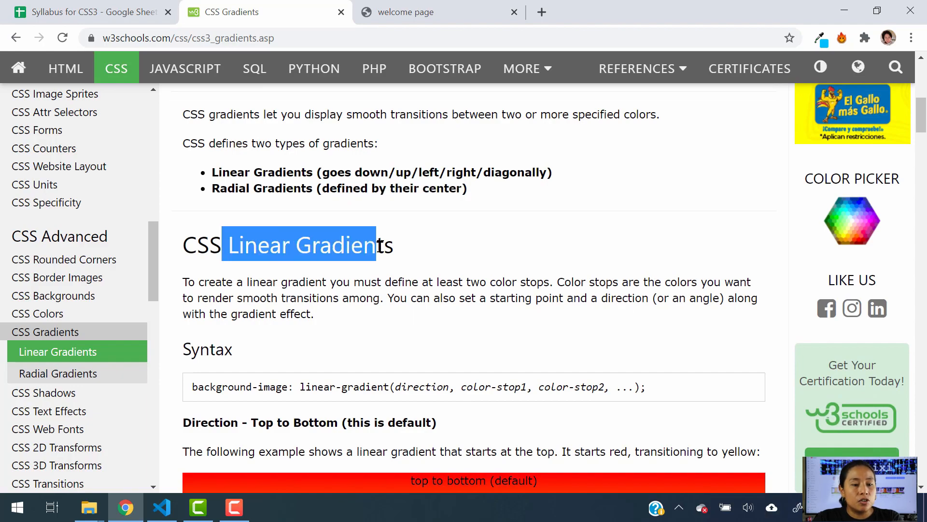
scroll(down, 3)
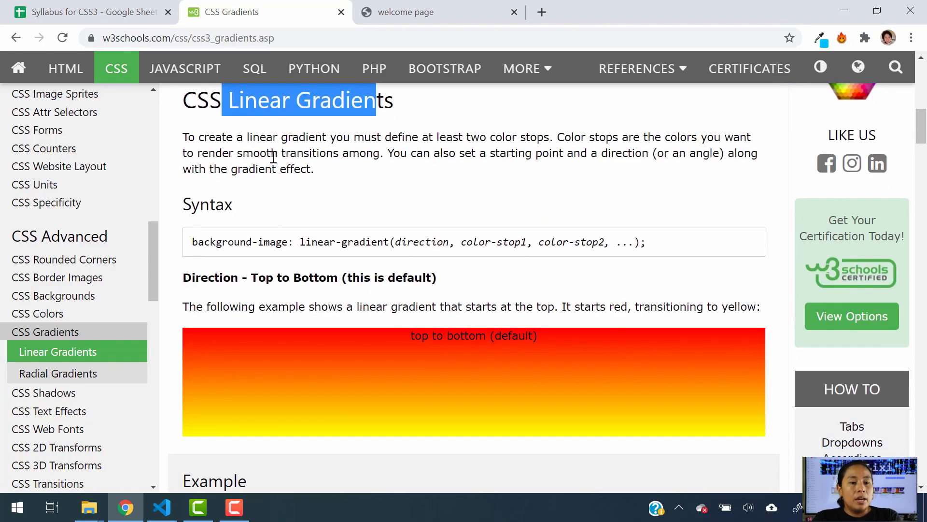
drag(250, 137, 369, 136)
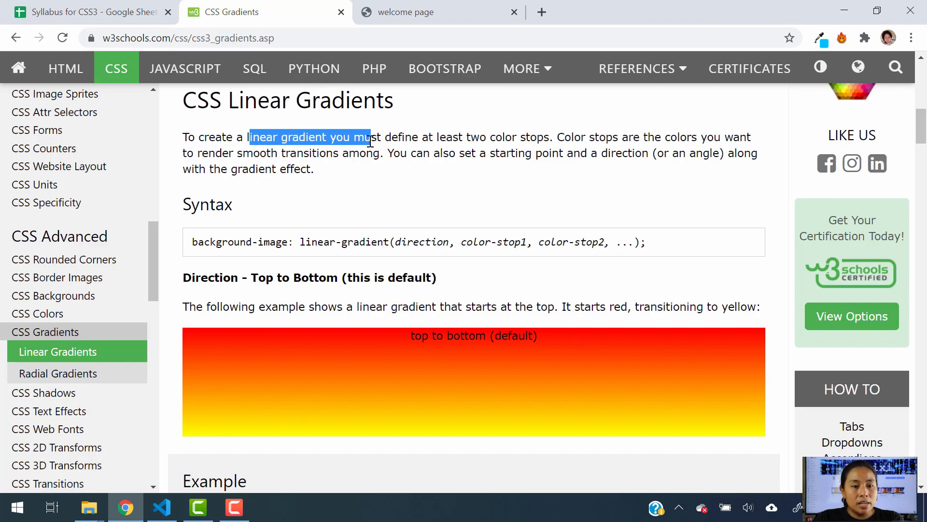
drag(370, 137, 538, 137)
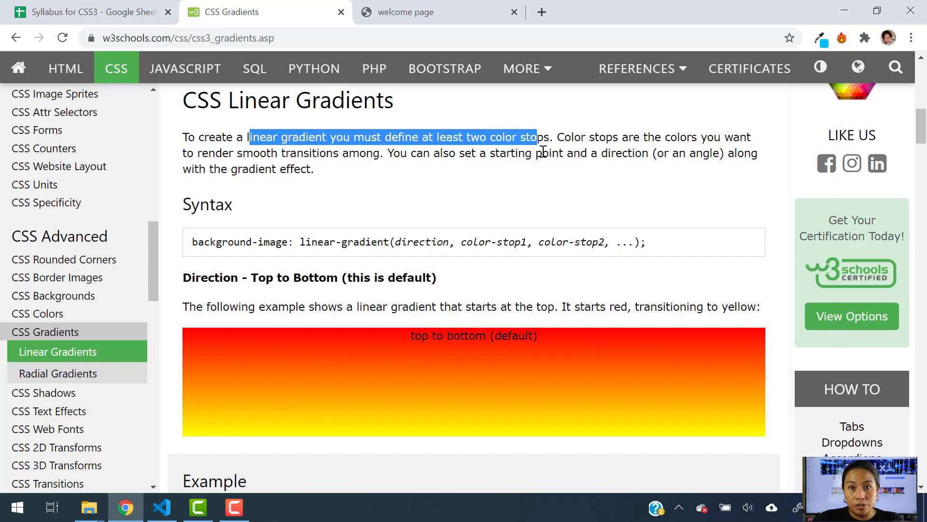
drag(573, 137, 672, 138)
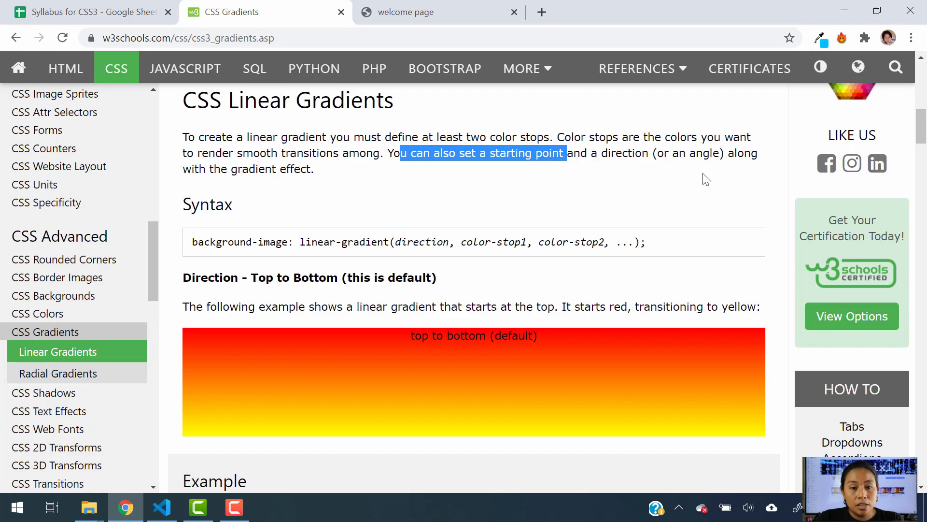
mouse_move(335, 185)
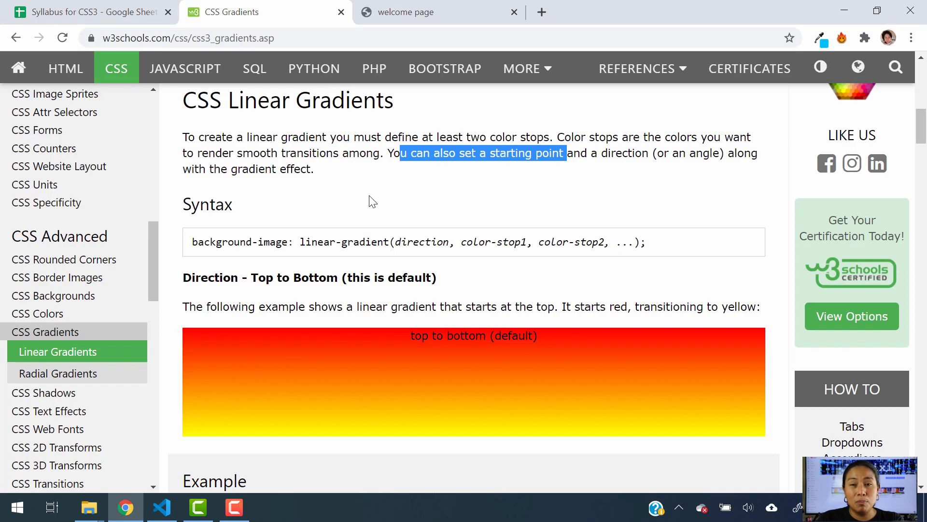
mouse_move(507, 261)
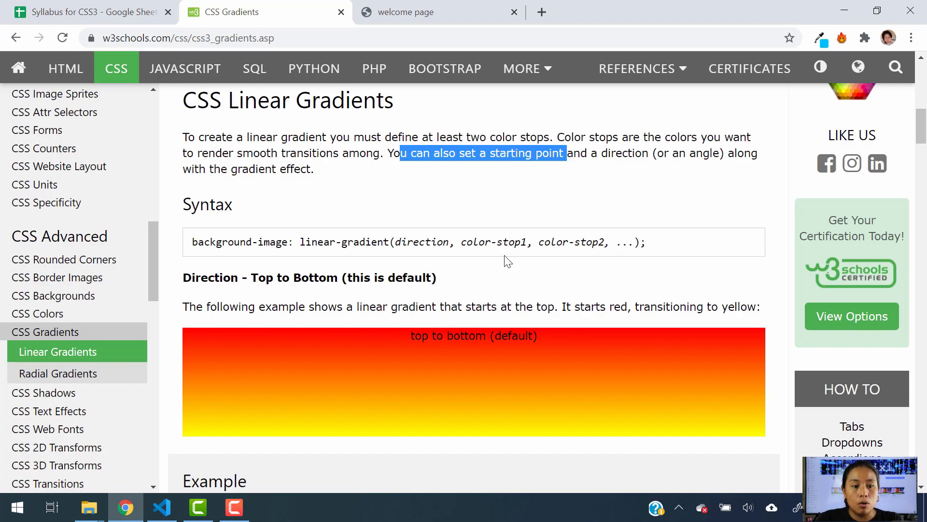
mouse_move(348, 224)
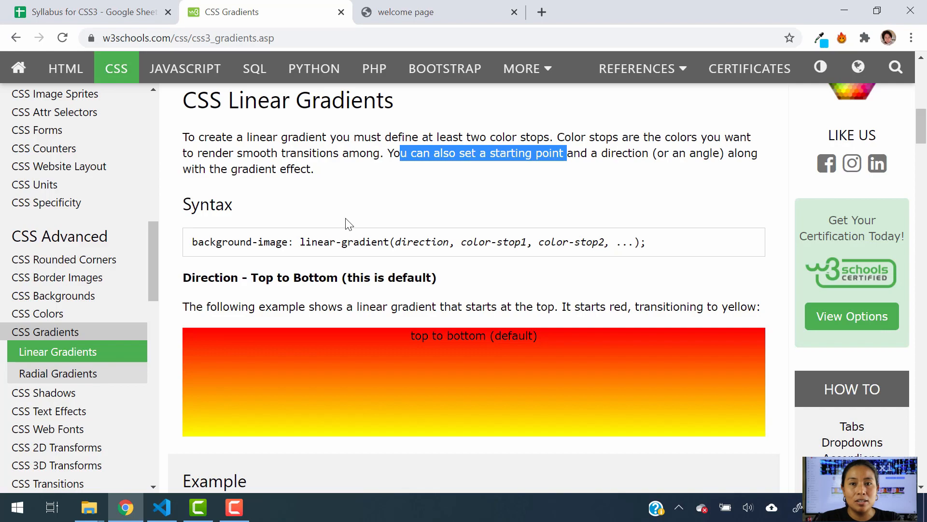
mouse_move(361, 209)
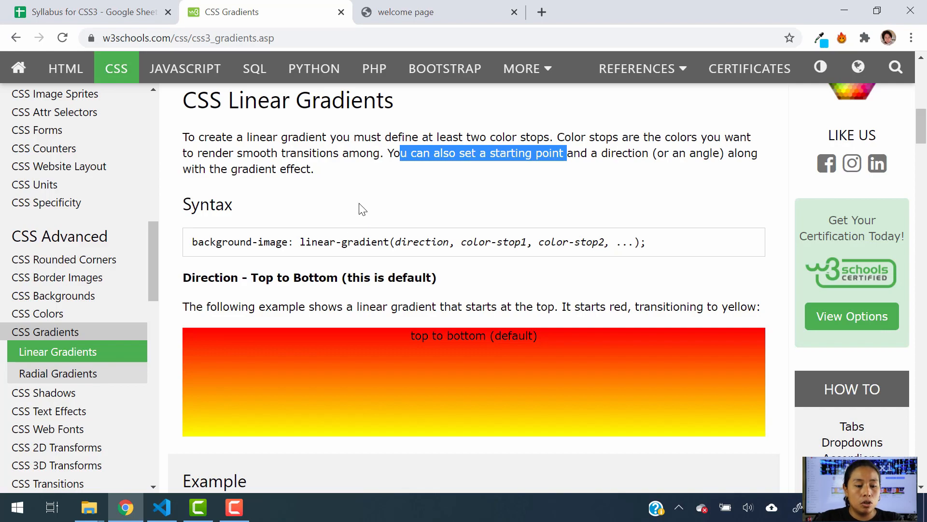
Step: Review index.html in VS Code, then view the Looney Tunes welcome page preview
click(160, 507)
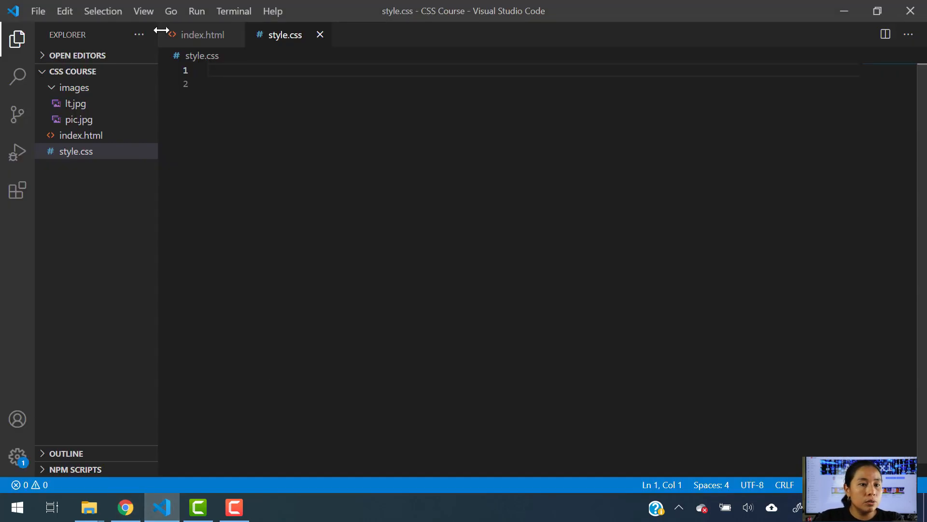
click(202, 34)
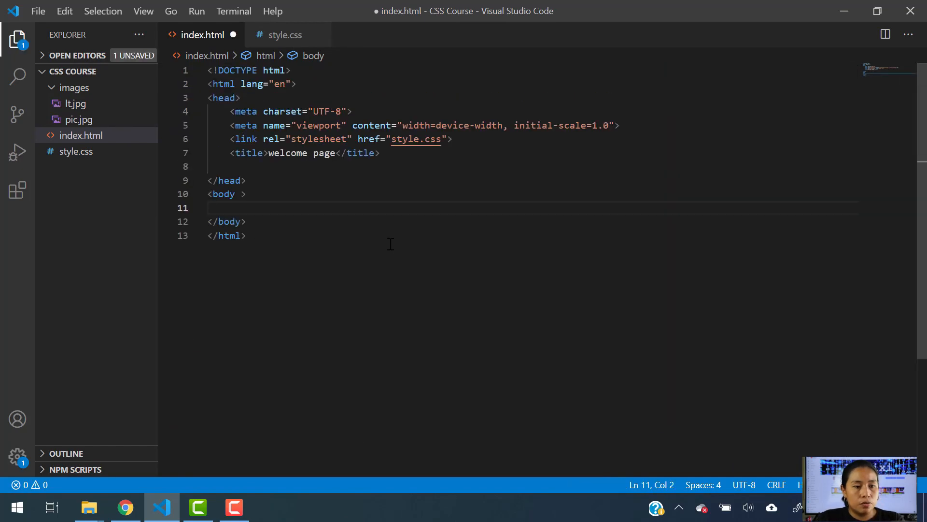
click(285, 35)
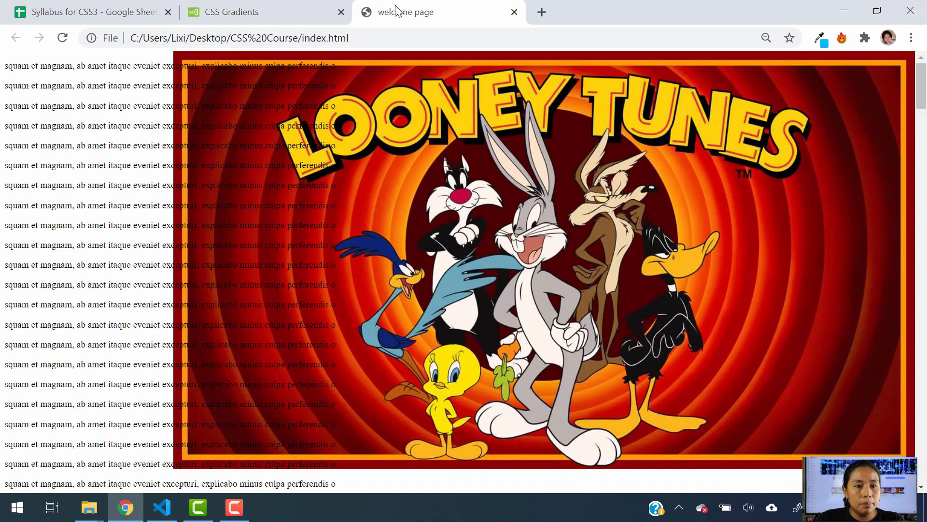
Step: Scroll W3Schools to the 'Direction - Top to Bottom' example and select its heading
click(266, 11)
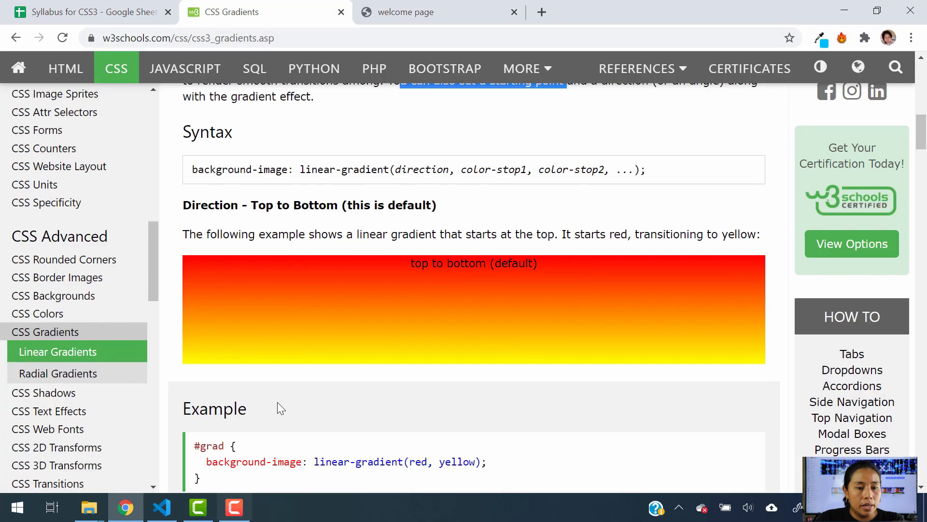
mouse_move(197, 277)
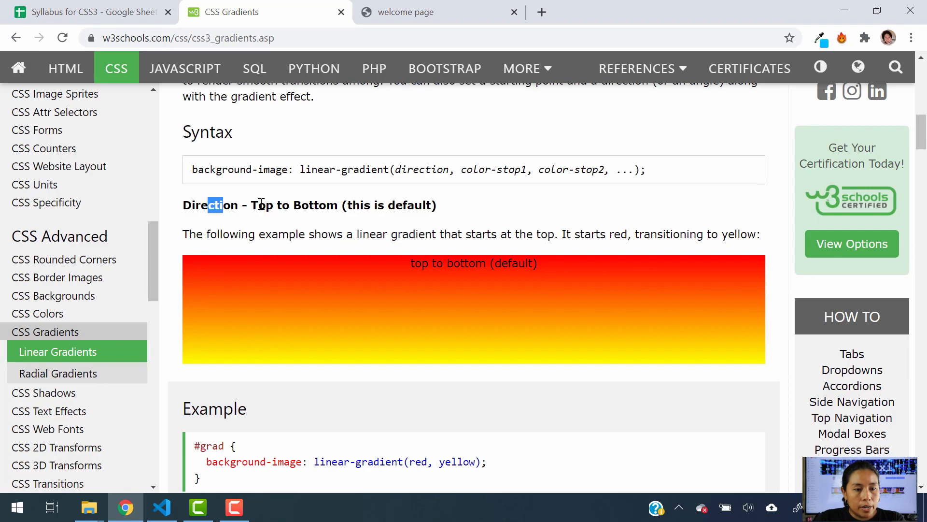
drag(222, 205, 423, 205)
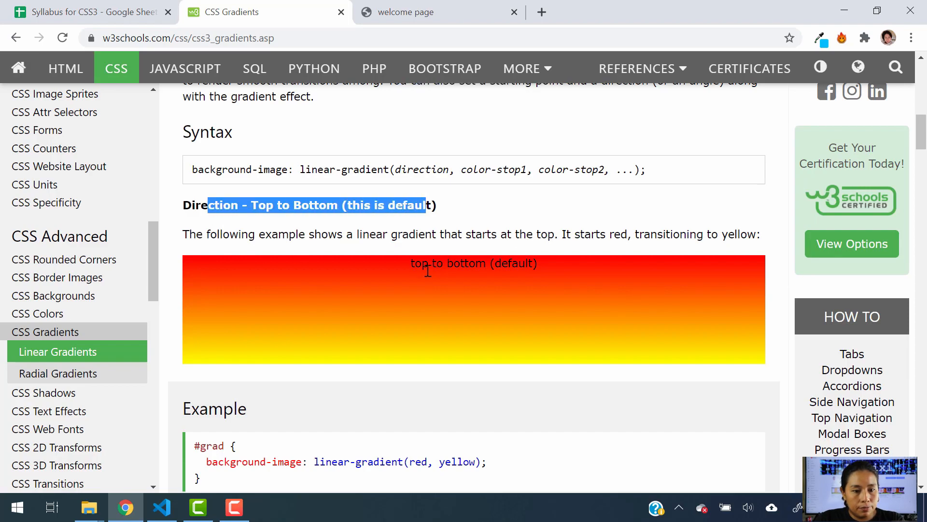
scroll(down, 3)
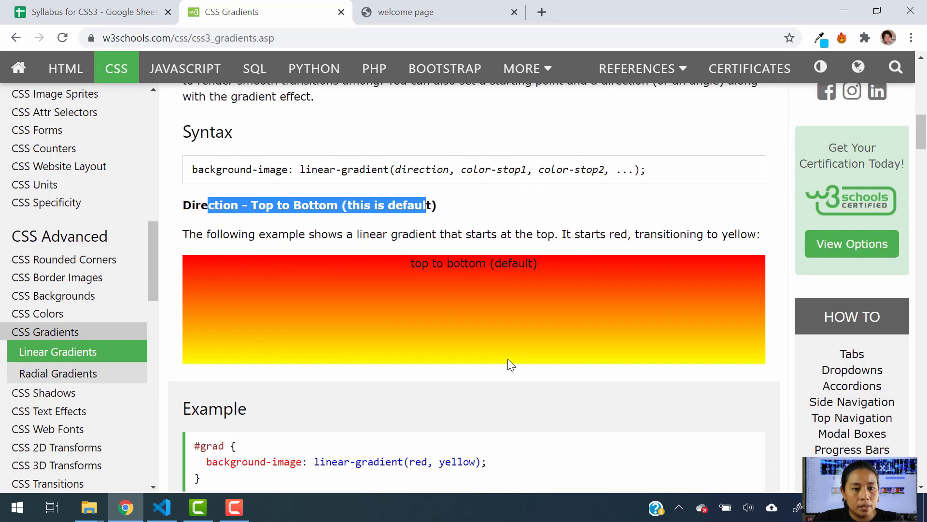
scroll(down, 3)
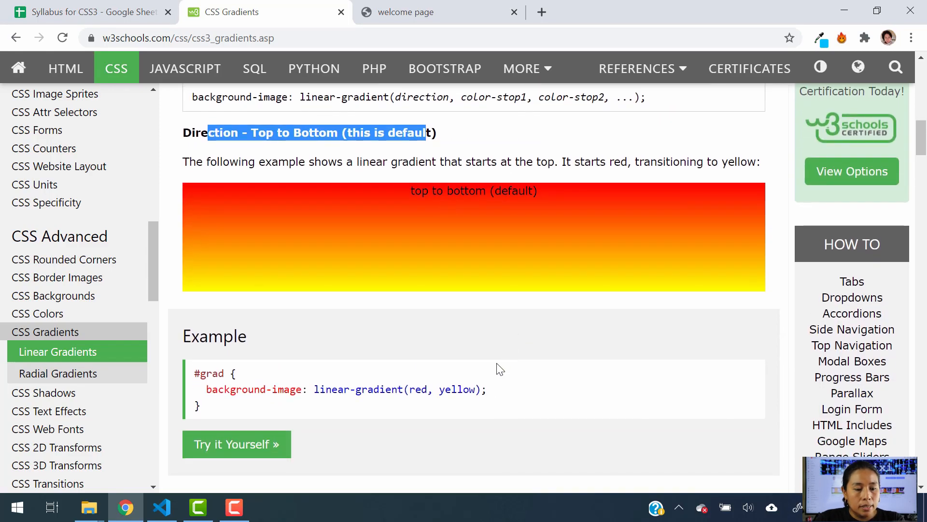
mouse_move(350, 412)
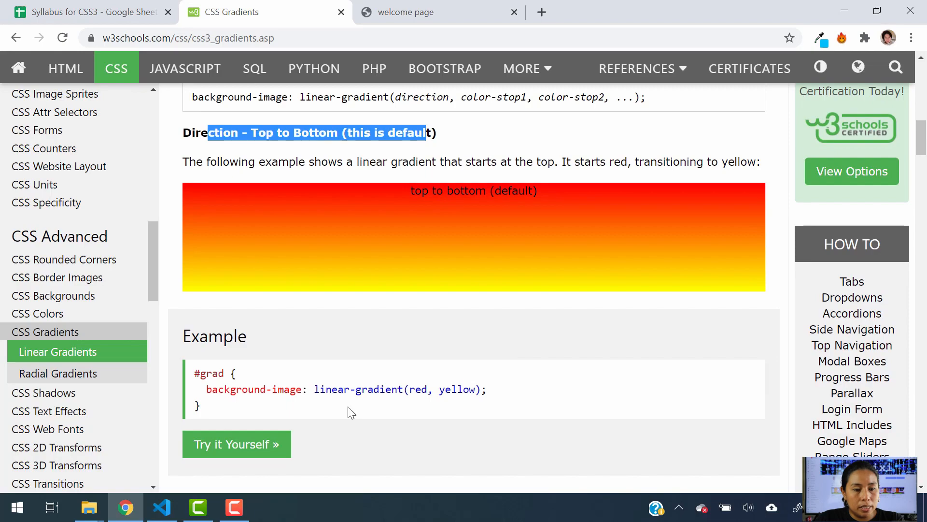
double_click(255, 390)
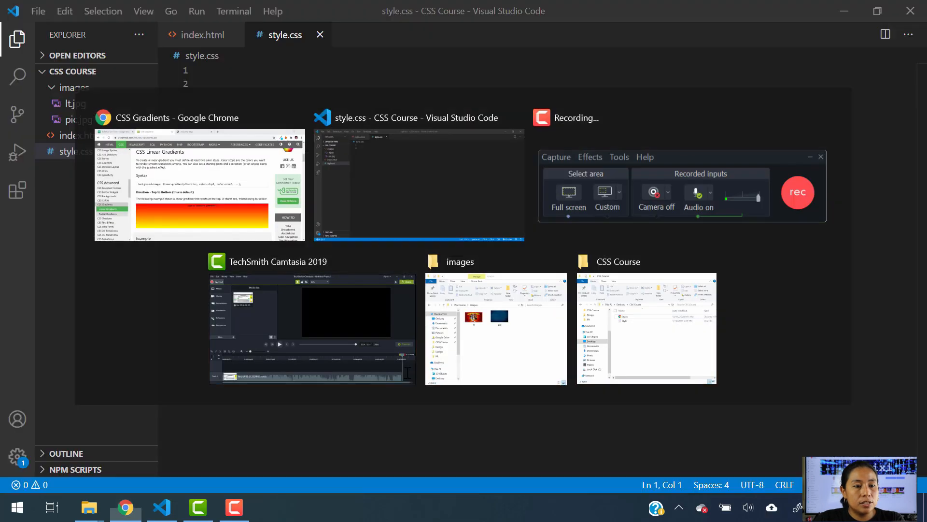
Step: Type a 'body {' rule in style.css and begin a 'back' background property
text(bo)
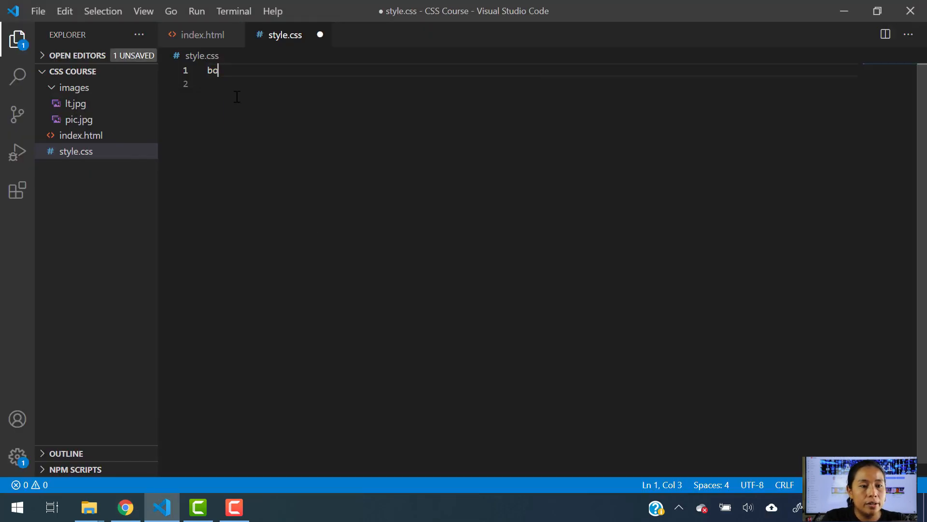
text(dy)
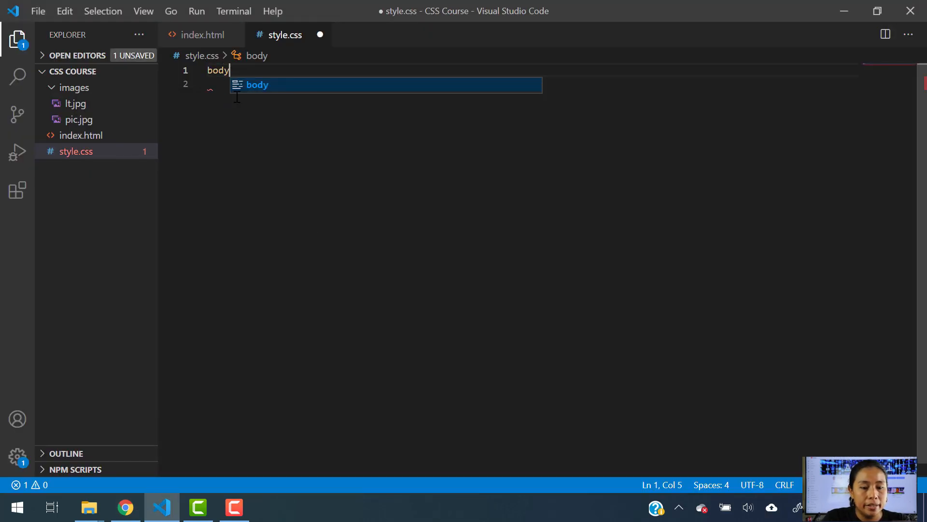
text({)
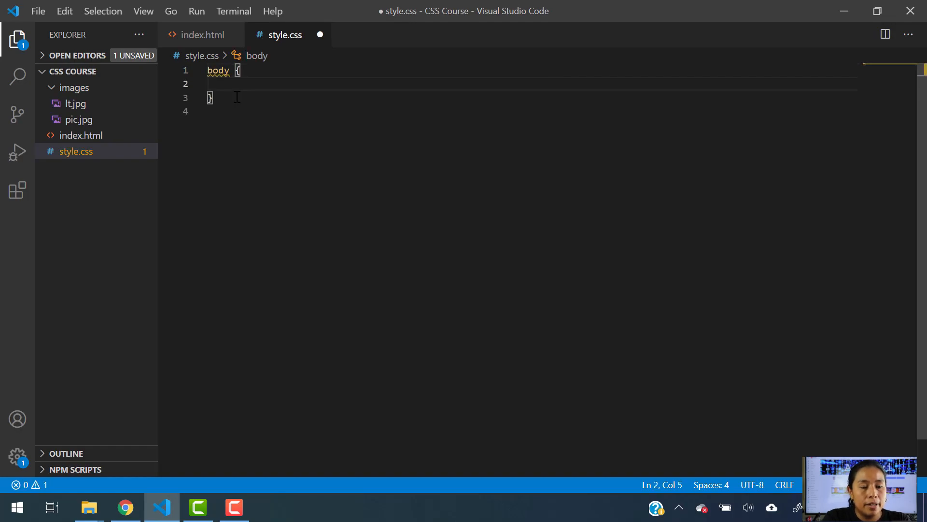
text(back)
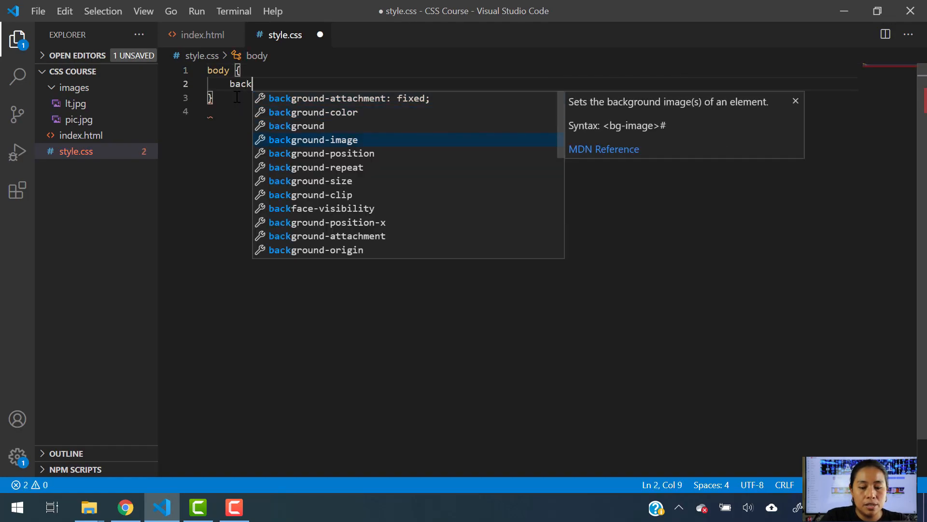
Step: Copy the W3Schools example into the body rule as background-image: linear-gradient(red, yellow)
click(124, 506)
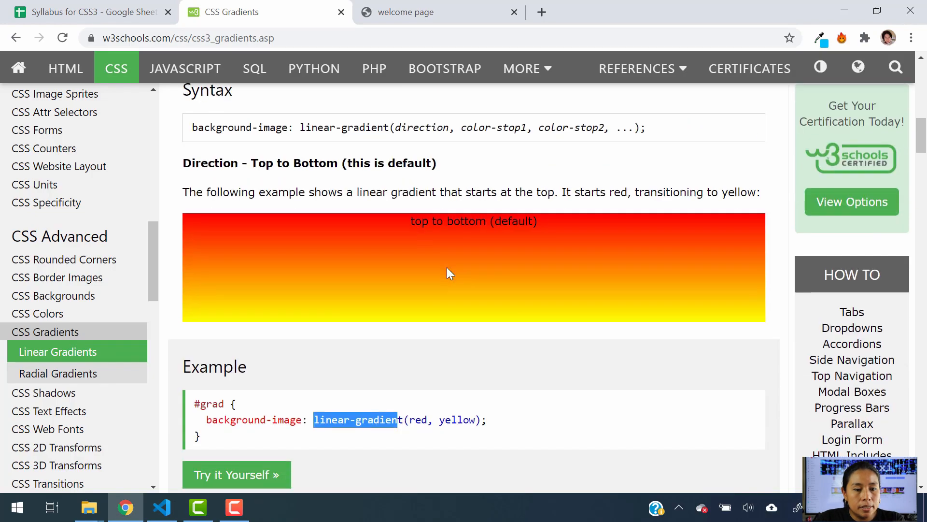
scroll(down, 3)
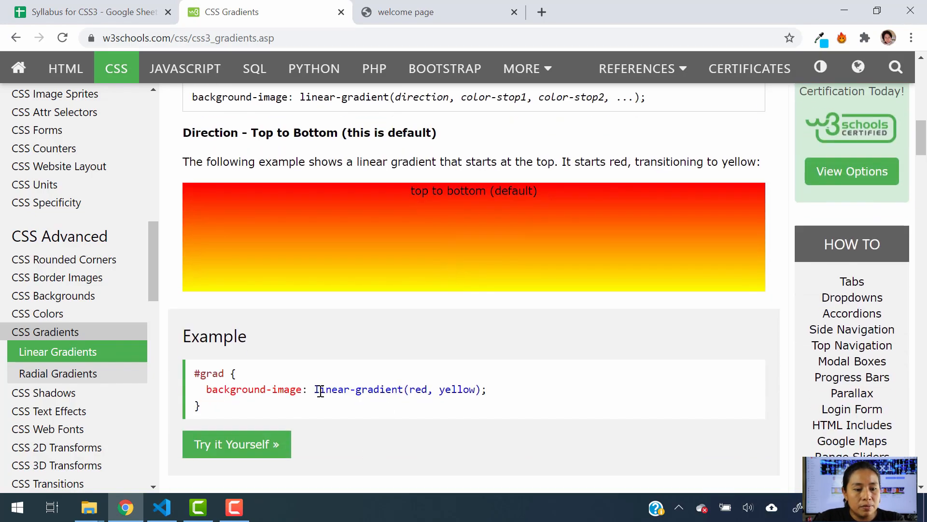
double_click(355, 390)
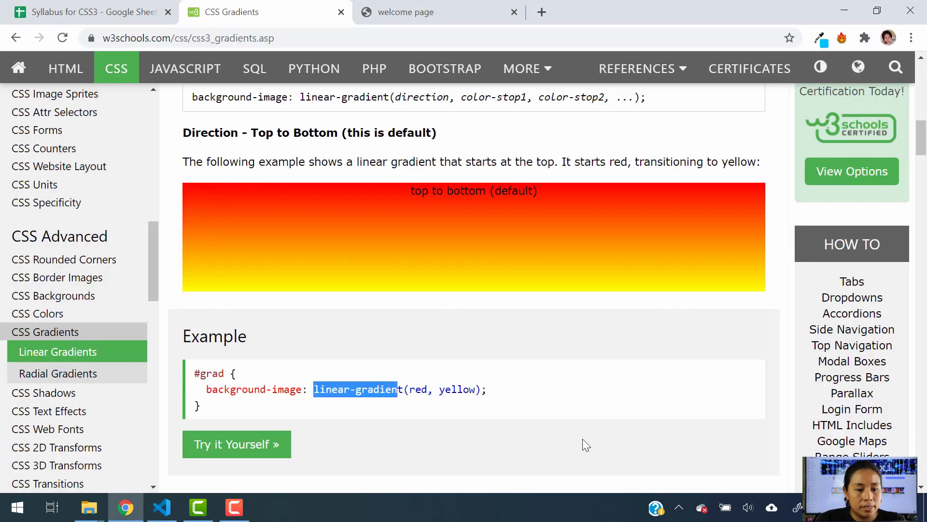
mouse_move(432, 334)
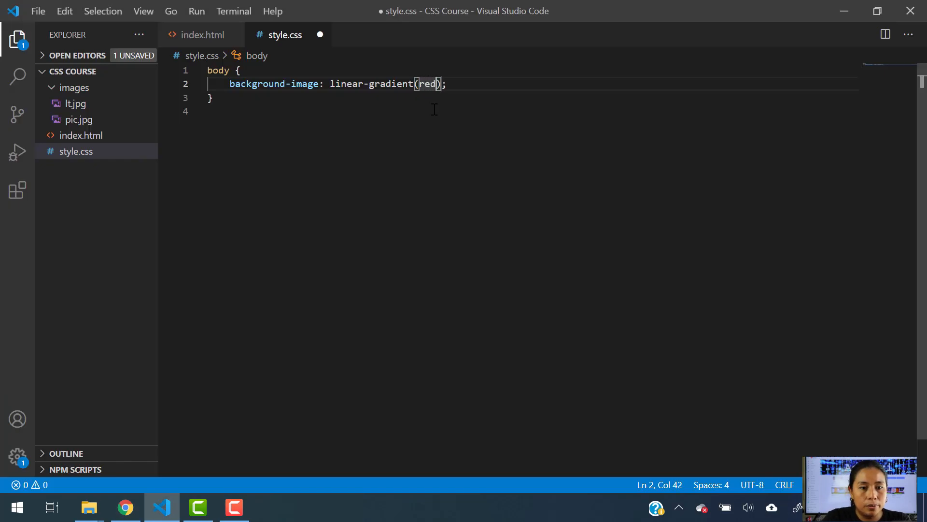
text(, yellow)
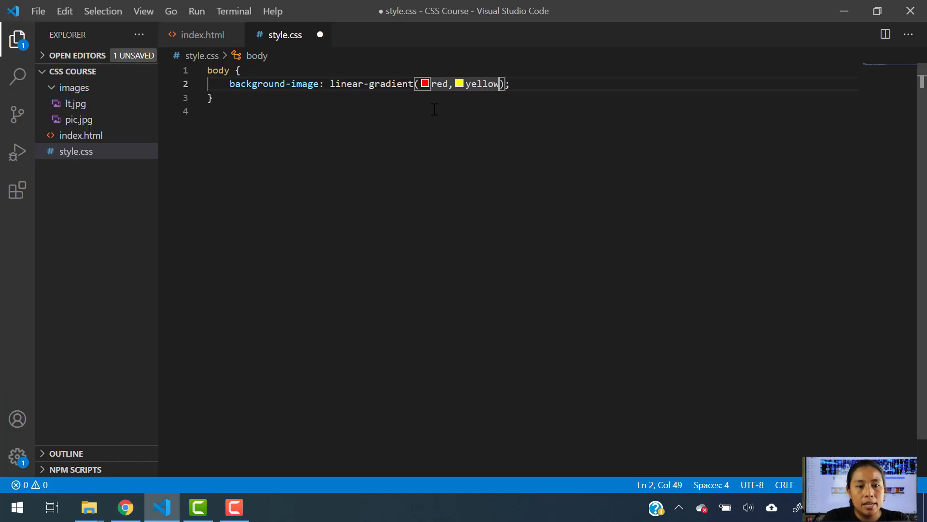
click(124, 507)
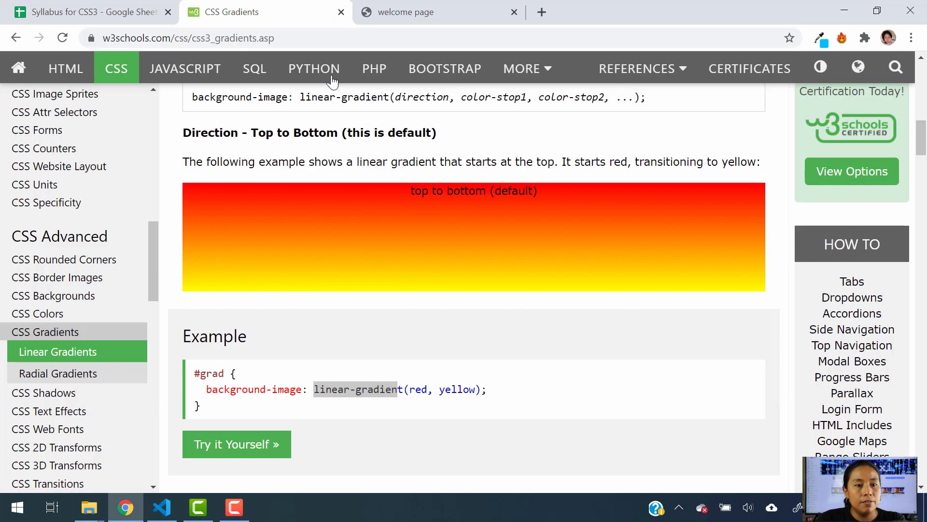
Step: Review the linear-gradient syntax and select its direction parameter
scroll(down, 3)
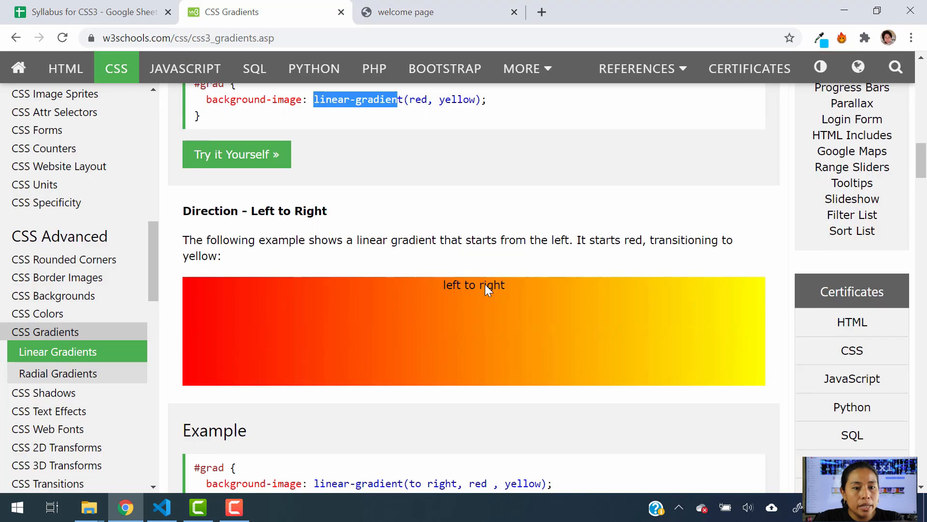
scroll(down, 3)
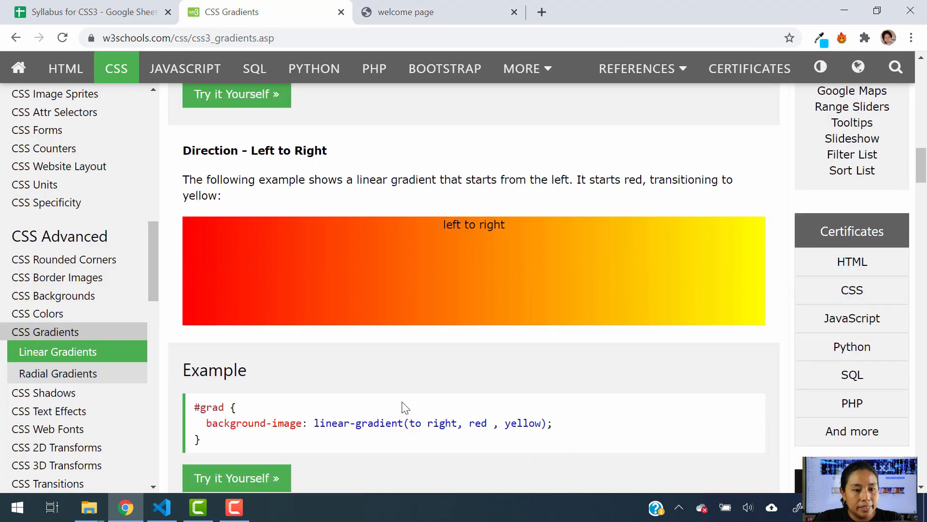
scroll(up, 3)
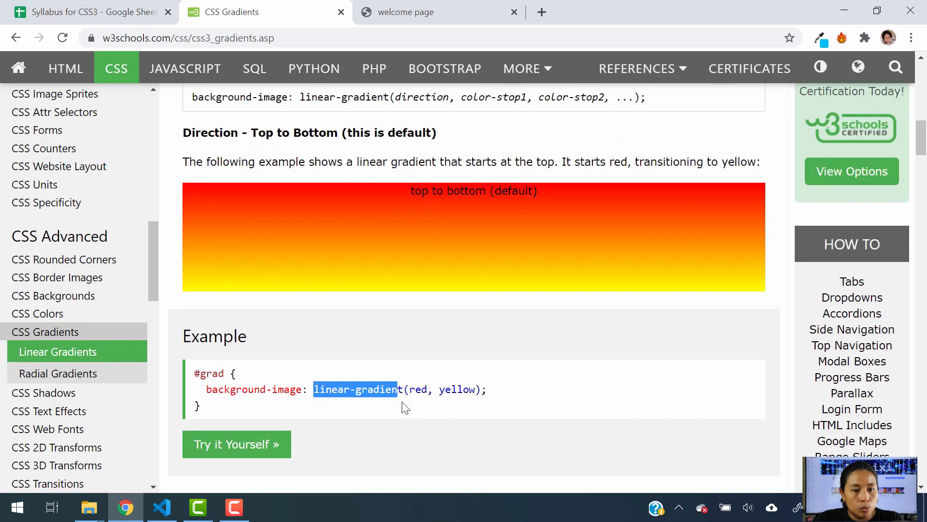
scroll(up, 3)
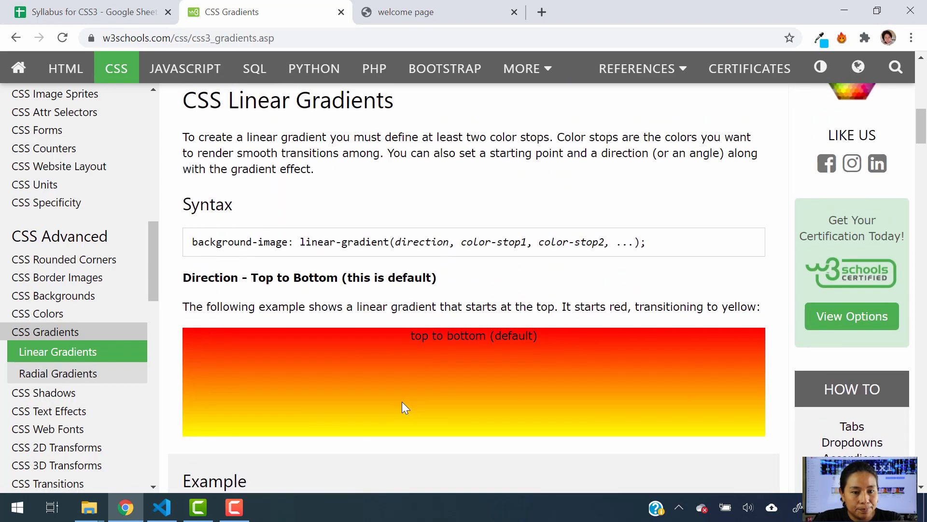
mouse_move(477, 235)
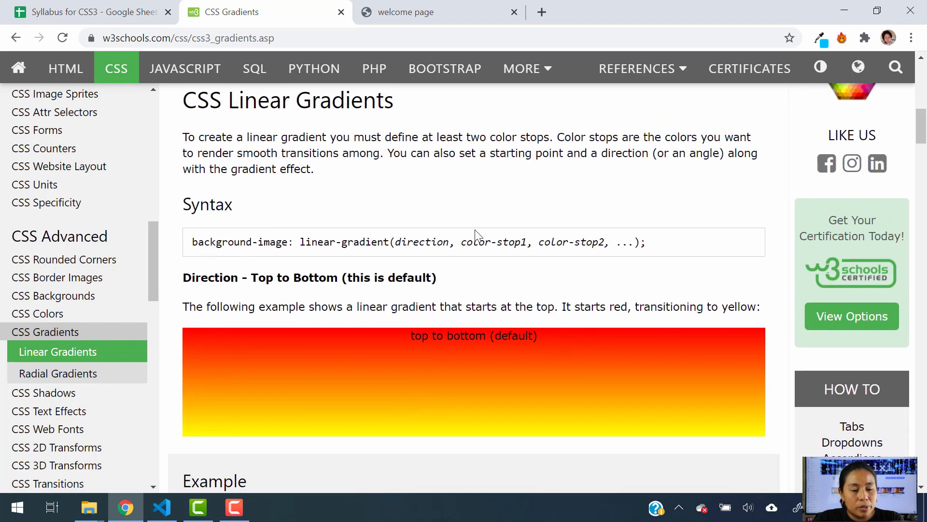
double_click(419, 242)
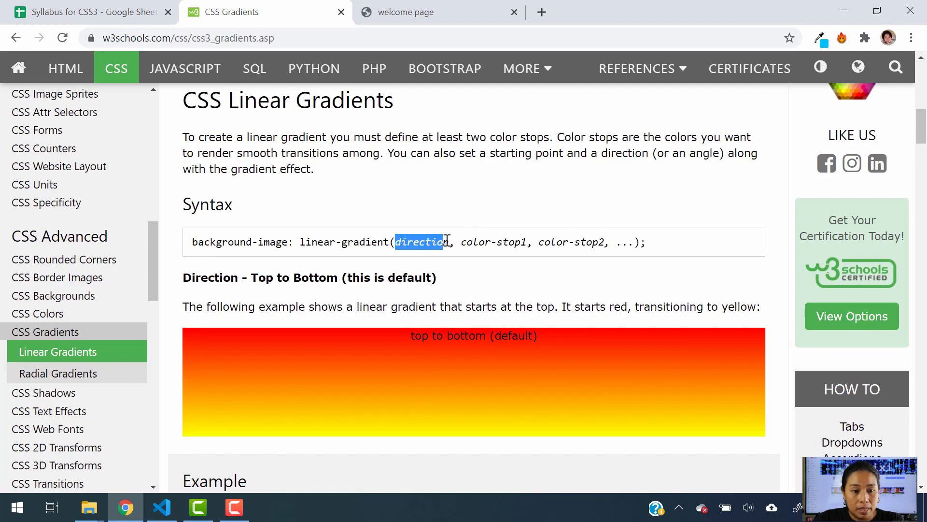
Step: Scroll to the 'Direction - Left to Right' example and select 'to right'
scroll(down, 3)
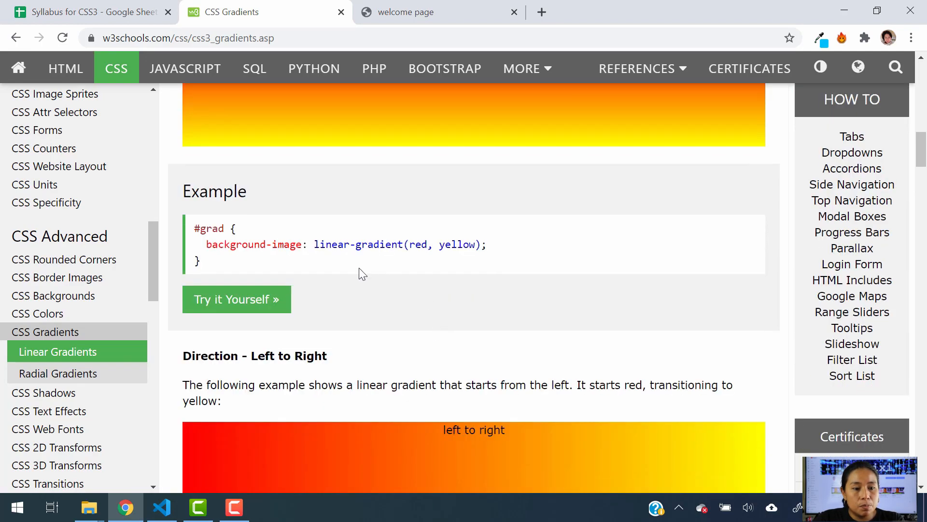
drag(408, 244, 487, 244)
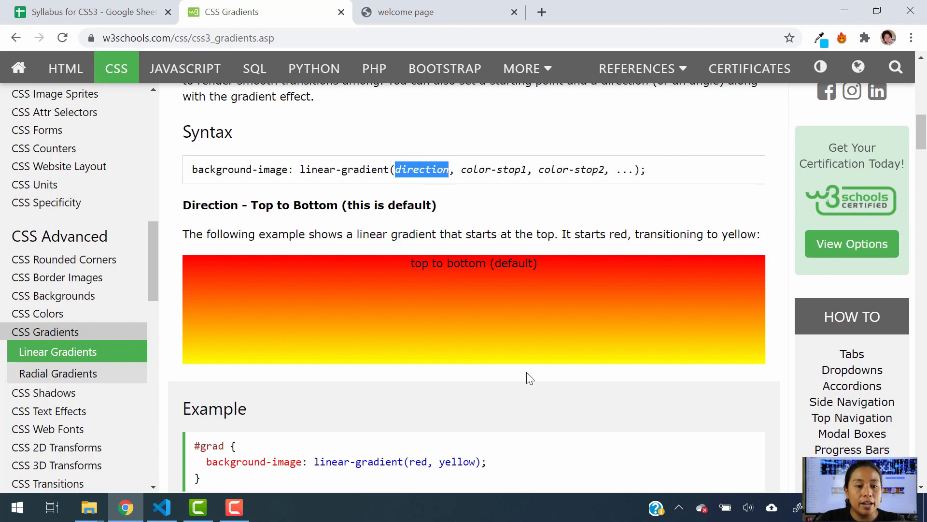
scroll(down, 3)
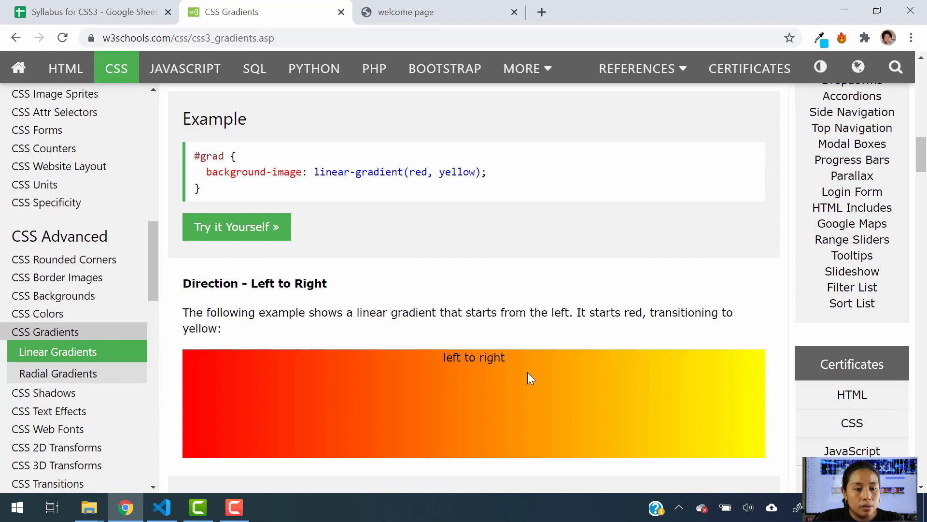
scroll(down, 3)
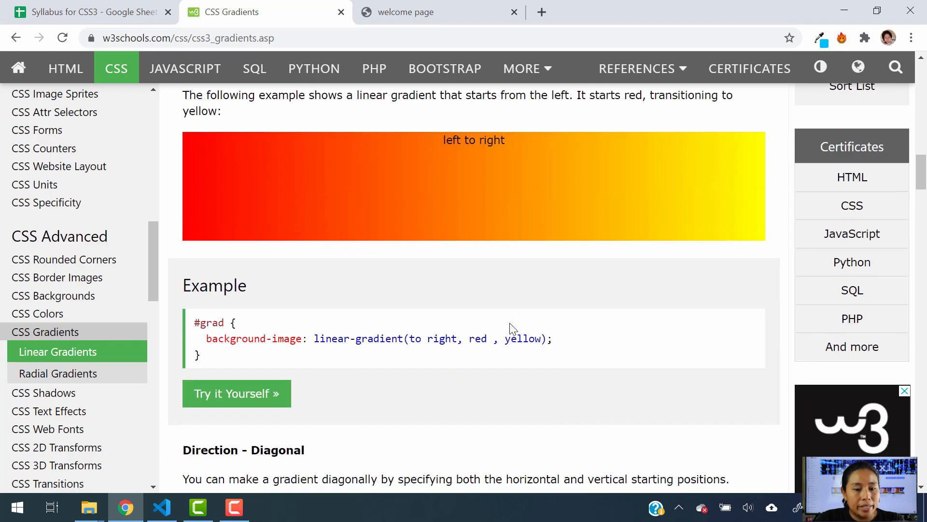
mouse_move(346, 214)
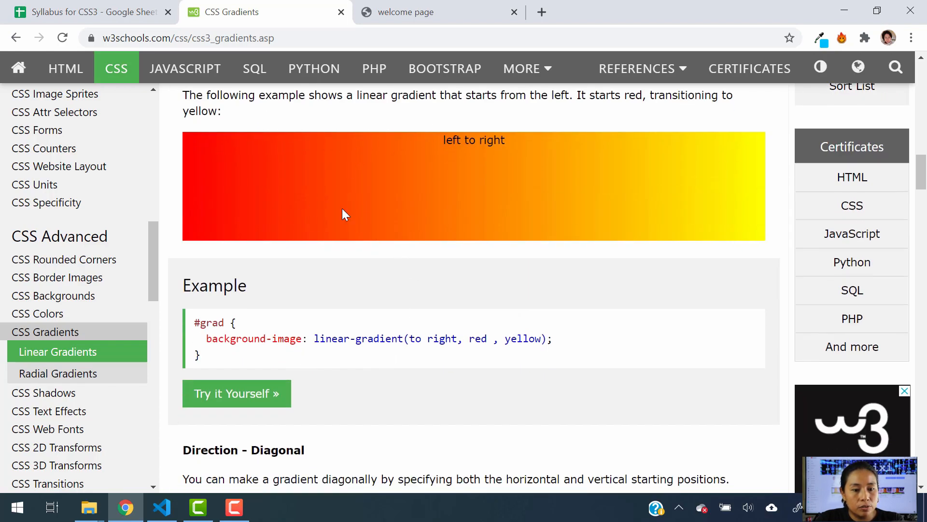
double_click(426, 338)
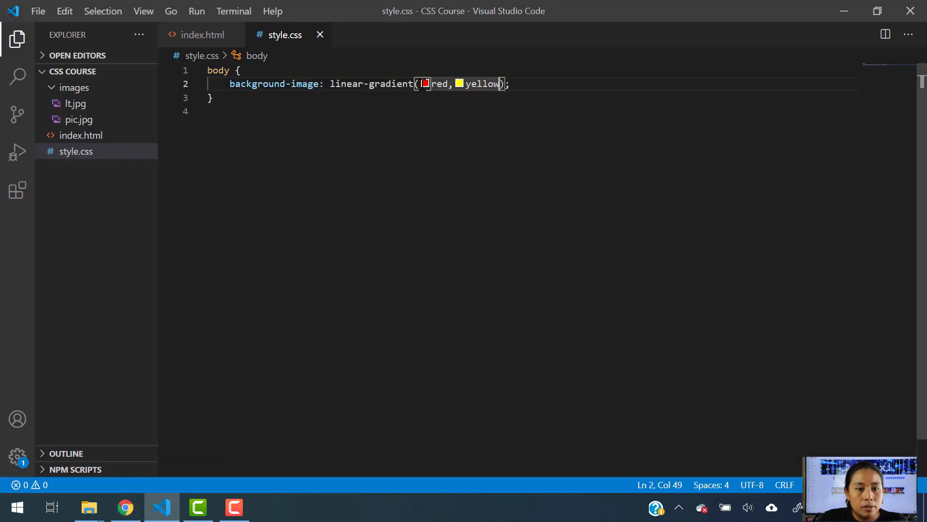
Step: Change the gradient to linear-gradient(to right, red, yellow) and preview the welcome page
click(124, 506)
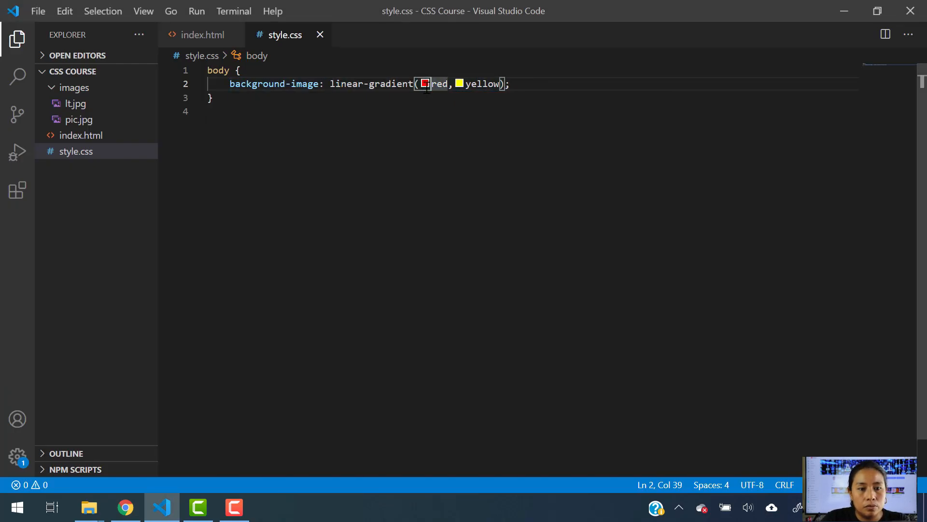
text(to right,)
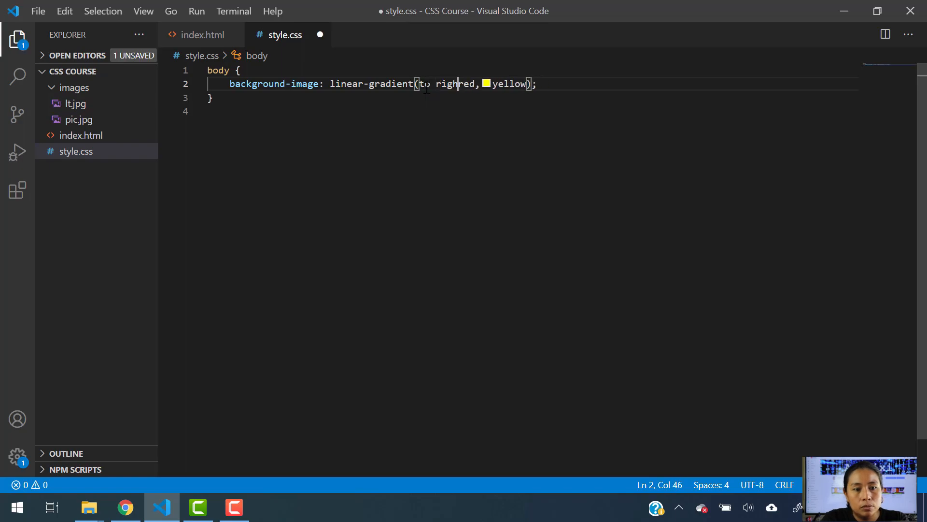
click(124, 507)
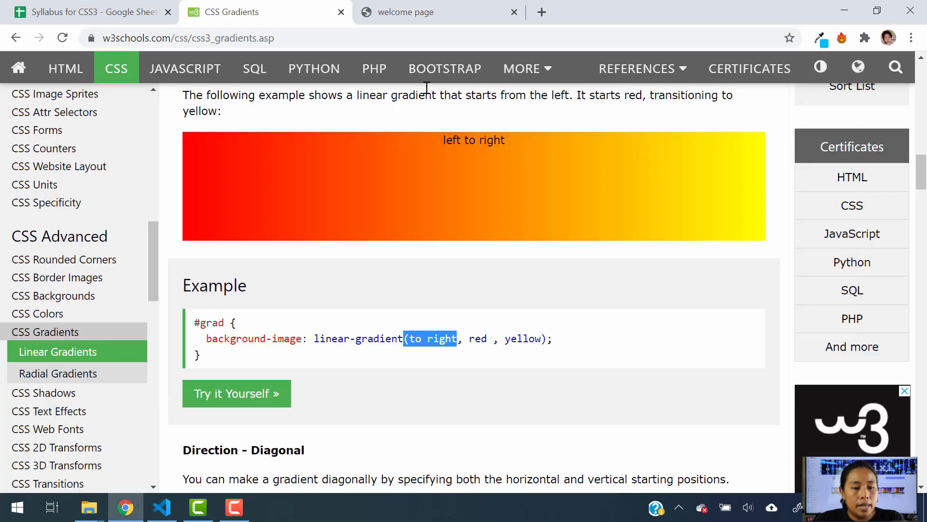
click(161, 508)
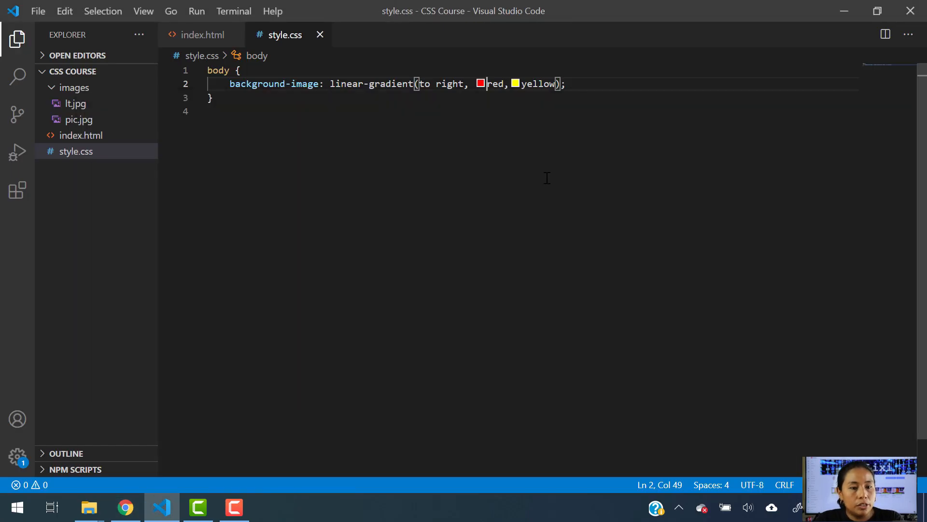
click(124, 507)
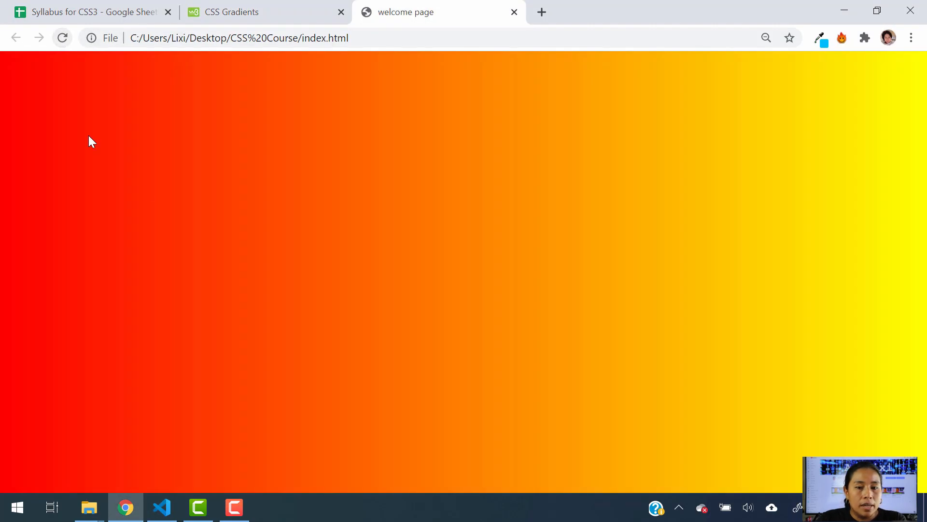
mouse_move(313, 258)
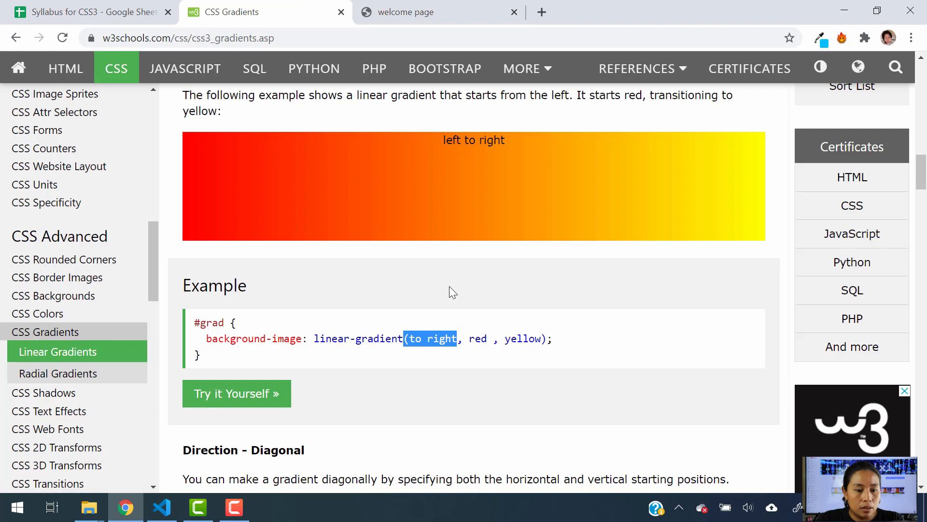
Step: Scroll to the diagonal example, linear-gradient(to bottom right, red, yellow)
scroll(down, 3)
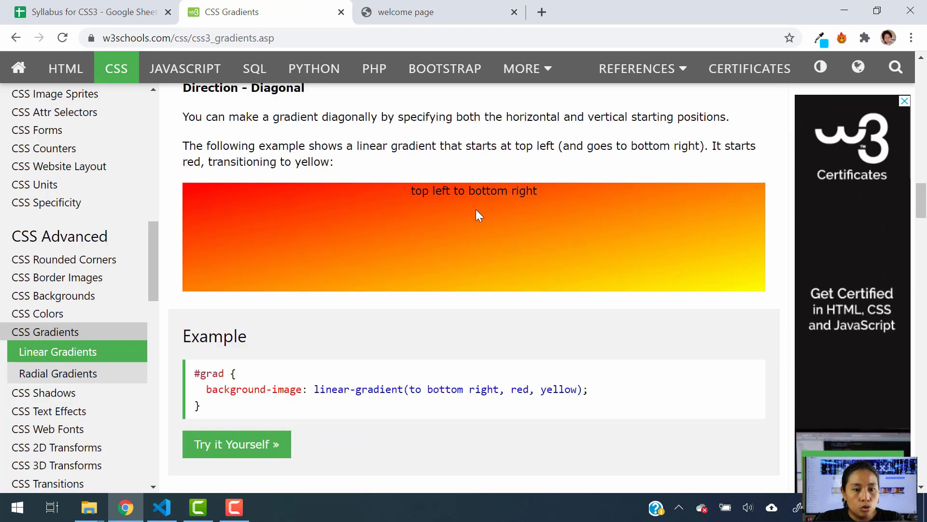
mouse_move(550, 209)
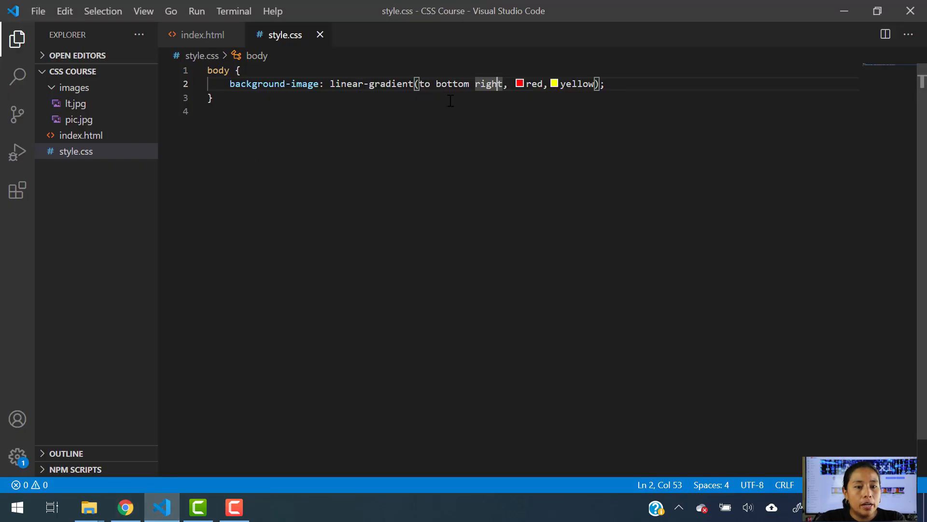
mouse_move(644, 137)
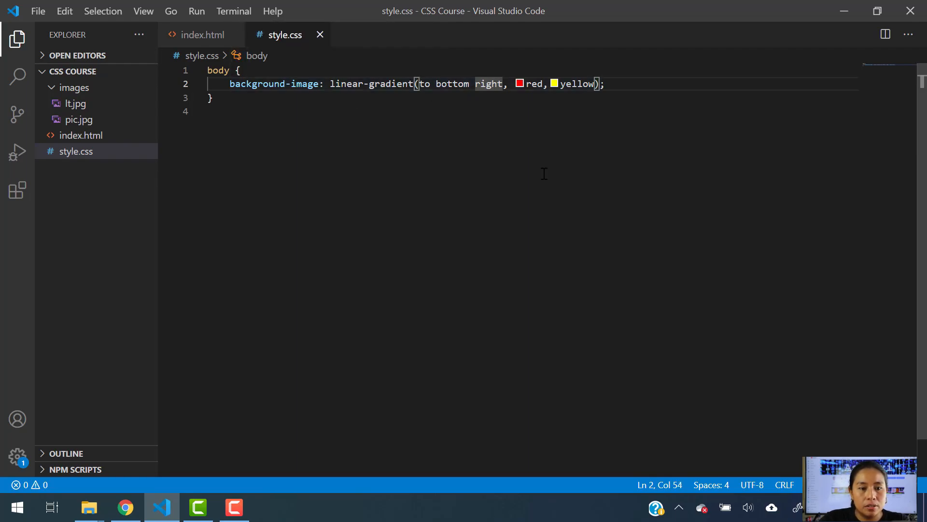
Step: Make the body gradient linear-gradient(to left, red, yellow), then view the diagonal example again
key(Backspace)
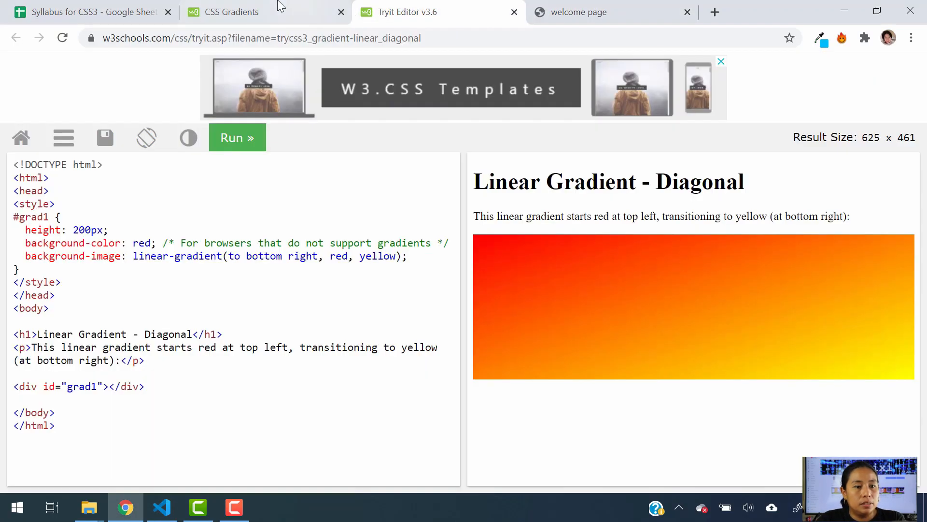
click(161, 507)
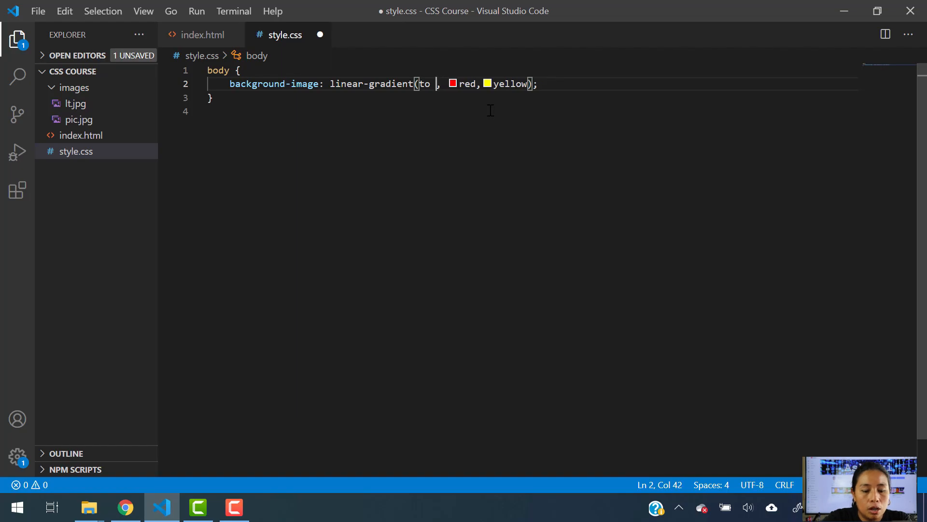
text(top)
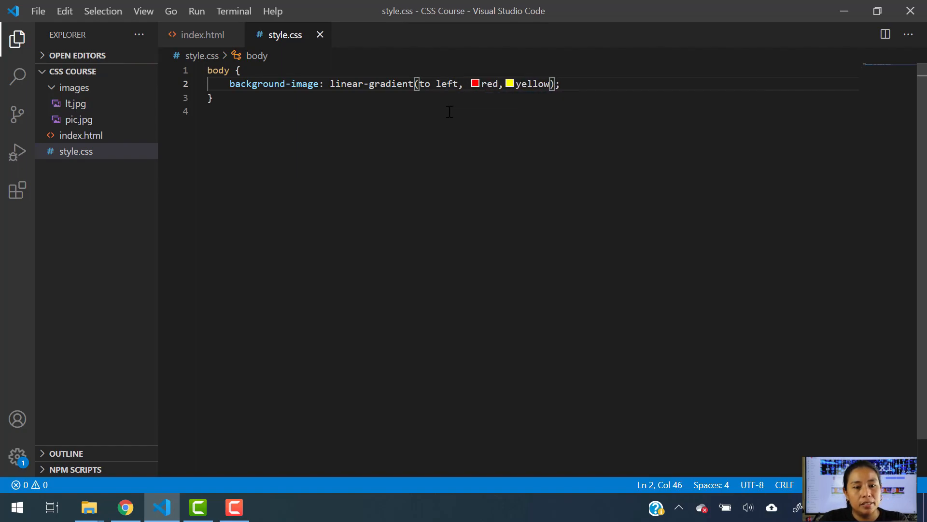
click(124, 507)
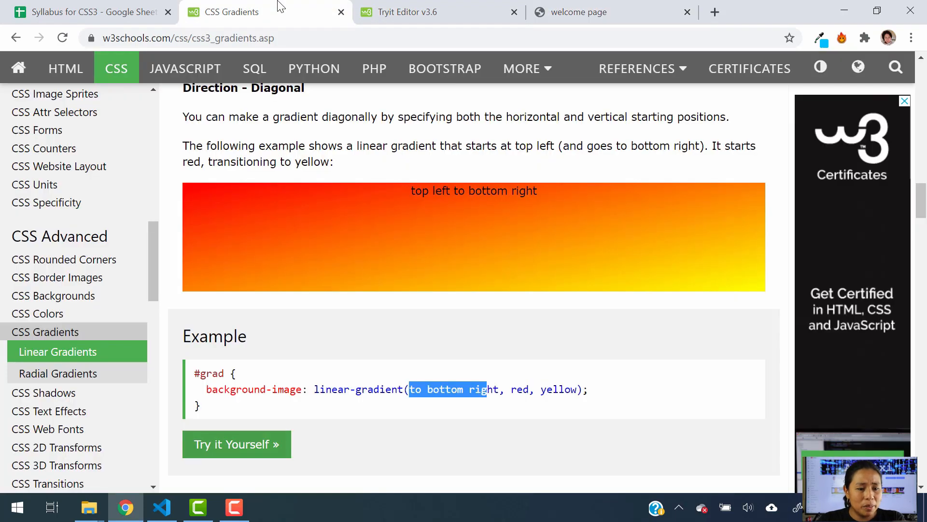
Step: Scroll to W3Schools' angle section and select the 180deg value in its example
scroll(down, 3)
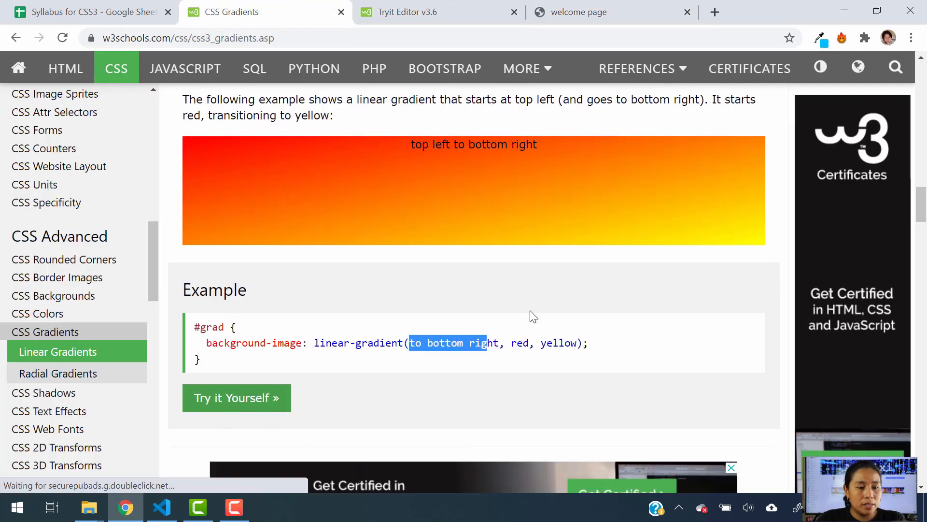
scroll(down, 3)
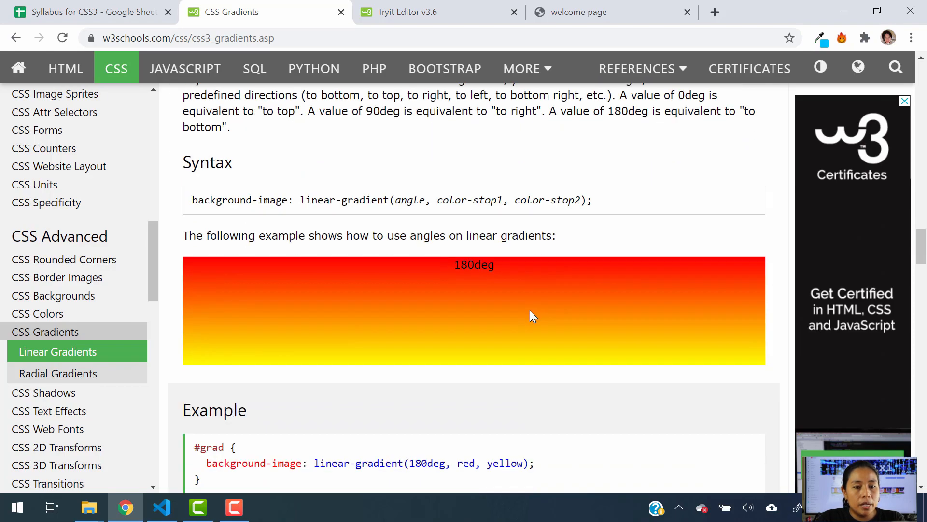
mouse_move(558, 420)
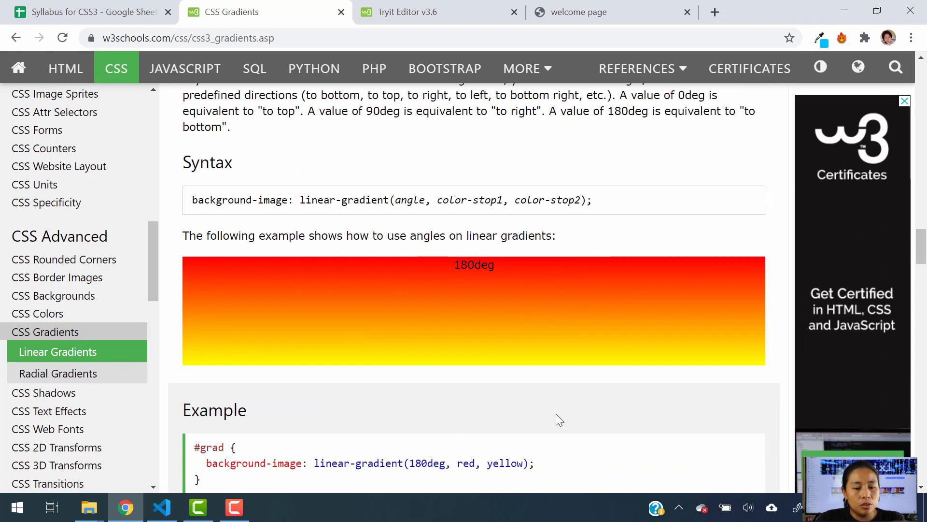
scroll(down, 3)
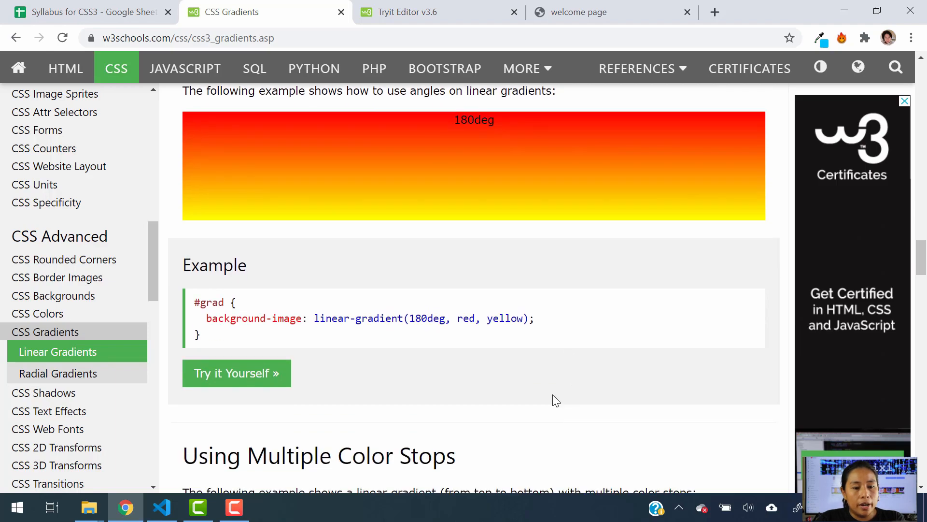
mouse_move(547, 390)
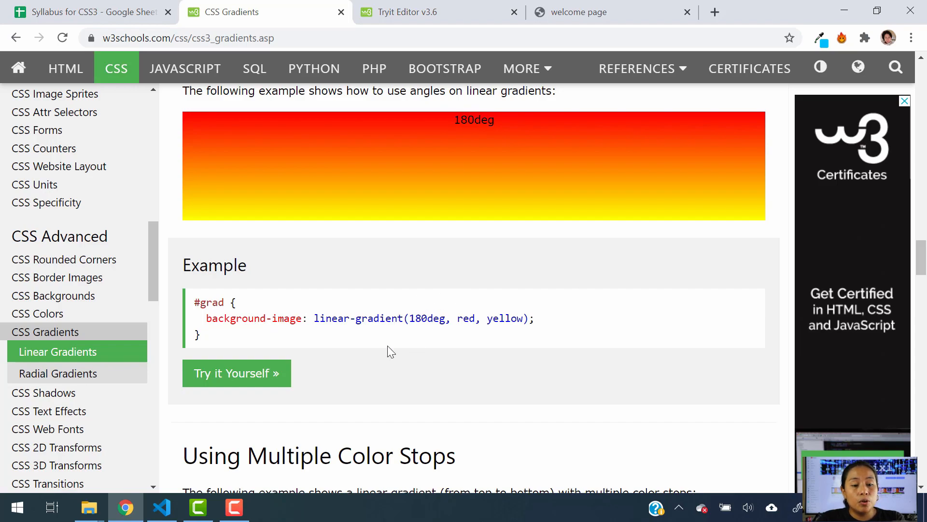
scroll(up, 3)
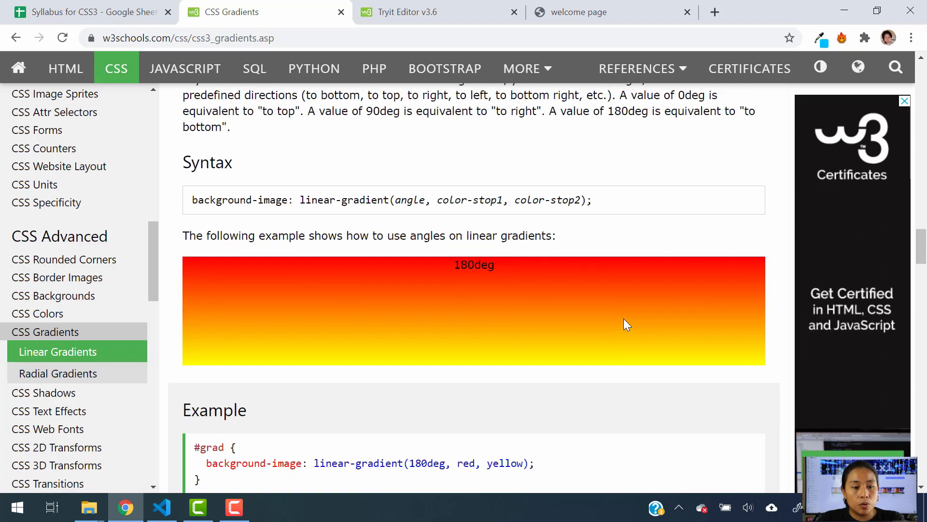
scroll(down, 3)
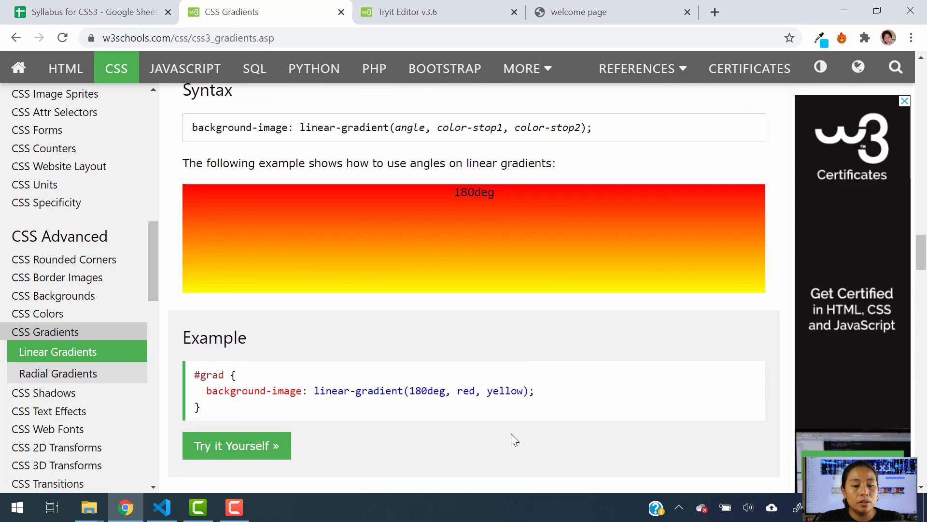
click(161, 507)
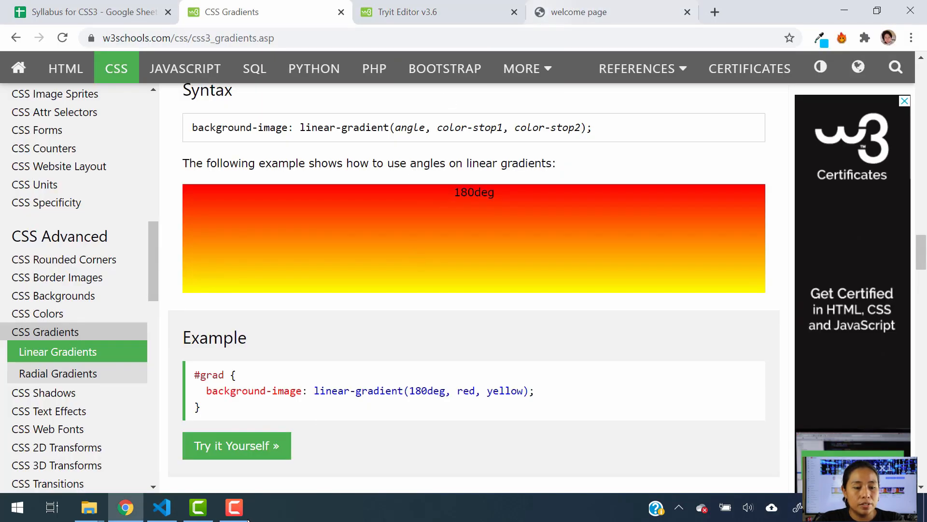
mouse_move(374, 412)
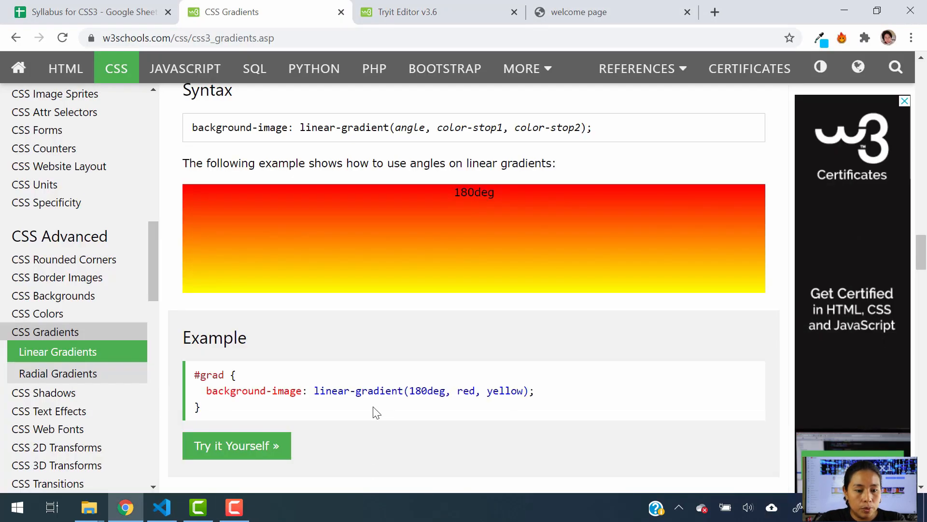
double_click(427, 390)
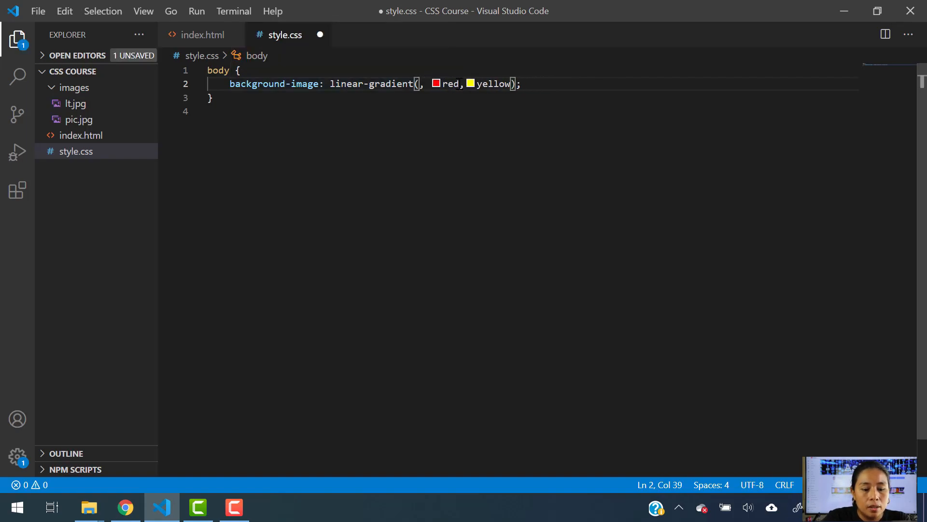
Step: Set the body gradient angle to 180deg and save, then change it to 45deg
text(180deg)
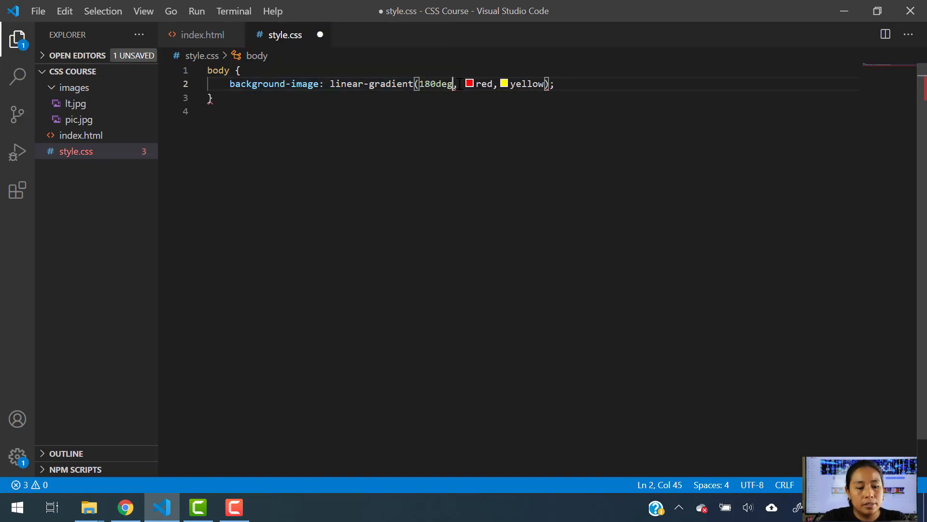
key(ctrl+s)
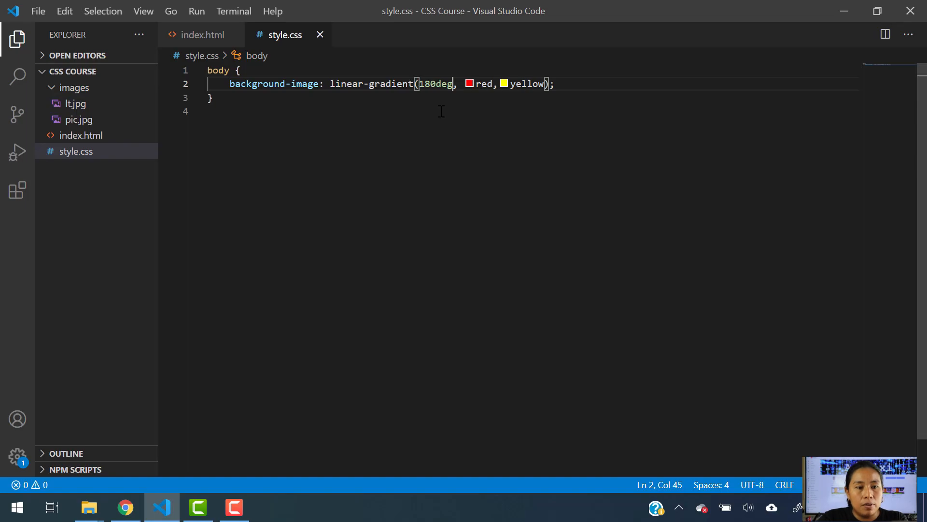
double_click(435, 83)
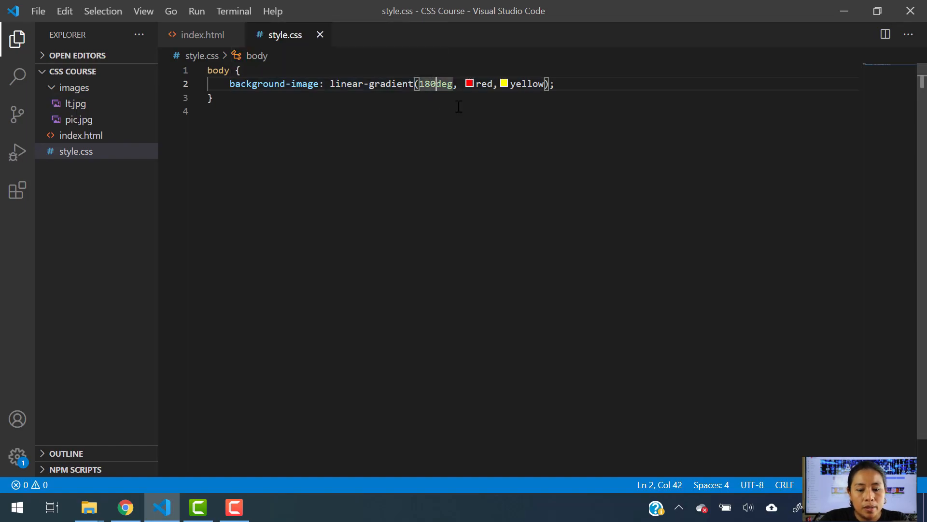
text(45)
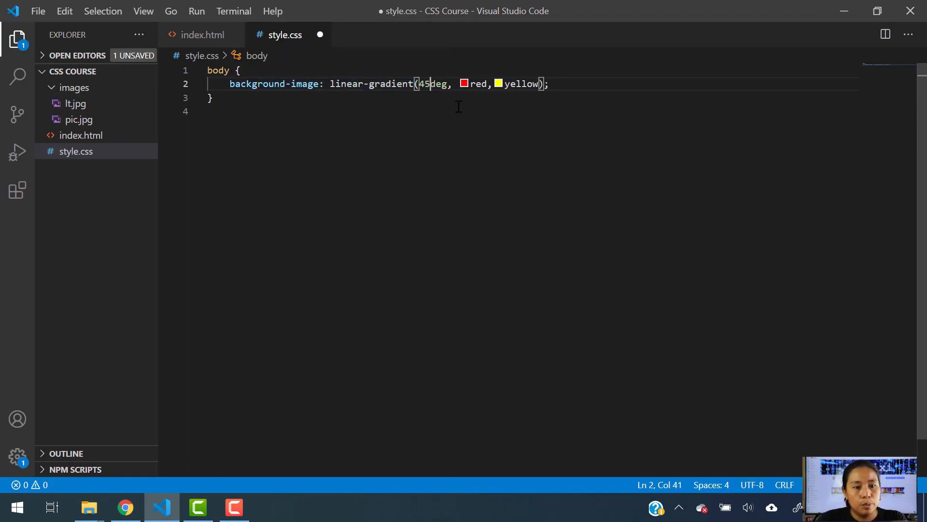
Step: Close the W3Schools Tryit tab and return to style.css
click(124, 507)
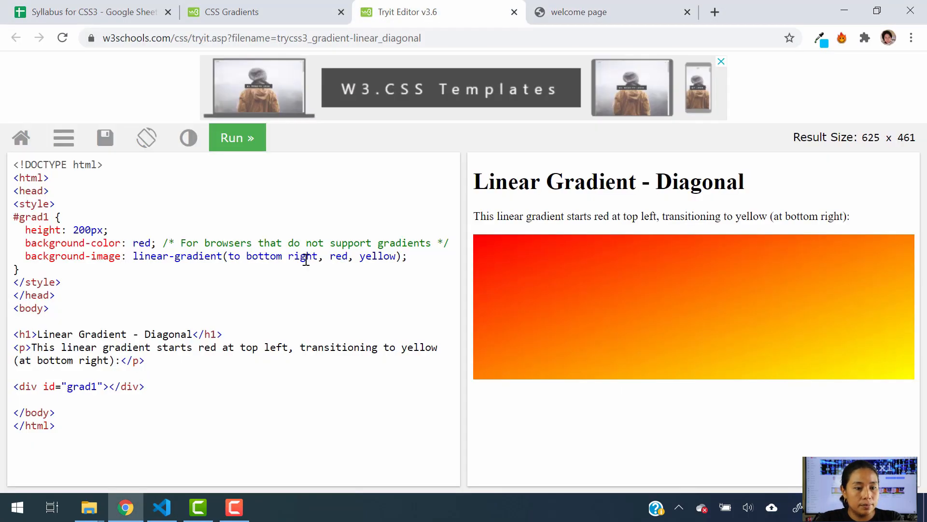
click(514, 12)
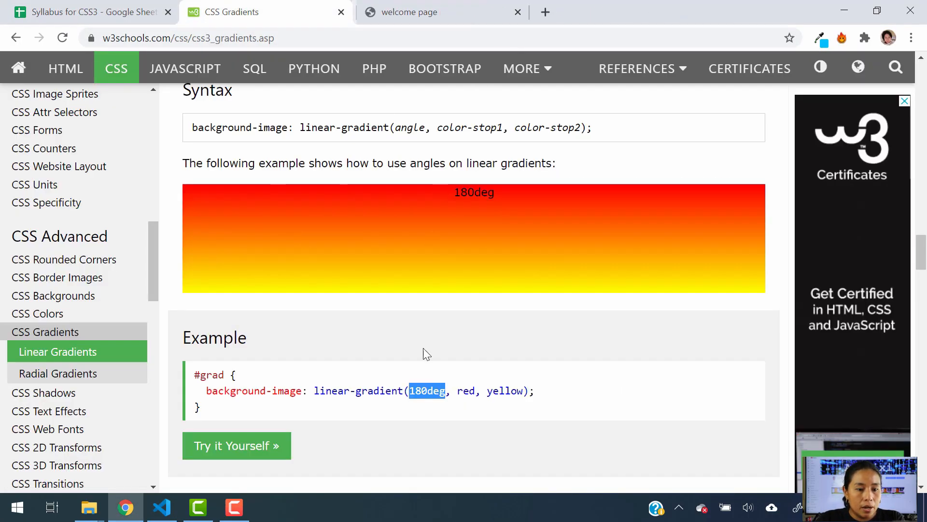
click(160, 507)
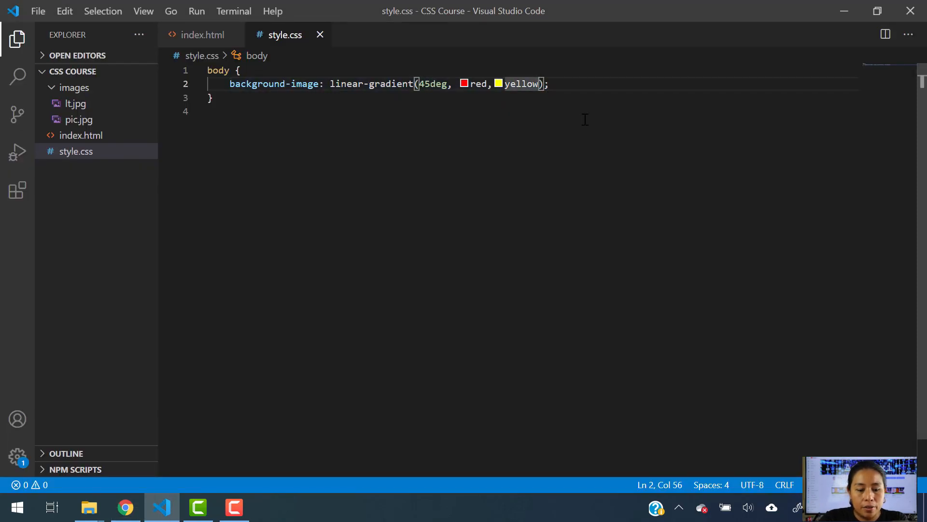
Step: Add blue to the gradient and reload the welcome page to preview red-yellow-blue
text(,)
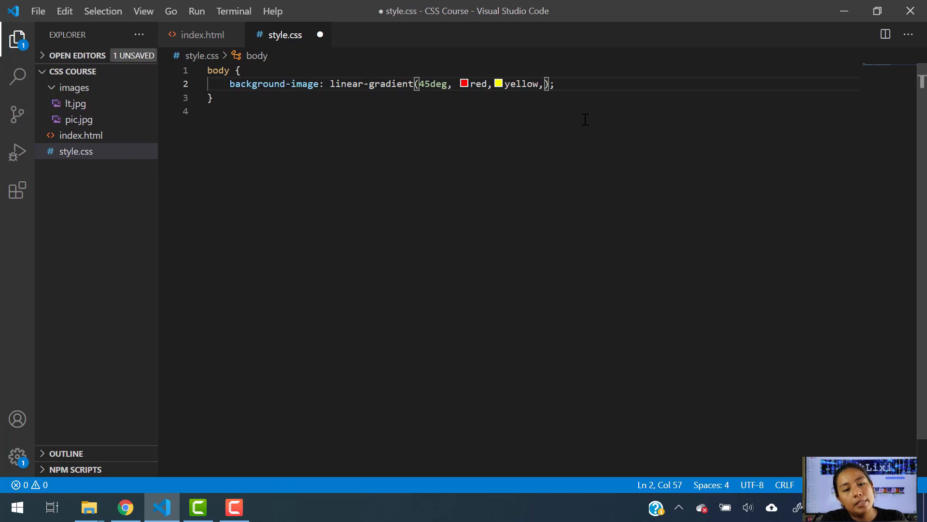
click(124, 507)
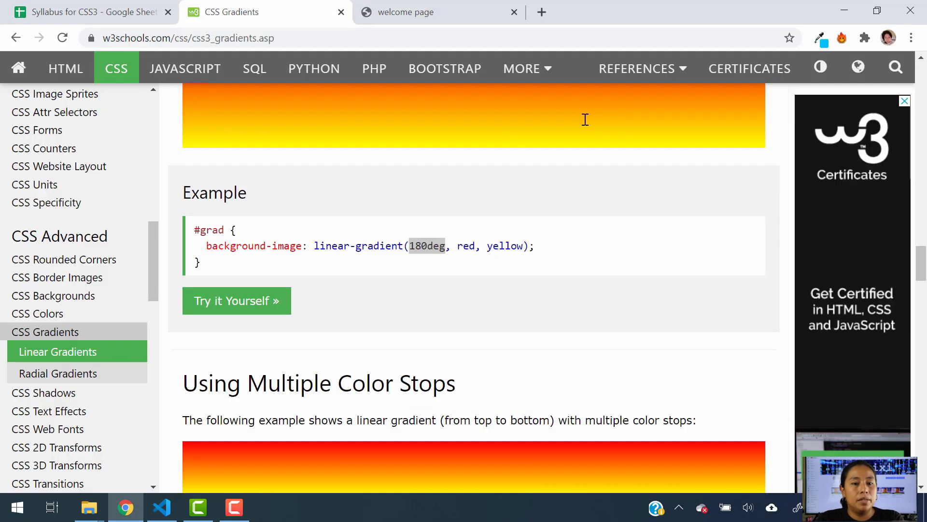
click(440, 12)
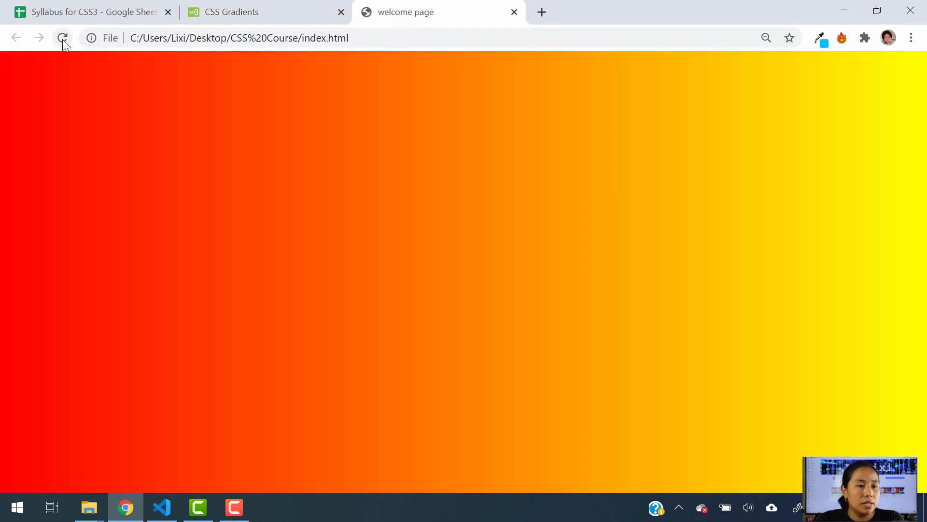
click(63, 38)
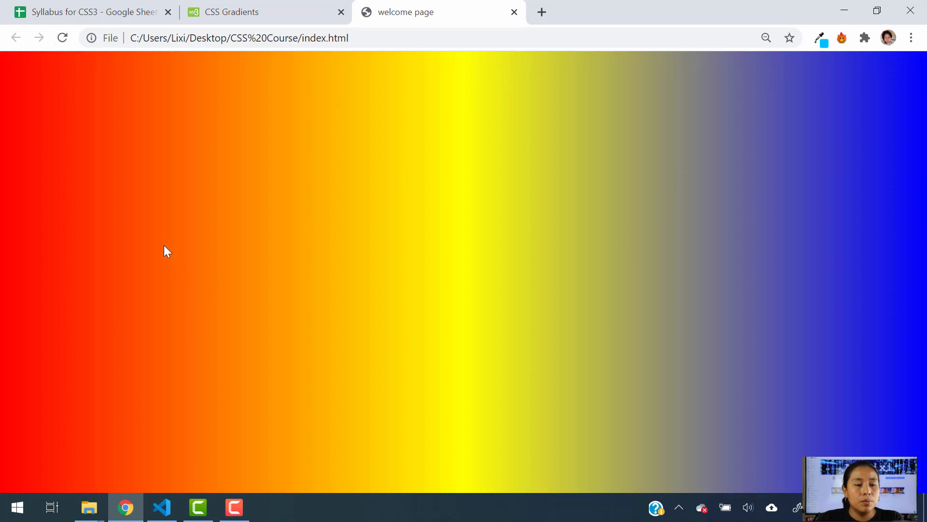
mouse_move(792, 186)
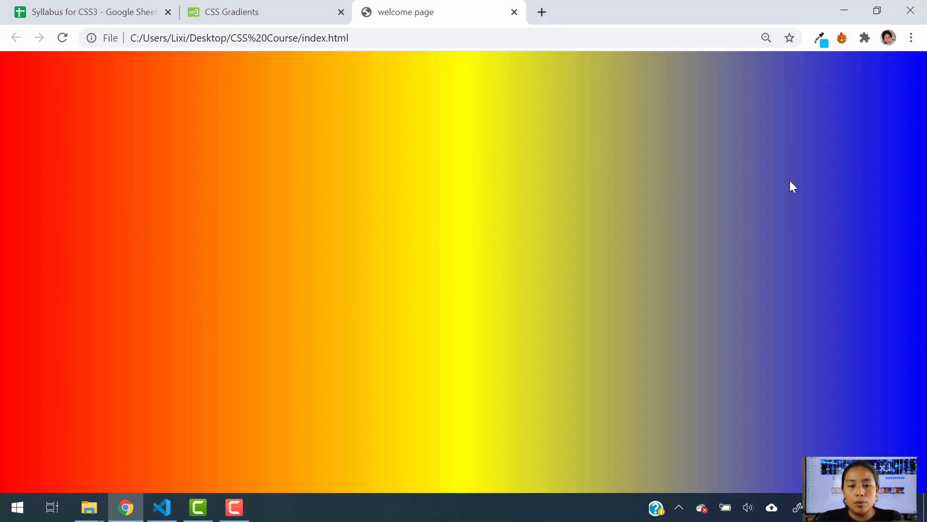
Step: Scroll W3Schools' gradients page down to the repeating-linear-gradient example
click(161, 507)
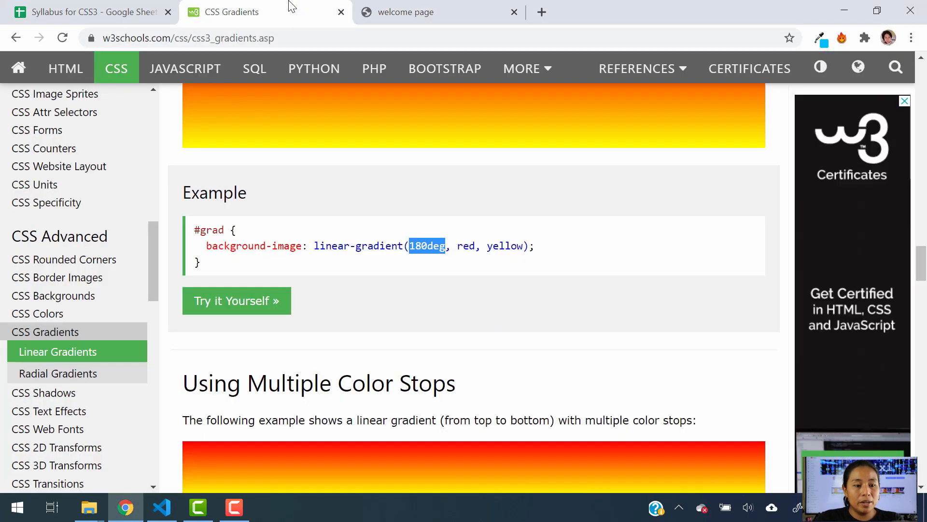
scroll(down, 3)
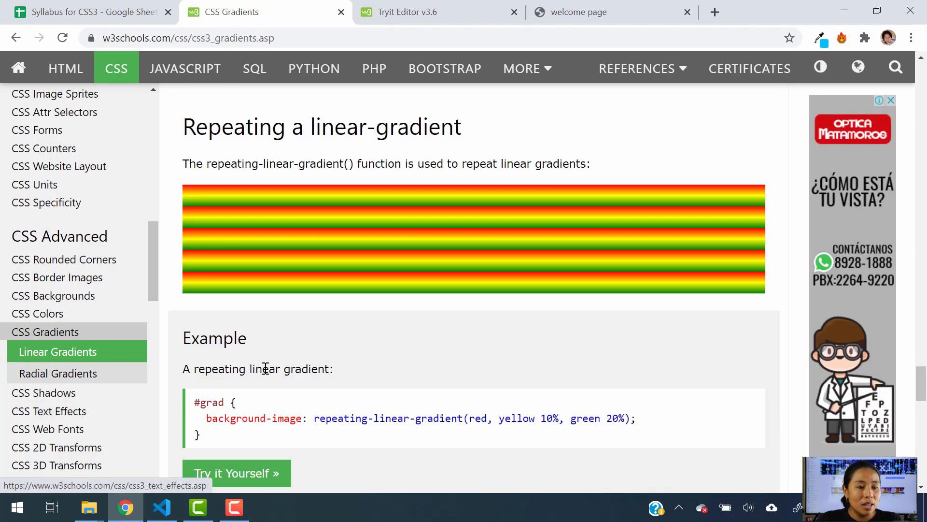
scroll(down, 3)
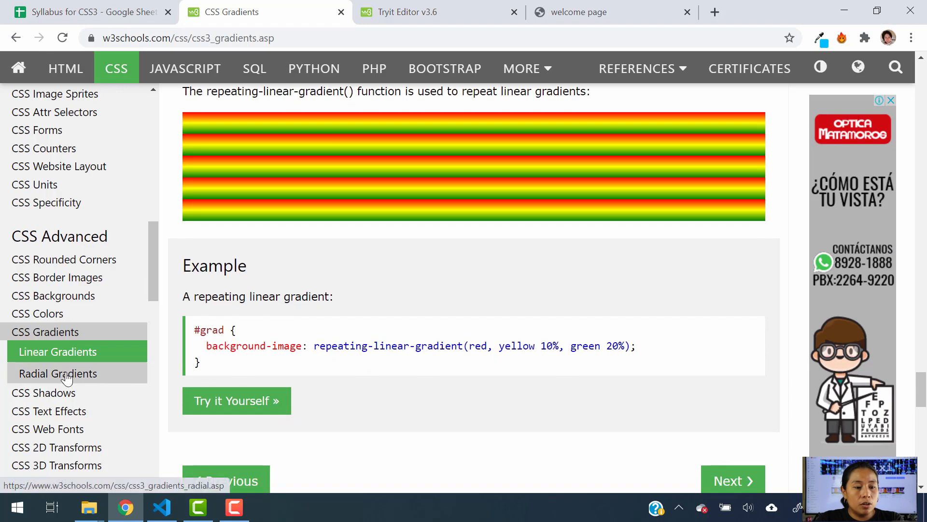
Step: Open W3Schools' Radial Gradients page and scroll to its syntax and red-yellow-green example
click(57, 373)
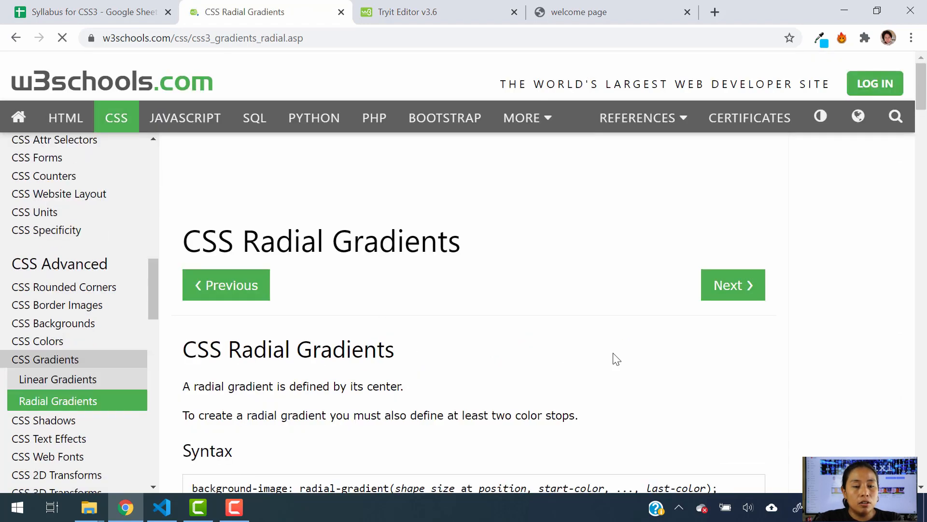
click(161, 508)
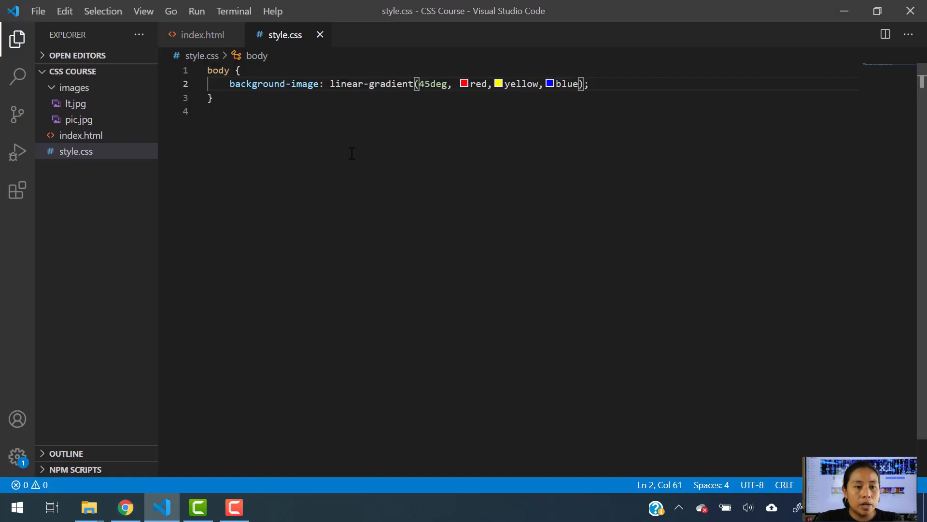
click(124, 507)
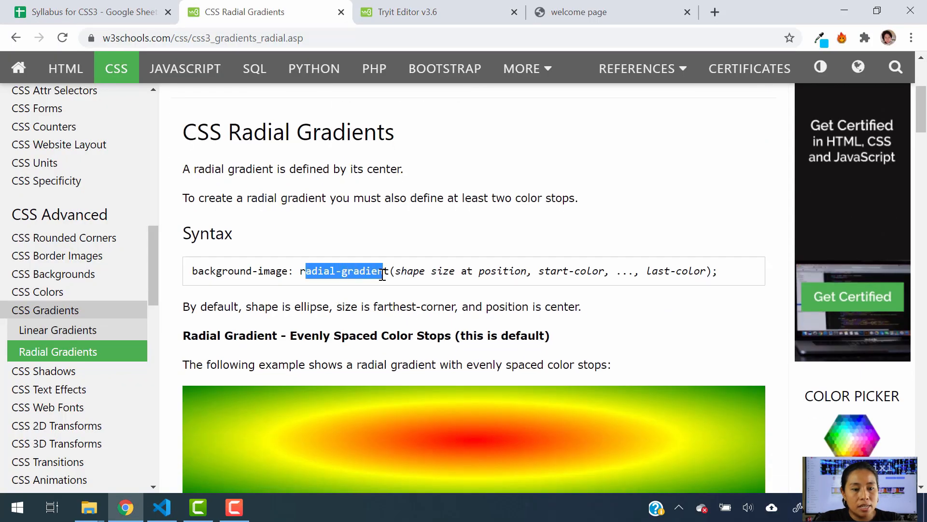
mouse_move(253, 240)
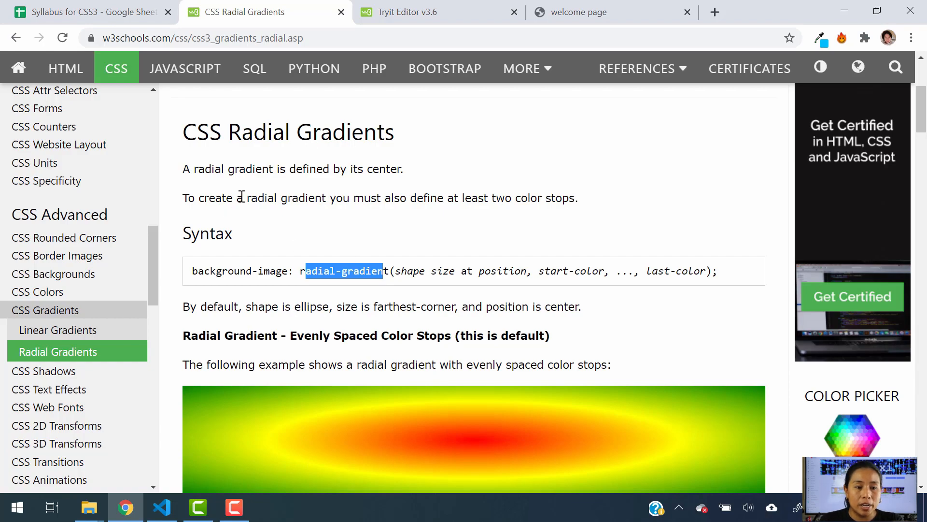
scroll(down, 3)
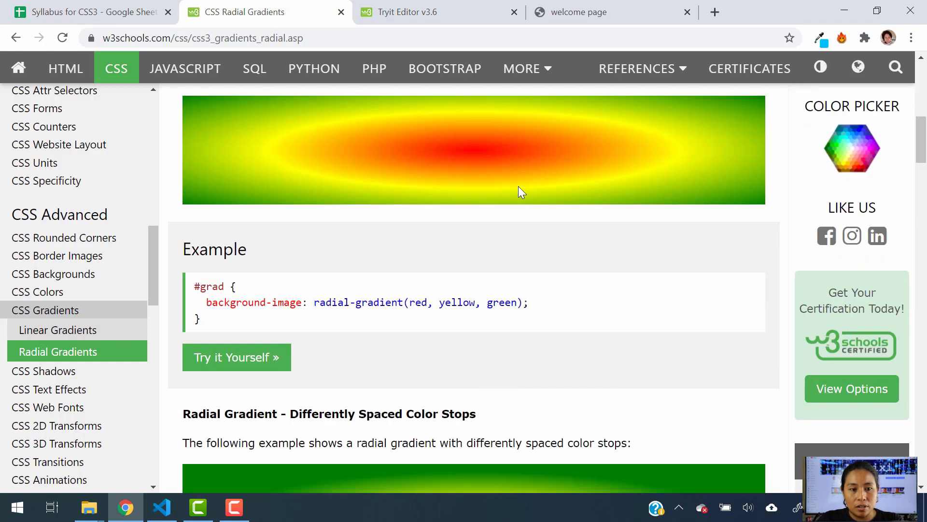
mouse_move(473, 142)
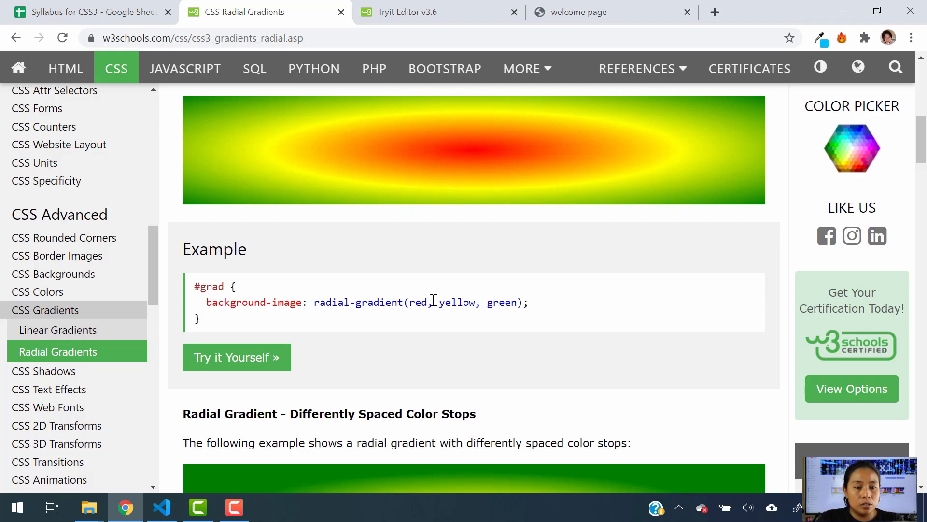
scroll(up, 3)
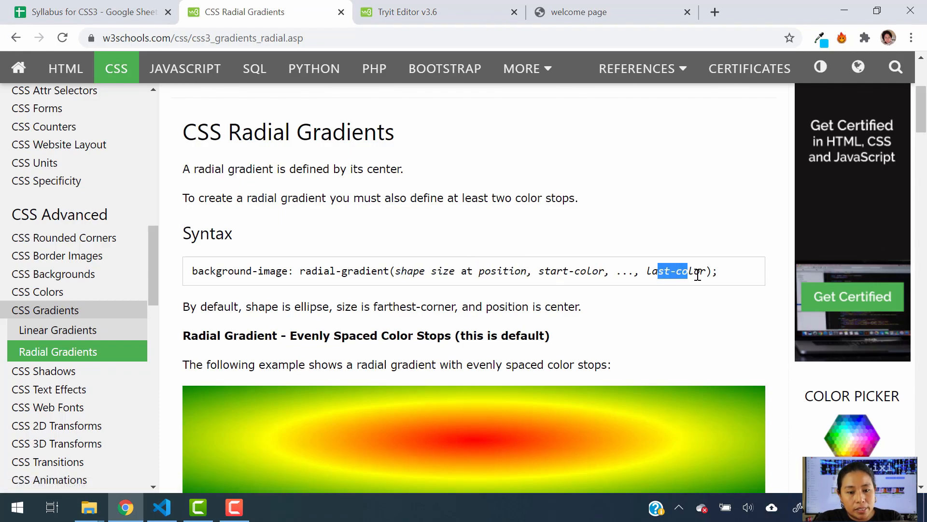
scroll(down, 3)
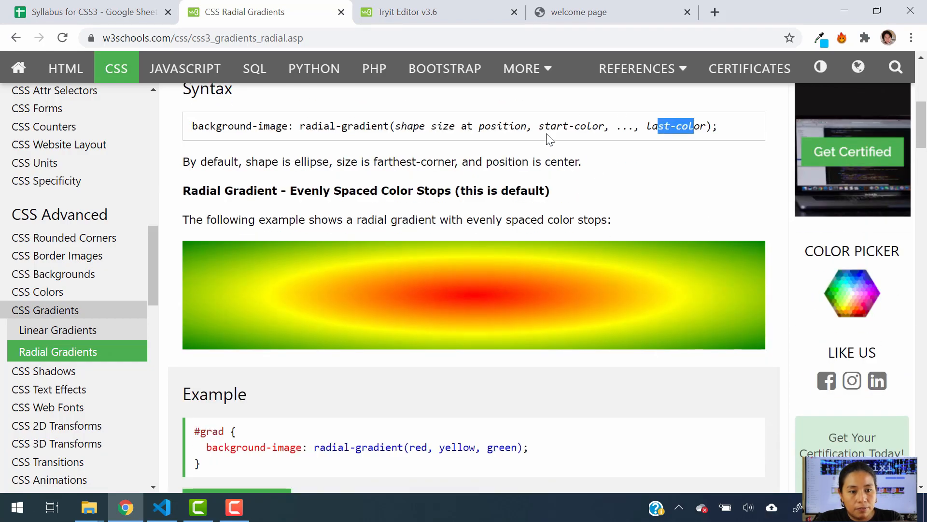
scroll(down, 3)
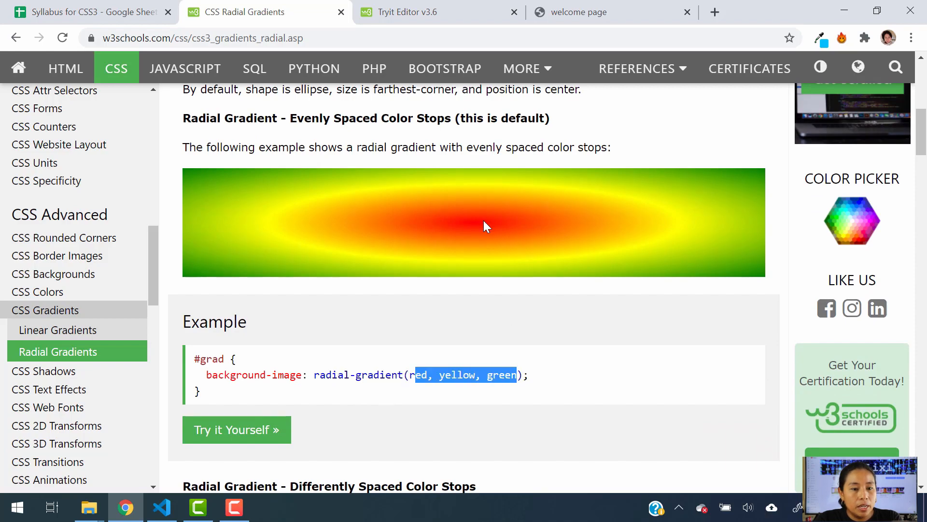
mouse_move(334, 404)
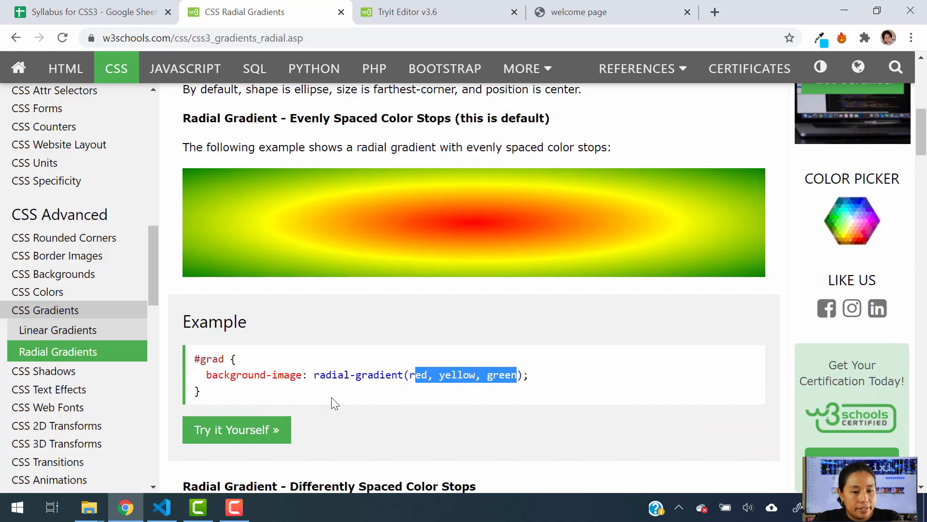
Step: Replace the body rule with h1 { background-image: radial-gradient(red, pink, blue); }
click(161, 506)
text(h)
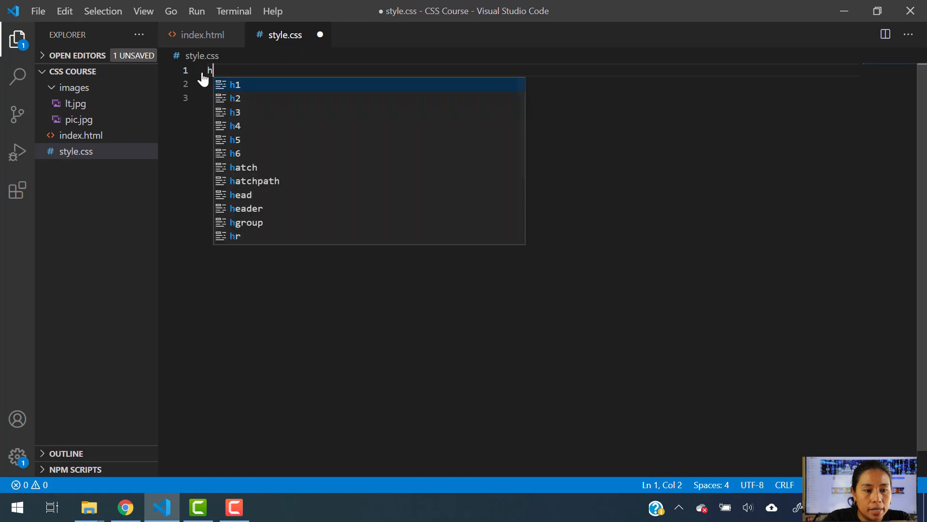
text(1)
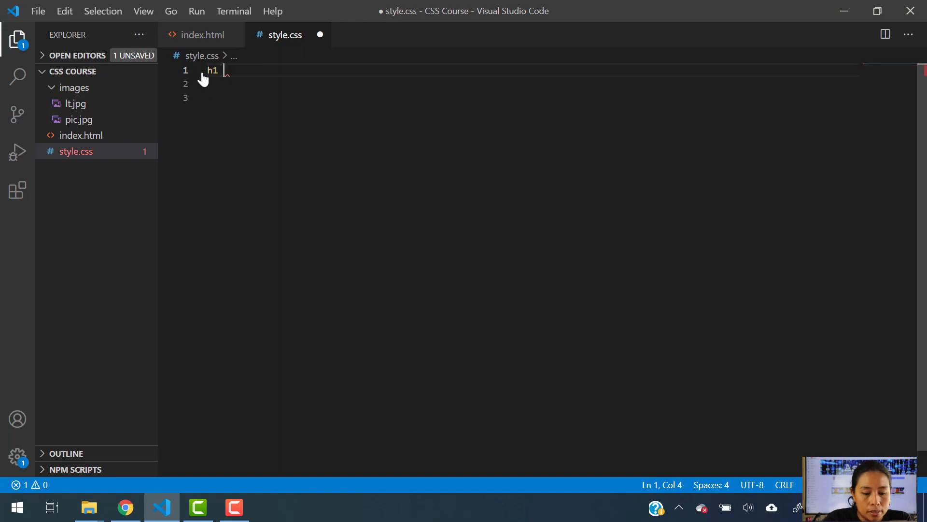
text({)
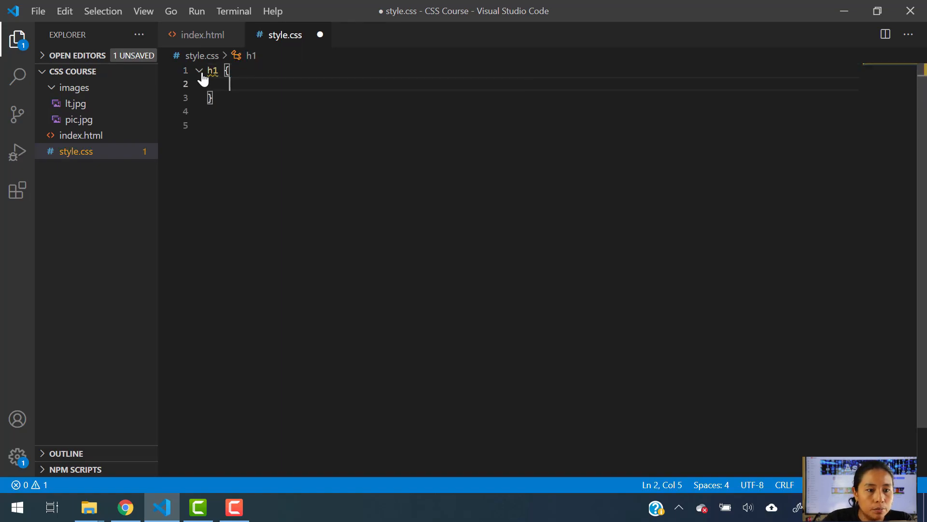
text(ba)
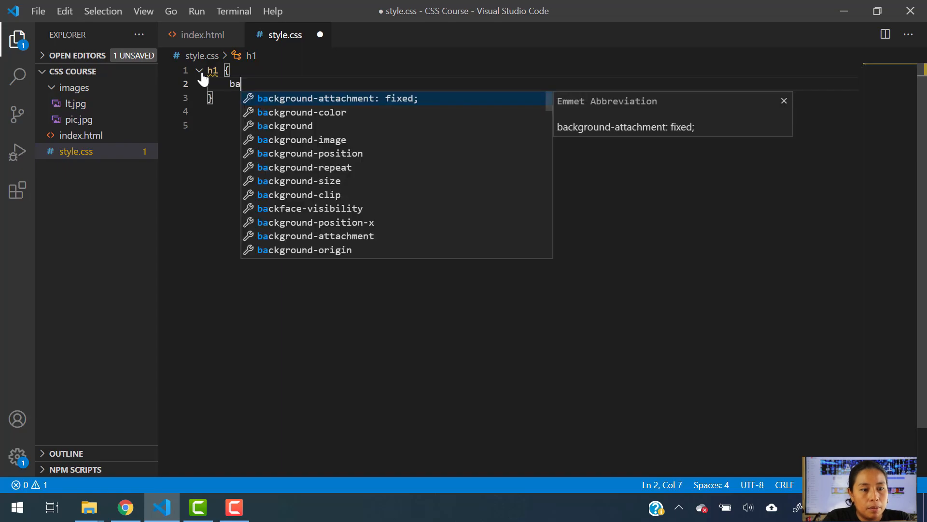
text(c)
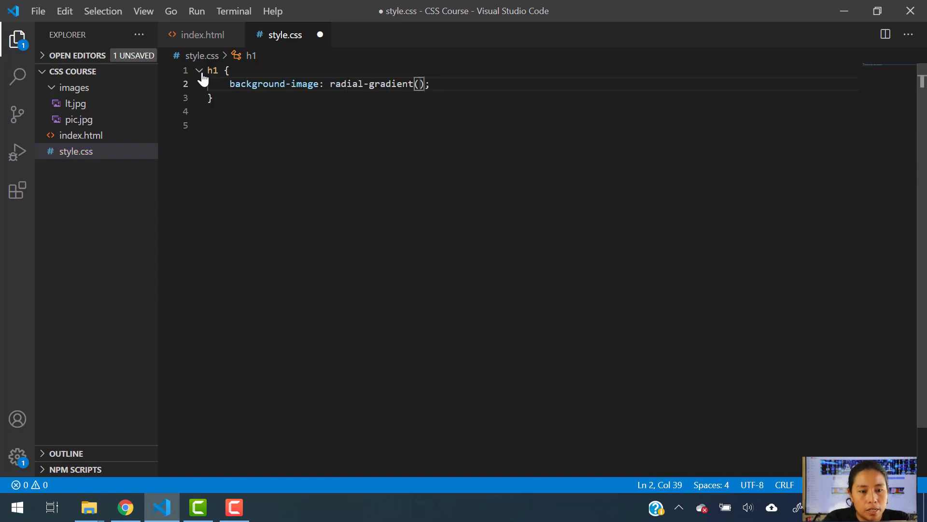
text(red,p)
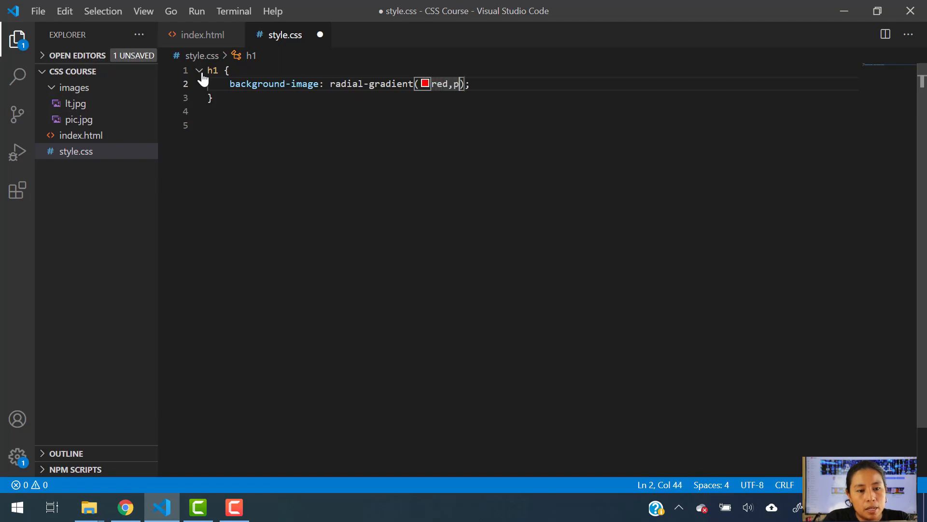
text(ink)
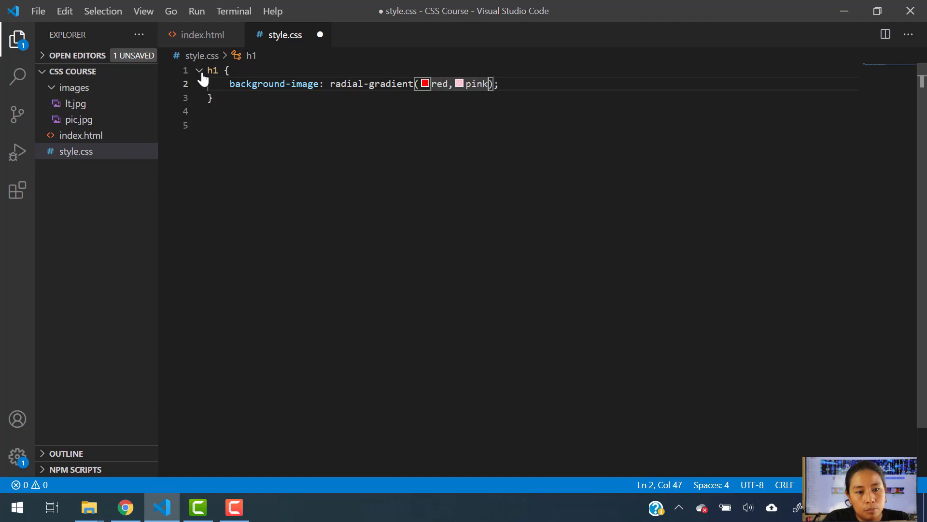
text(,blue)
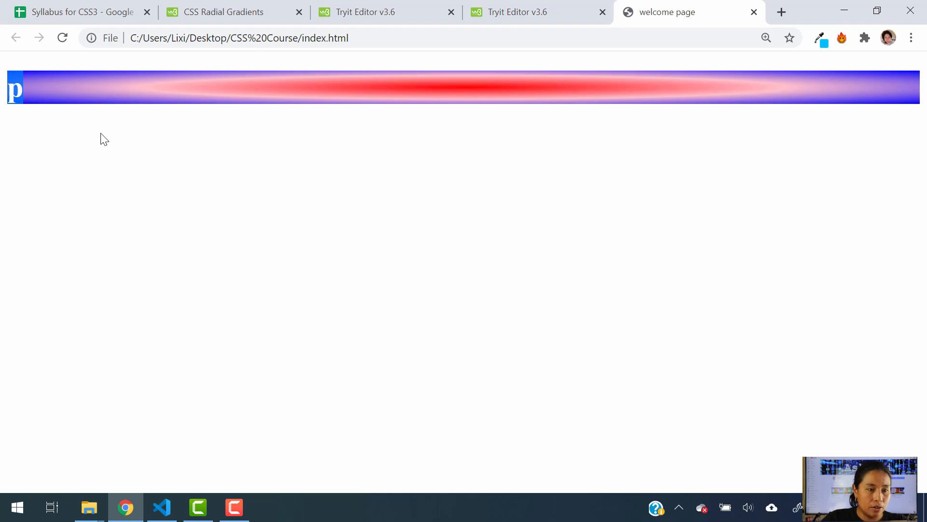
mouse_move(473, 100)
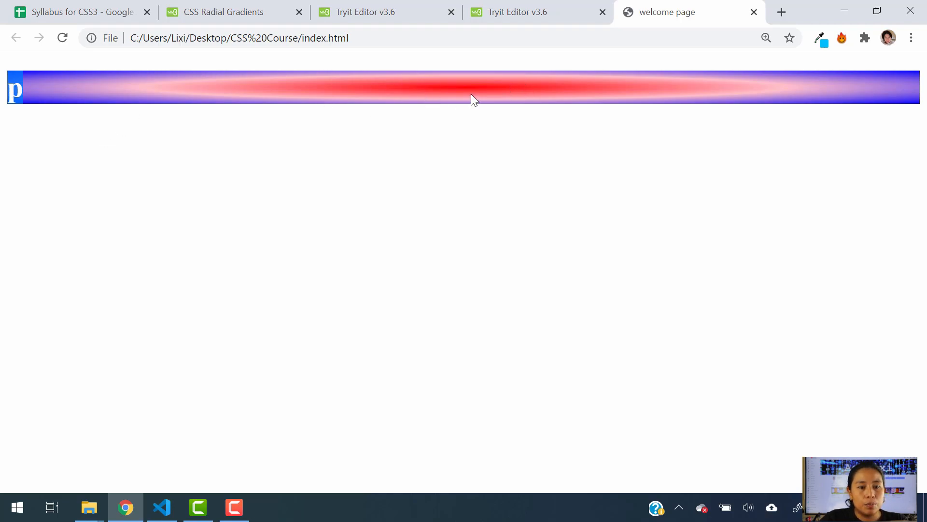
mouse_move(385, 106)
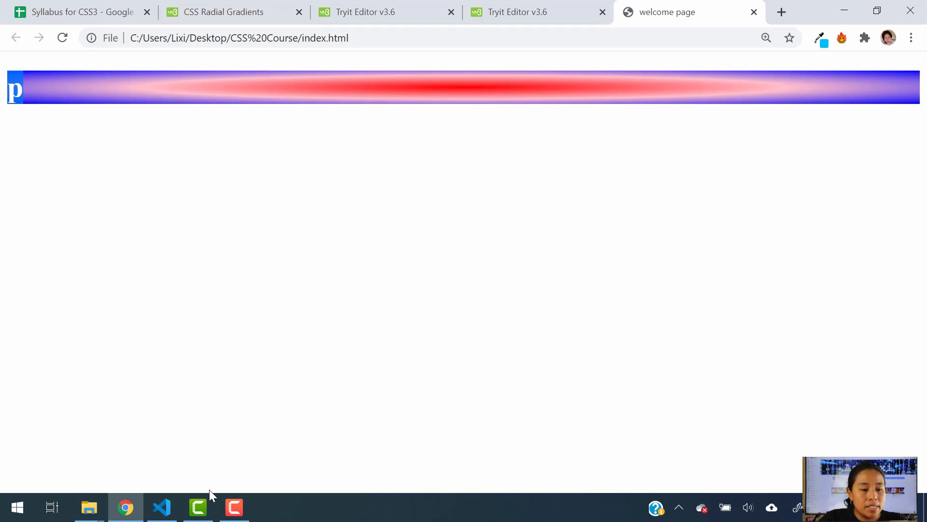
Step: Scroll to the radial-gradient(circle, red, yellow, green) example, then return to VS Code
click(224, 12)
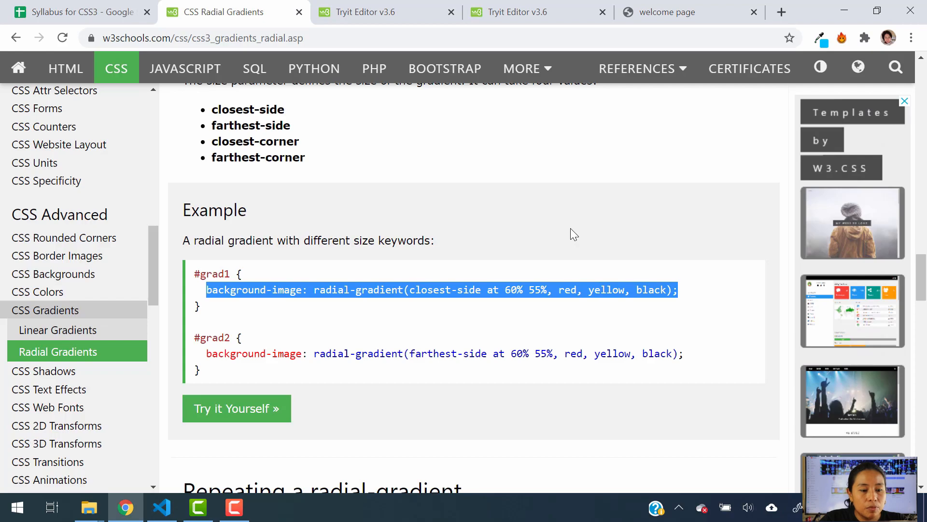
scroll(down, 3)
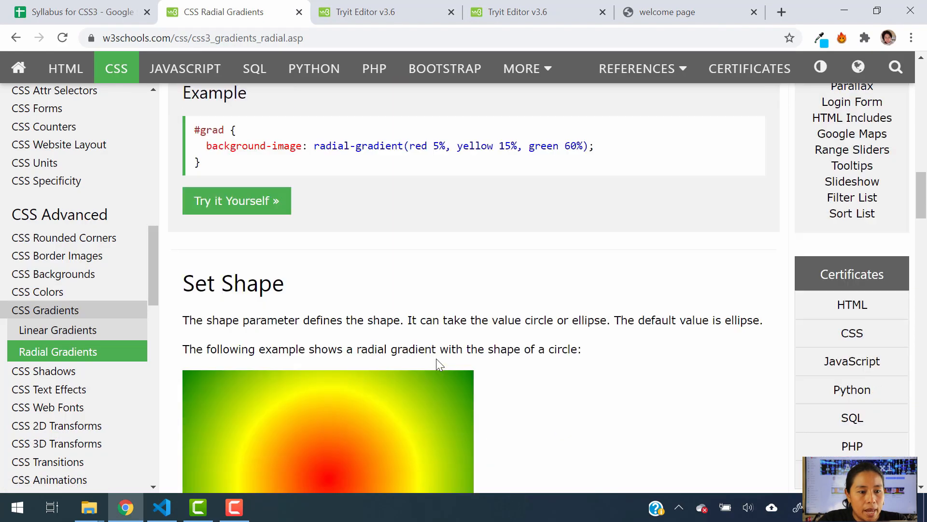
scroll(down, 3)
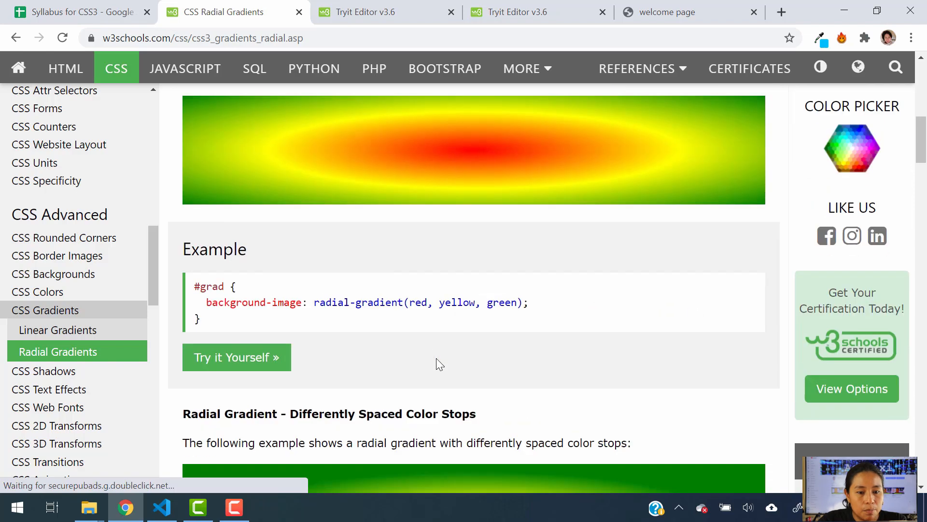
scroll(down, 3)
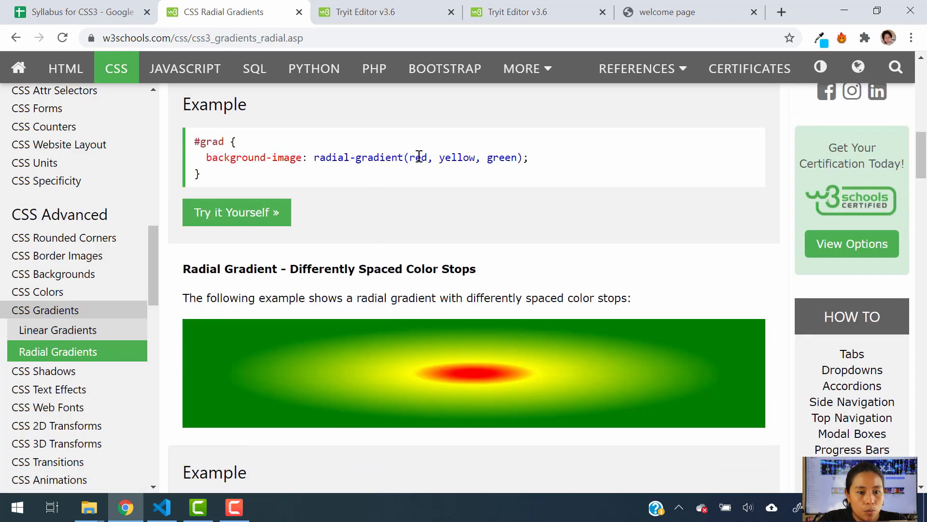
scroll(down, 3)
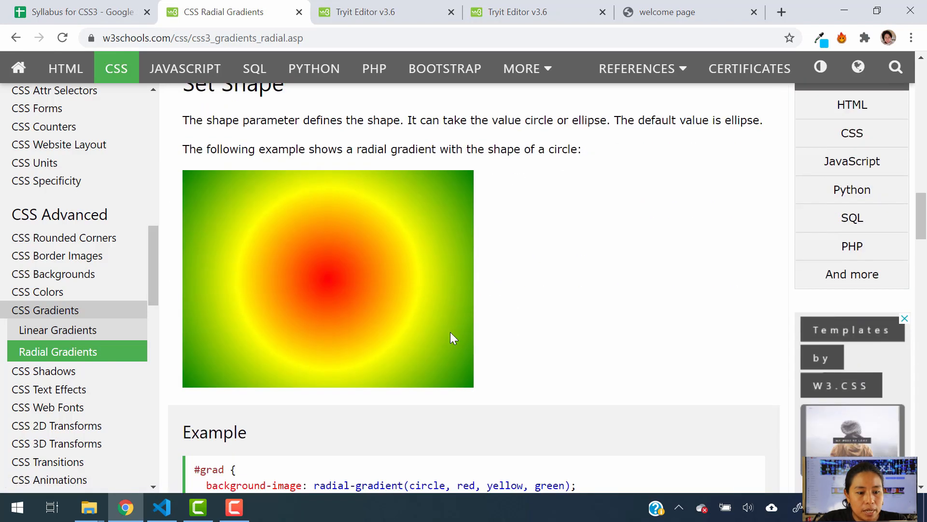
scroll(down, 3)
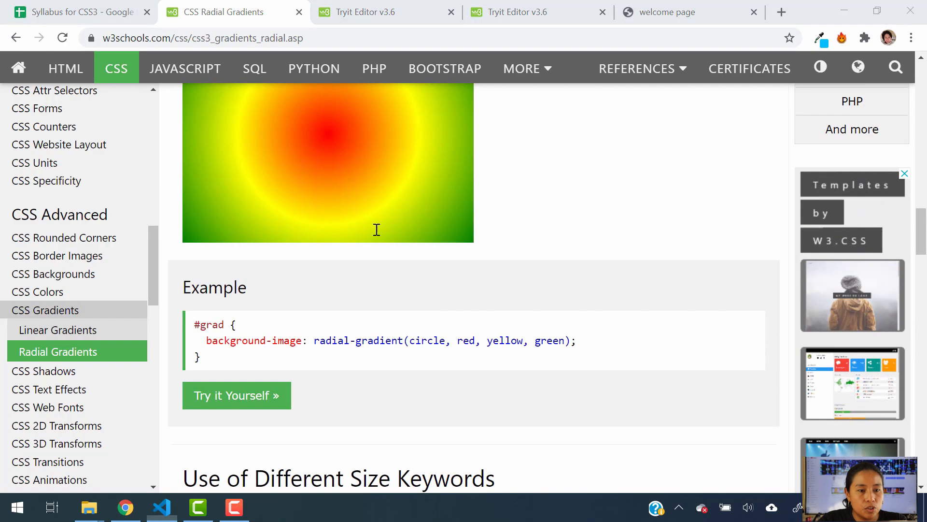
click(161, 507)
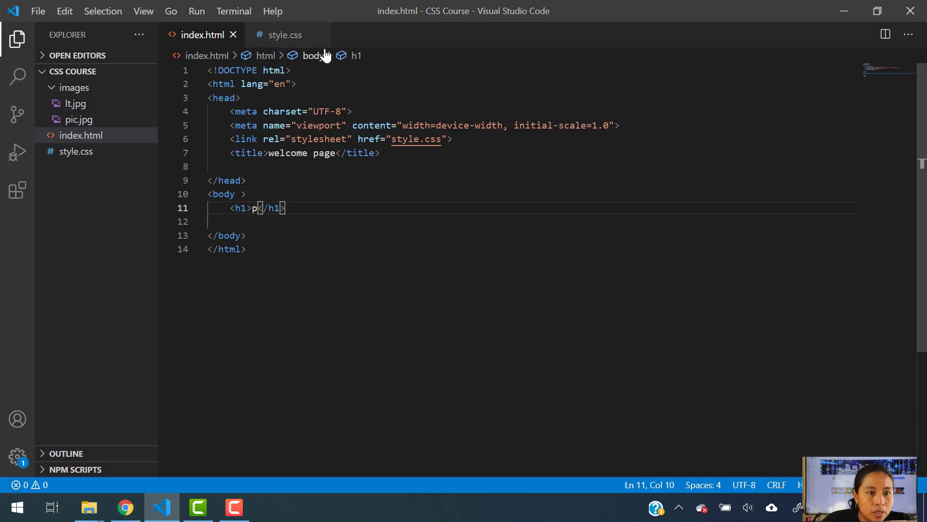
Step: Insert 'circle,' so the h1 gradient reads radial-gradient(circle, red, pink, blue)
click(285, 34)
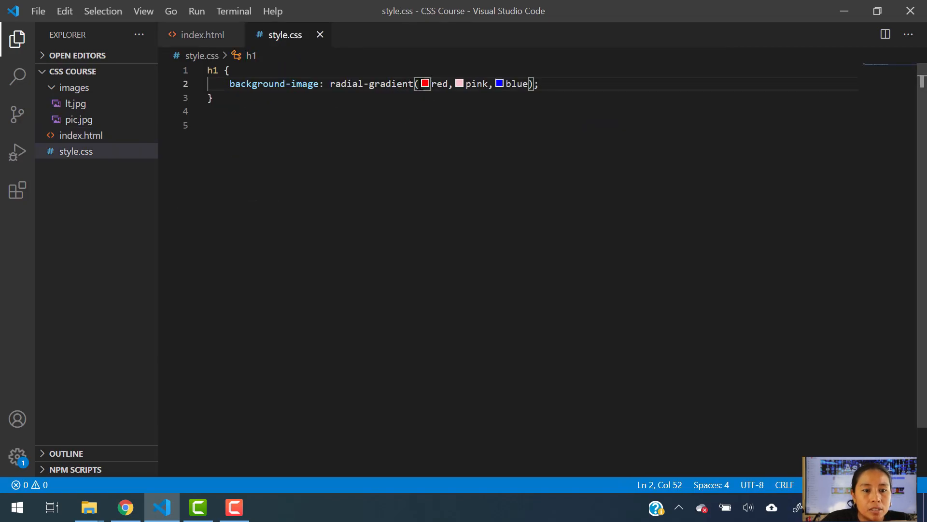
text(circle,)
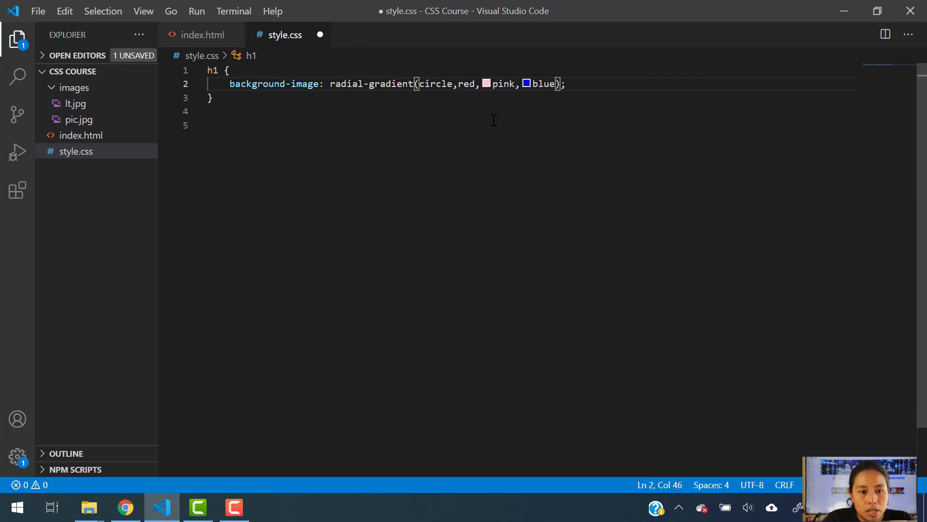
click(124, 507)
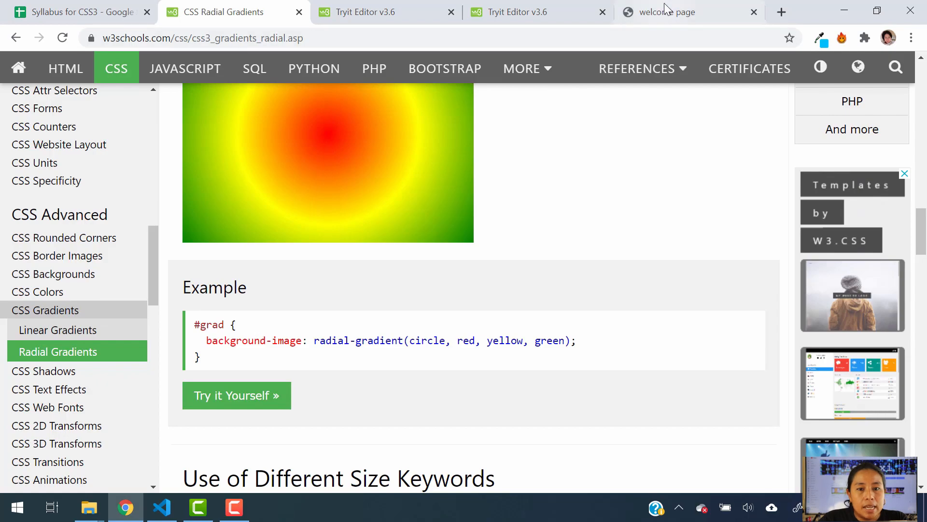
Step: Reload the welcome page to preview the circle red-pink-blue heading gradient
click(667, 11)
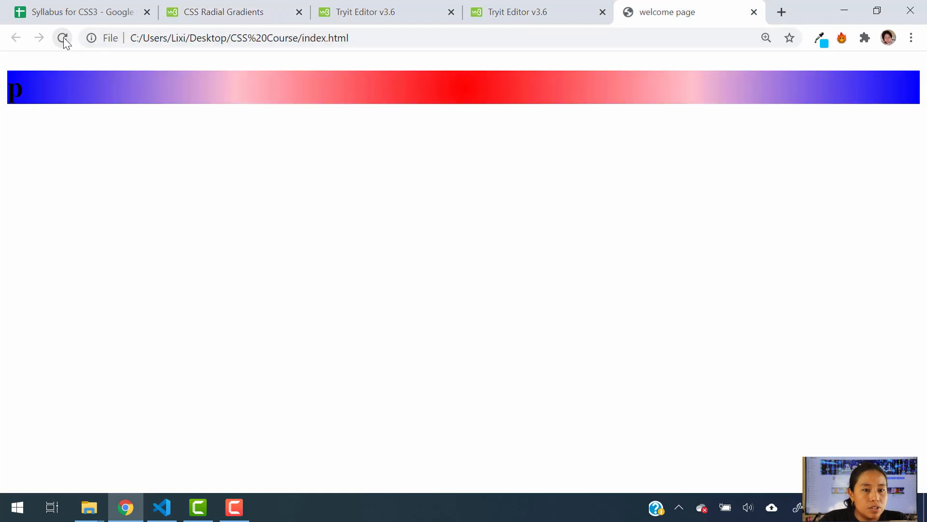
click(63, 38)
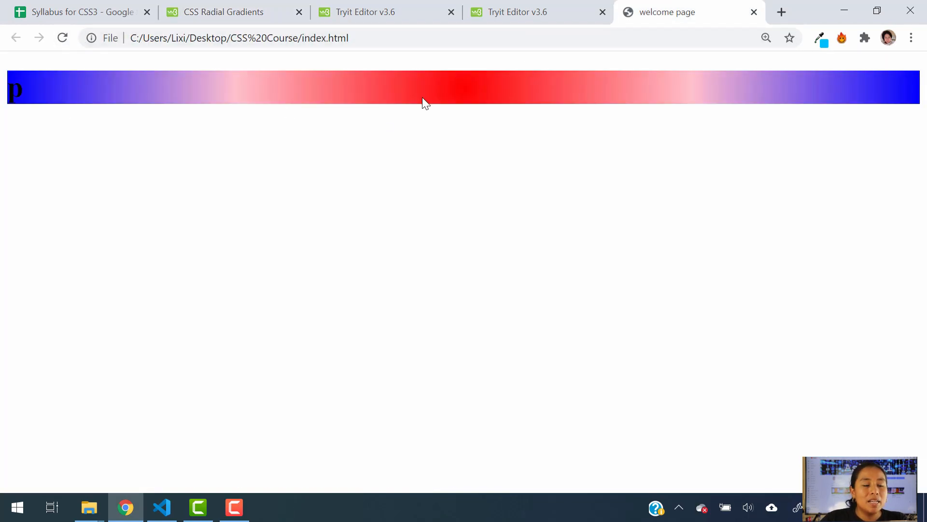
mouse_move(437, 140)
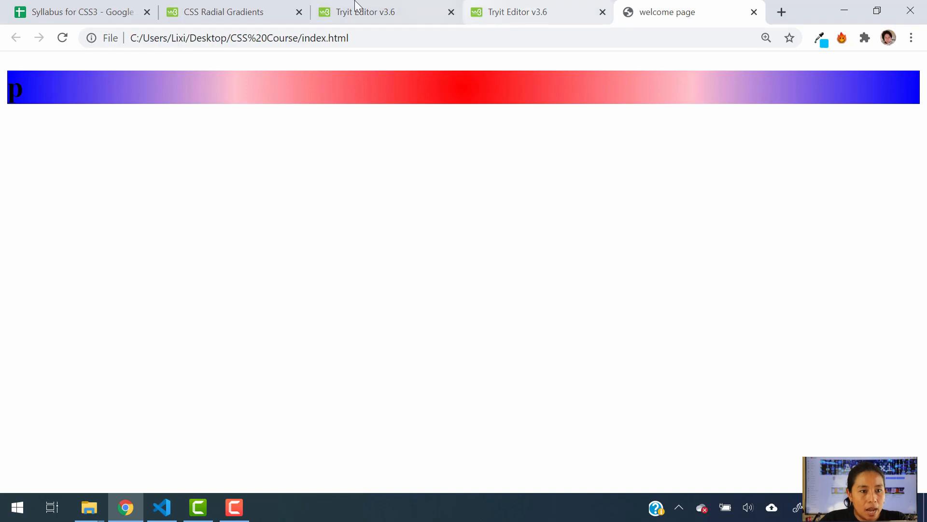
Step: Scroll to the Size Keywords example and select its closest-side argument list
click(223, 12)
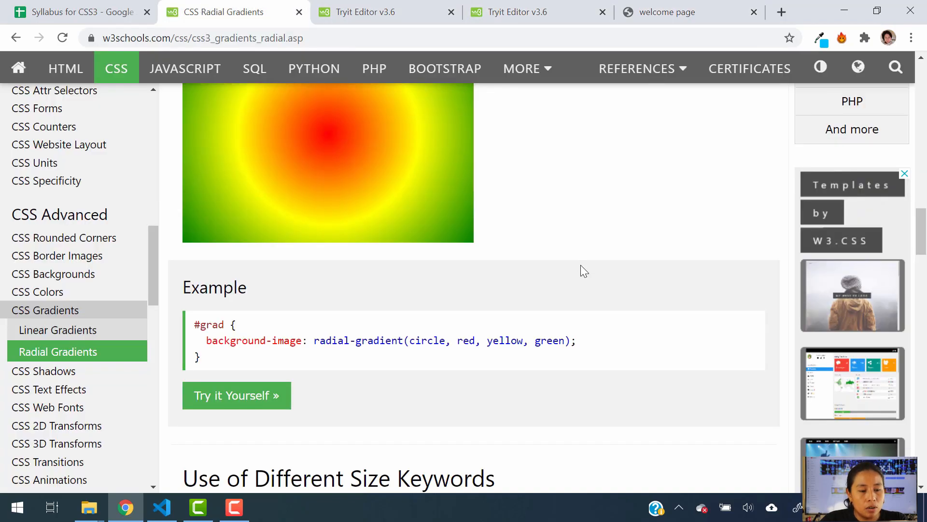
mouse_move(443, 406)
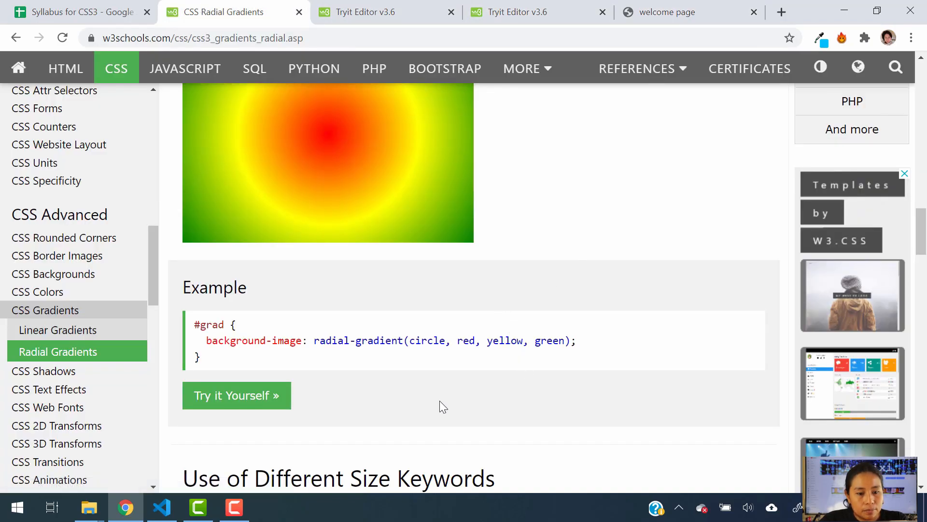
scroll(down, 3)
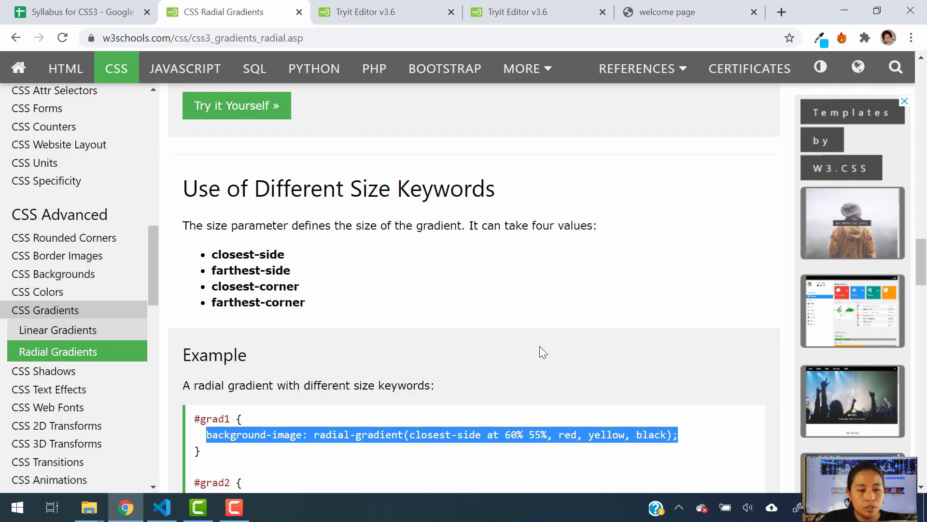
scroll(down, 3)
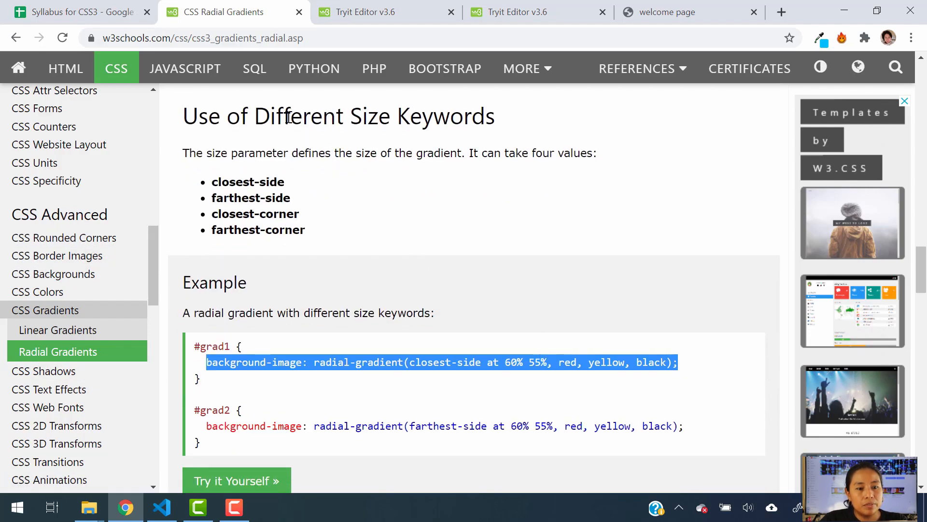
scroll(down, 3)
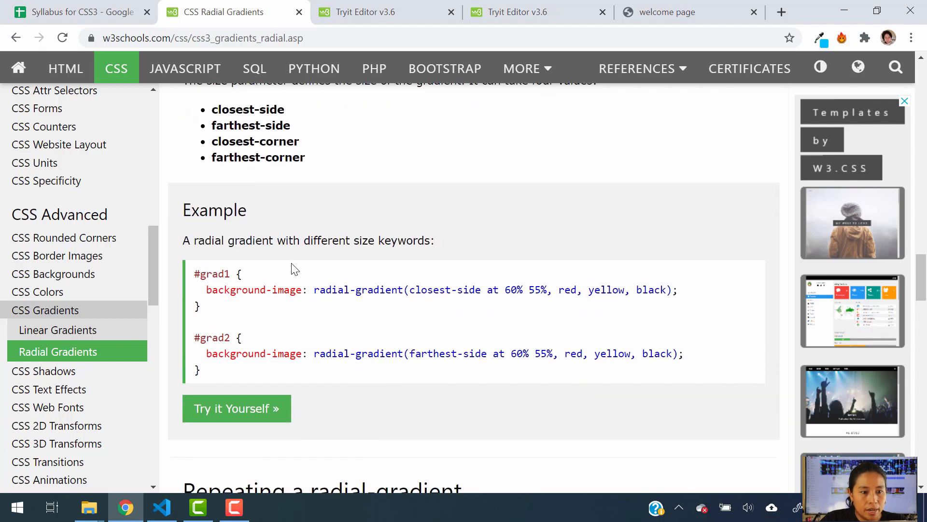
drag(228, 109, 284, 124)
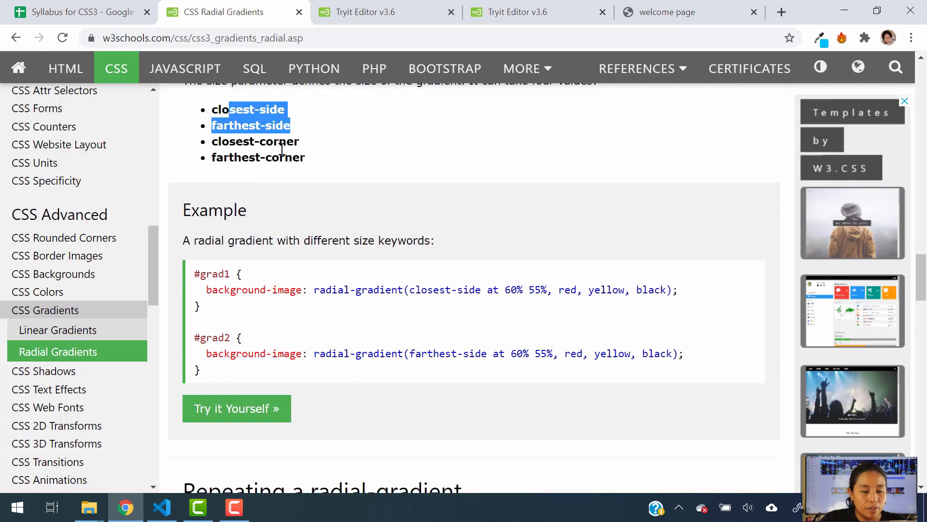
mouse_move(415, 289)
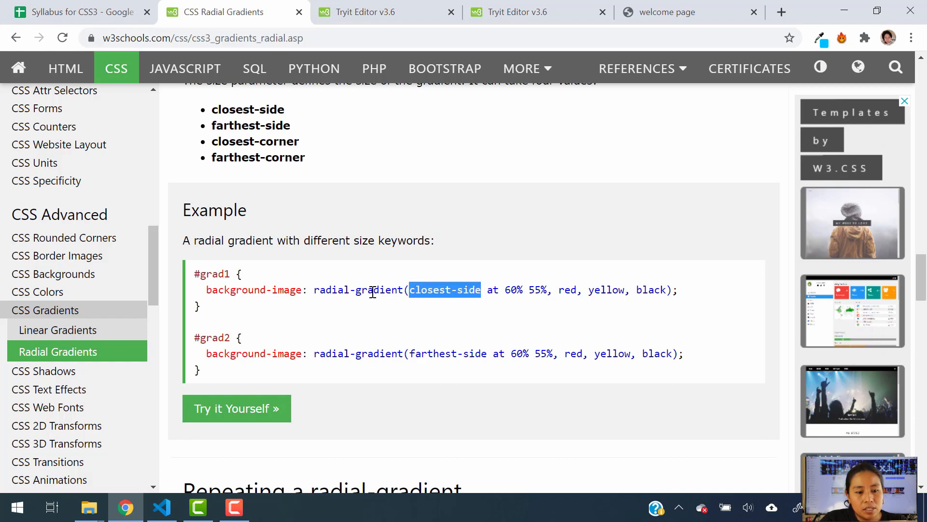
drag(481, 290, 585, 290)
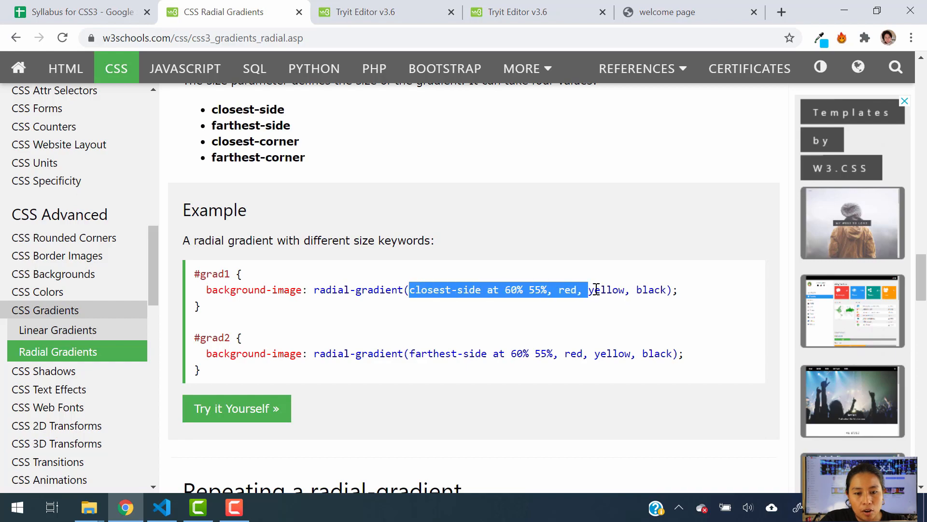
drag(588, 289, 663, 289)
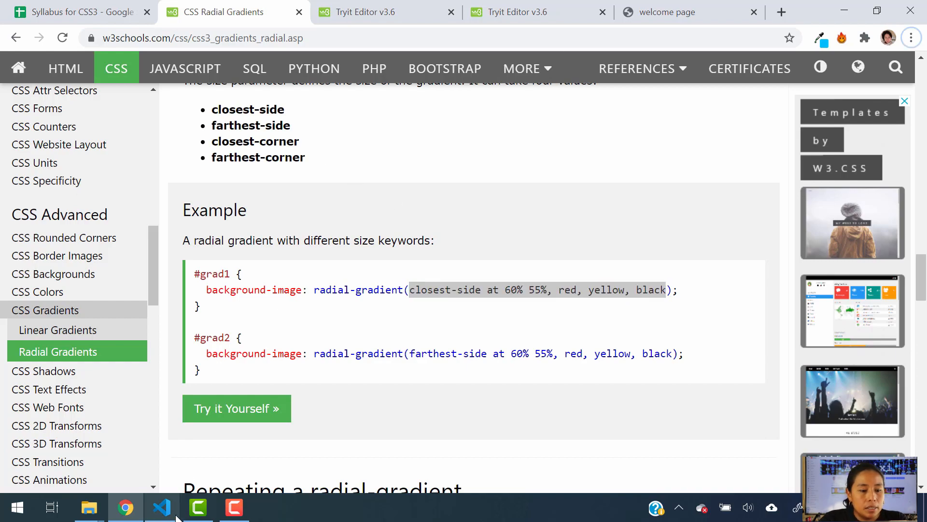
Step: Replace the h1 gradient arguments with closest-side at 60% 55%, red, yellow, black
click(160, 506)
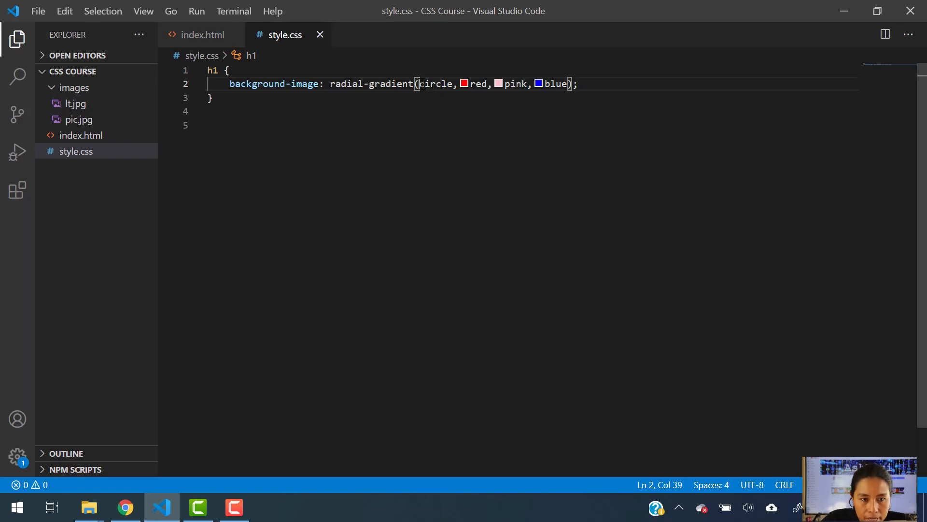
drag(420, 83, 566, 84)
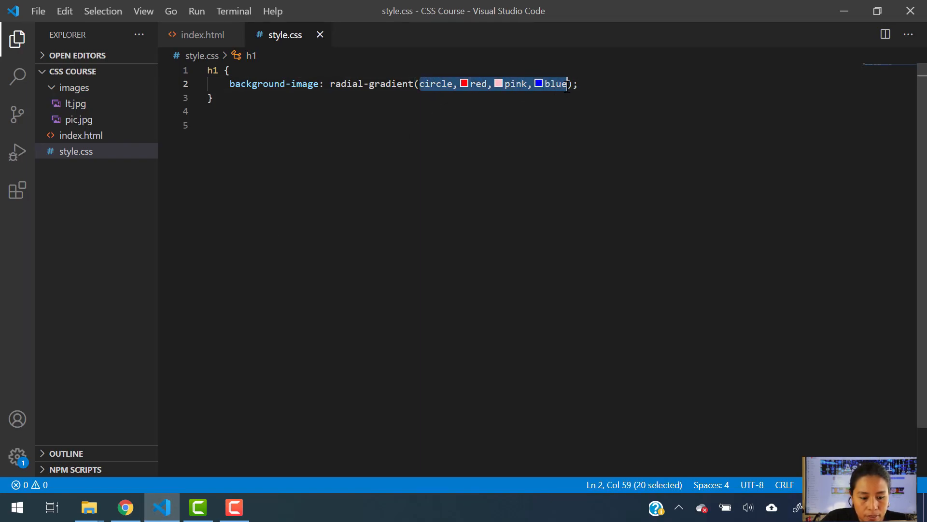
text(closest-side at 60% 55%, red, yellow, black)
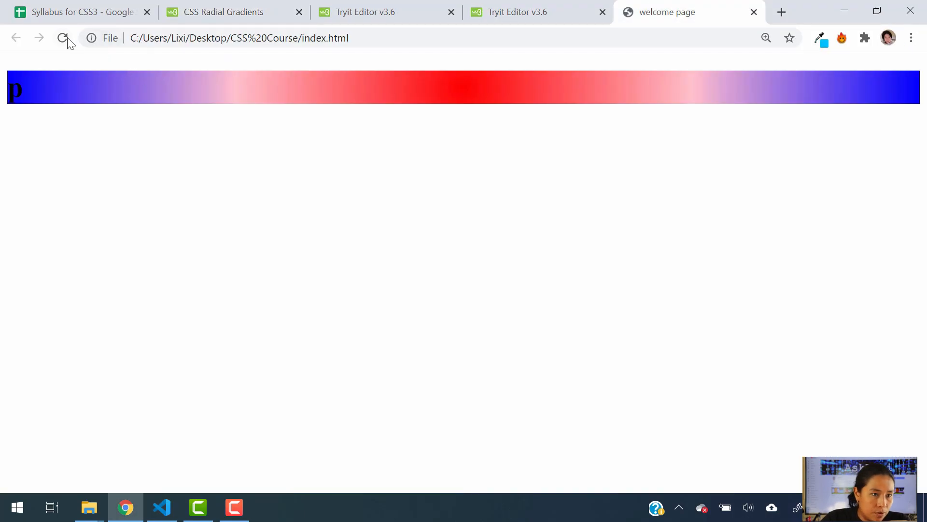
Step: Reload the welcome page to preview the closest-side glow, then return to the tutorial
click(63, 38)
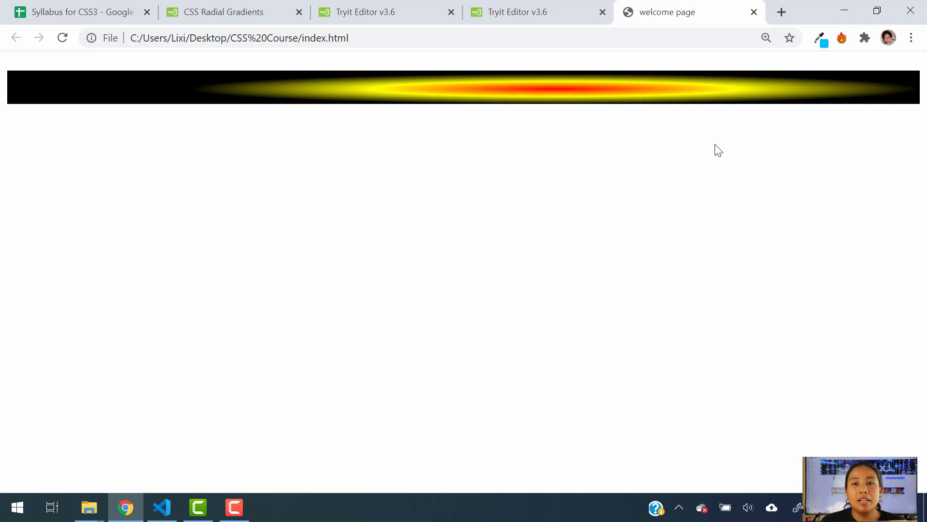
click(223, 12)
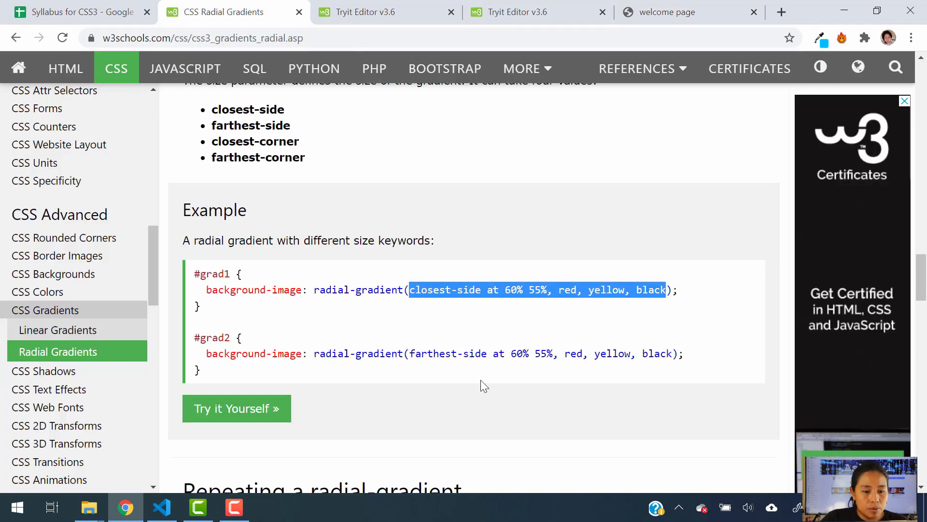
Step: Scroll to the repeating-radial-gradient(red, yellow 10%, green 15%) example and exercises
scroll(down, 3)
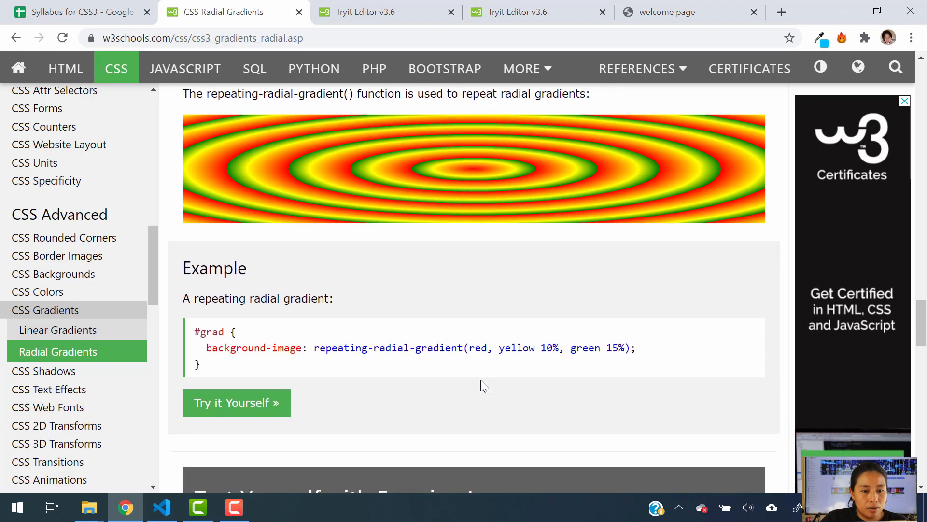
scroll(down, 3)
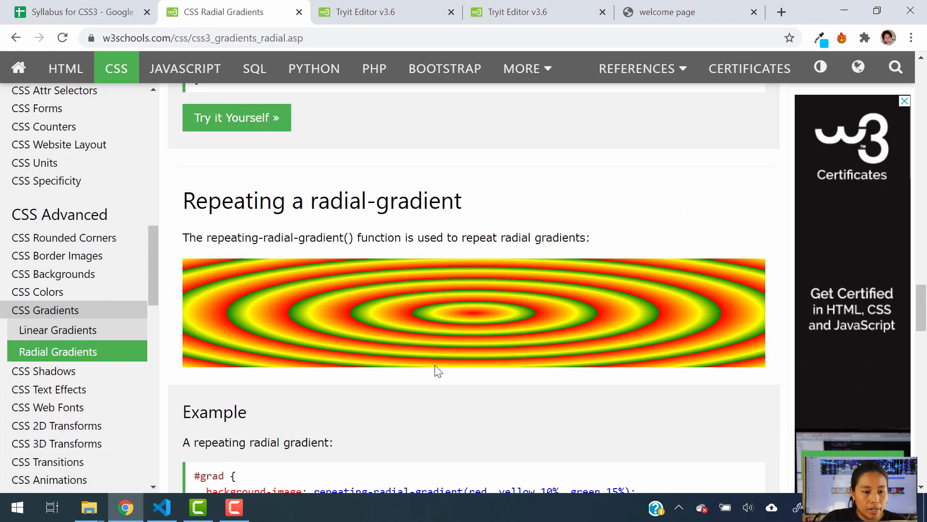
scroll(down, 3)
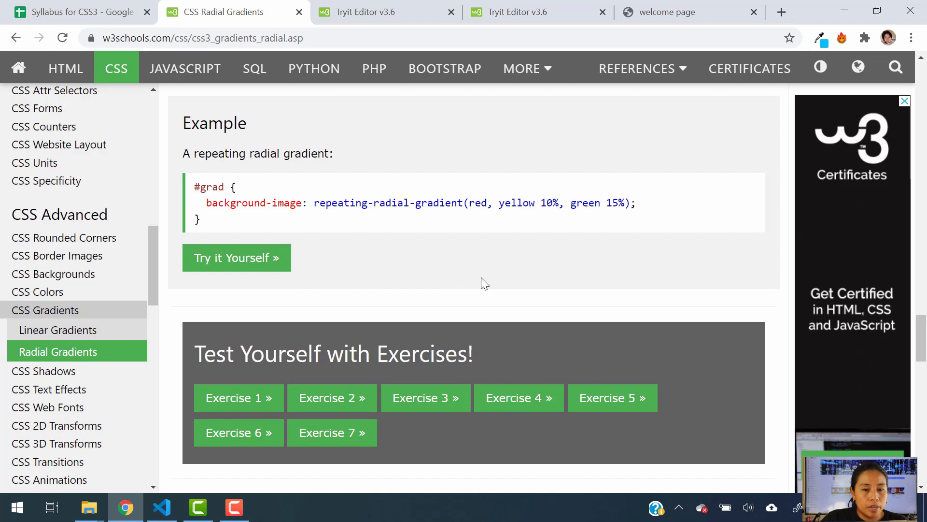
mouse_move(453, 224)
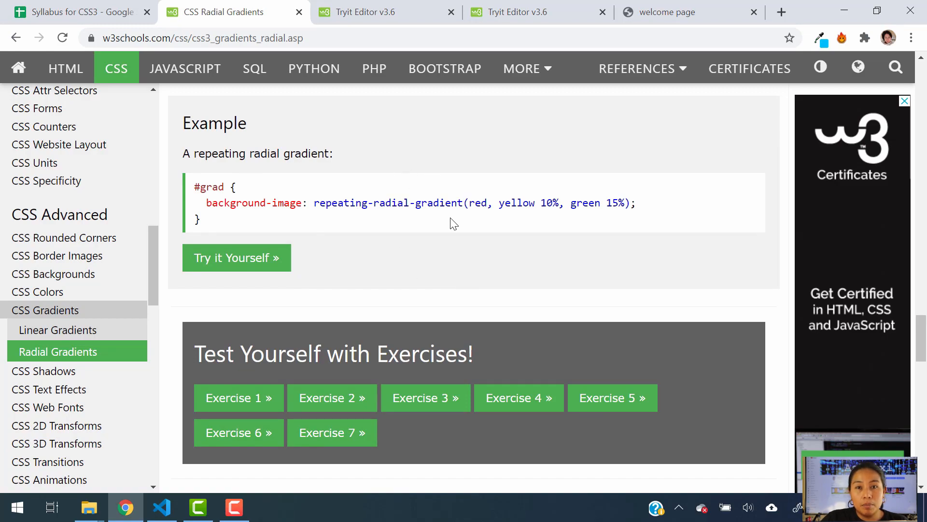
mouse_move(346, 270)
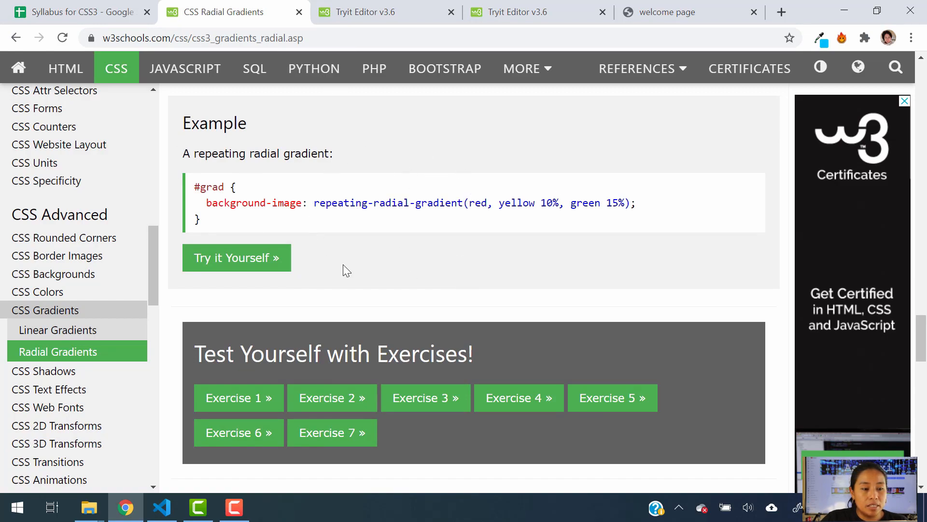
mouse_move(365, 142)
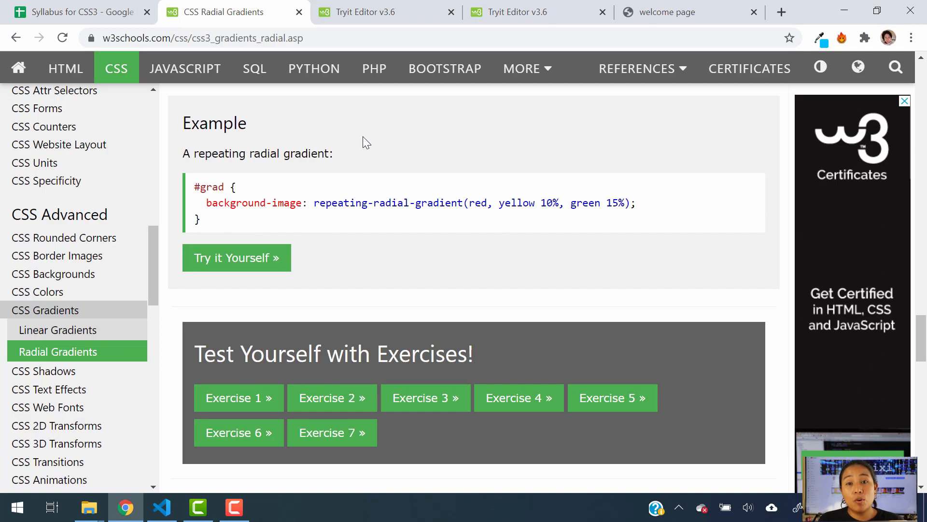